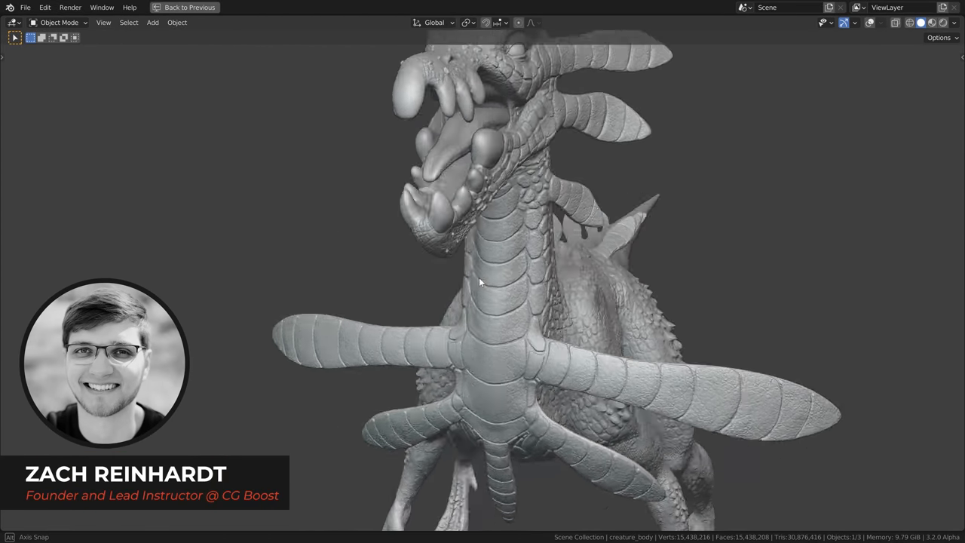
Orbit around the creature and tilt the new camera toward it.
left_click_drag(482, 282, 575, 377)
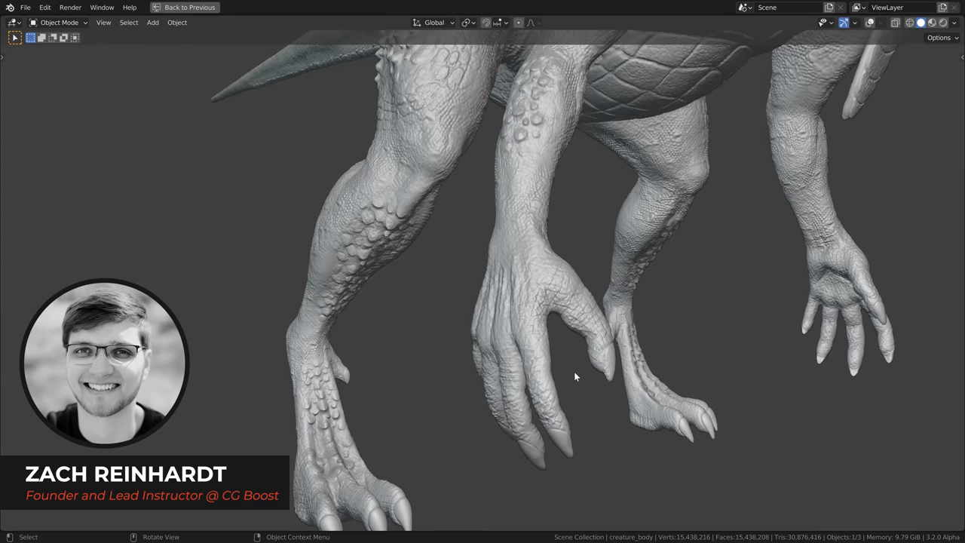
left_click_drag(575, 377, 639, 211)
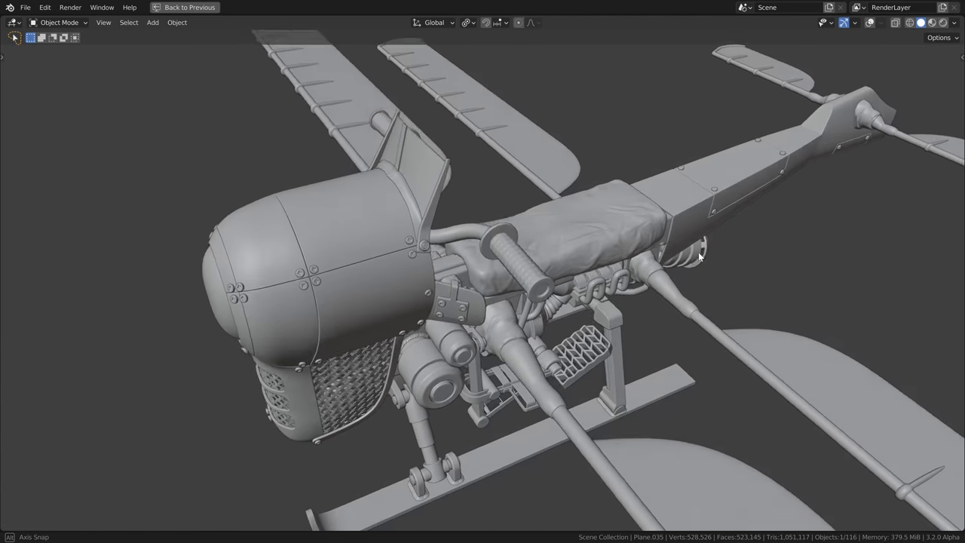
left_click_drag(679, 264, 603, 151)
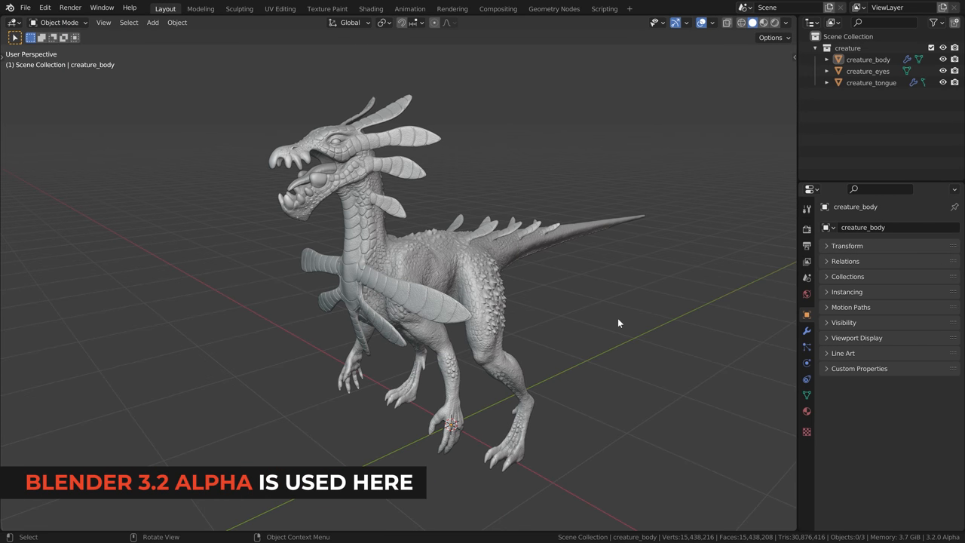
mouse_move(599, 346)
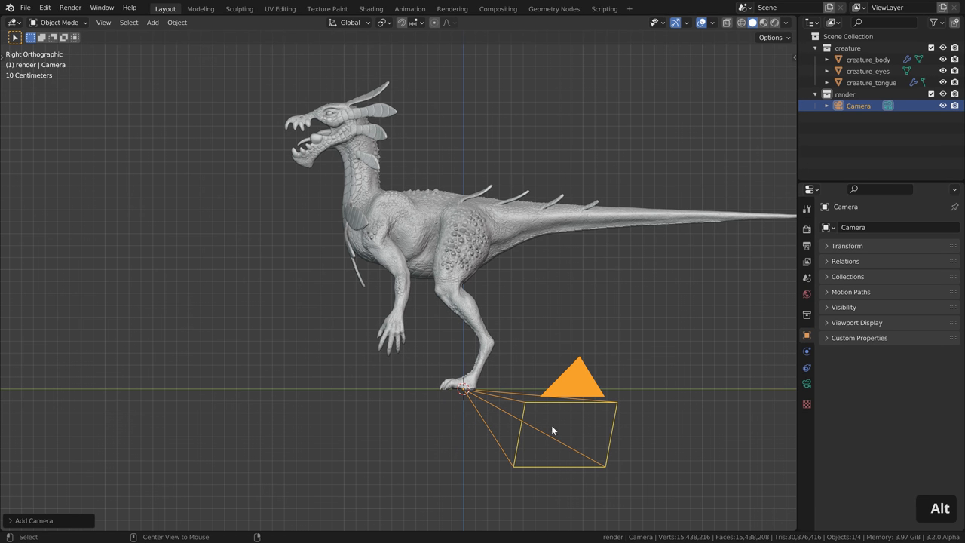
key("r")
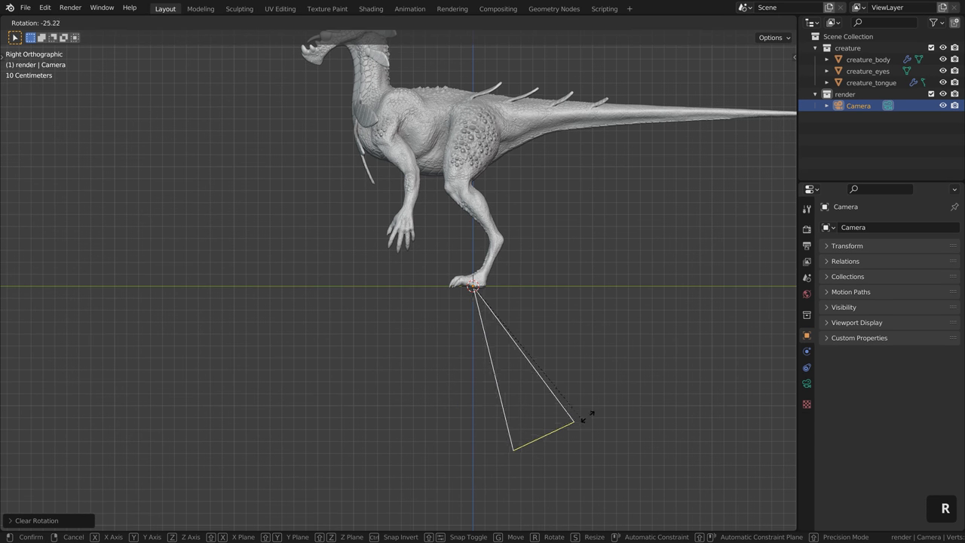
key("g")
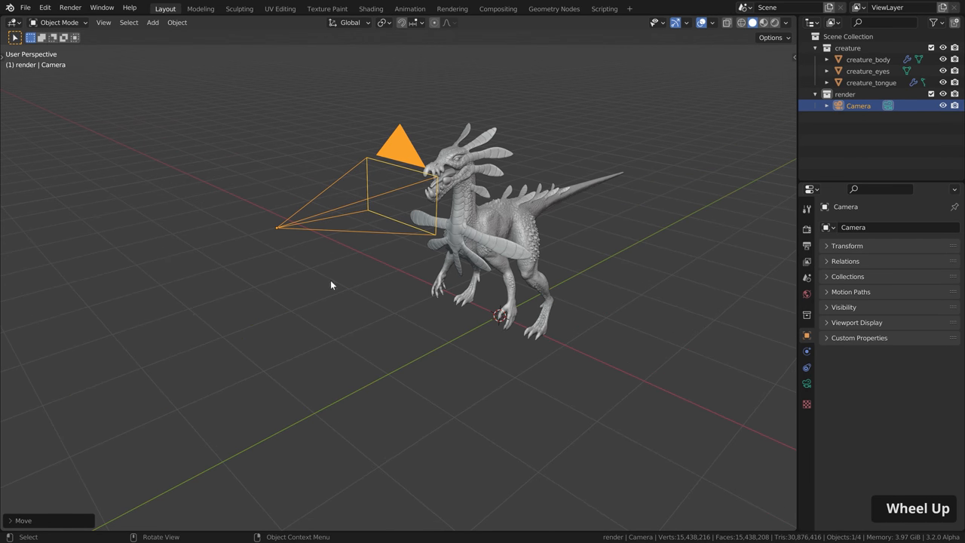
Move the camera in front of the creature's head and parent the focus empty to it.
key("shift+s")
type("focus")
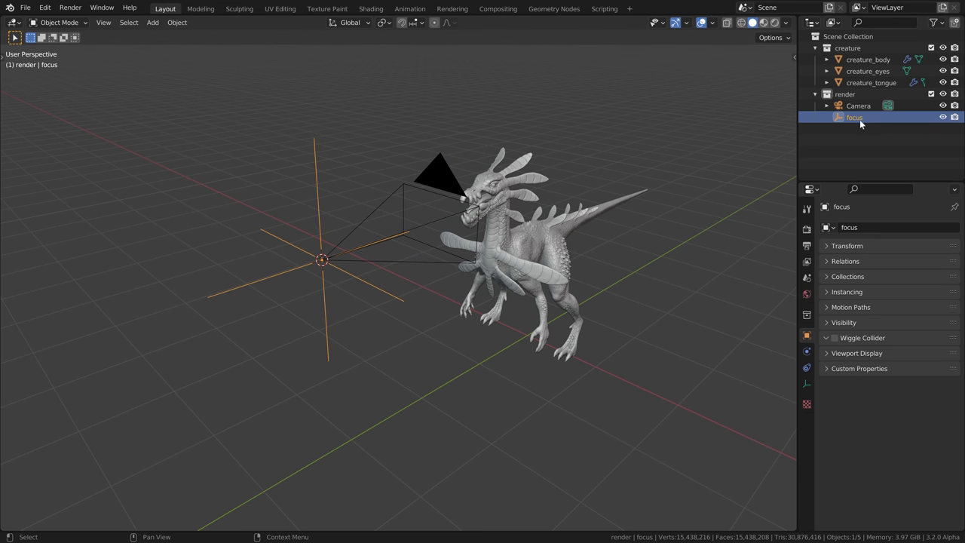
mouse_move(860, 121)
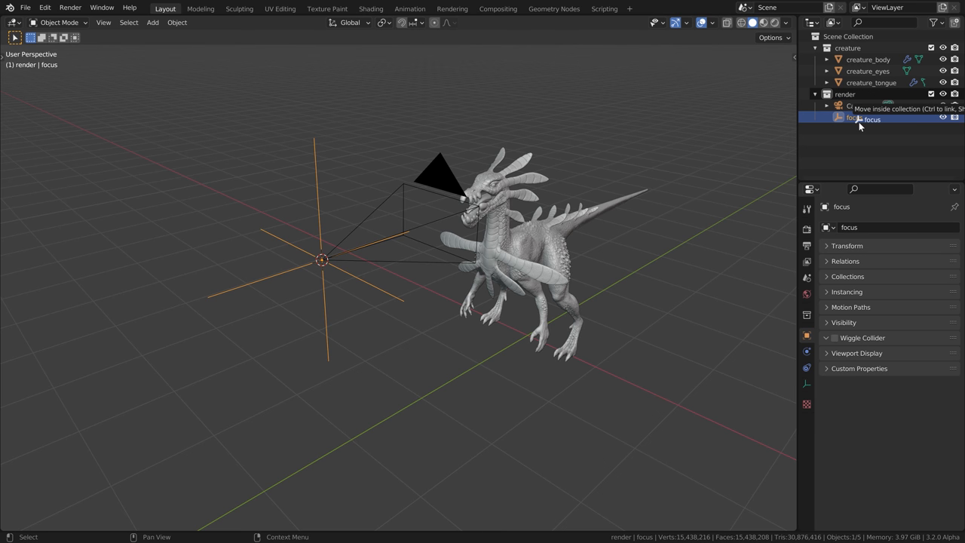
left_click(858, 106)
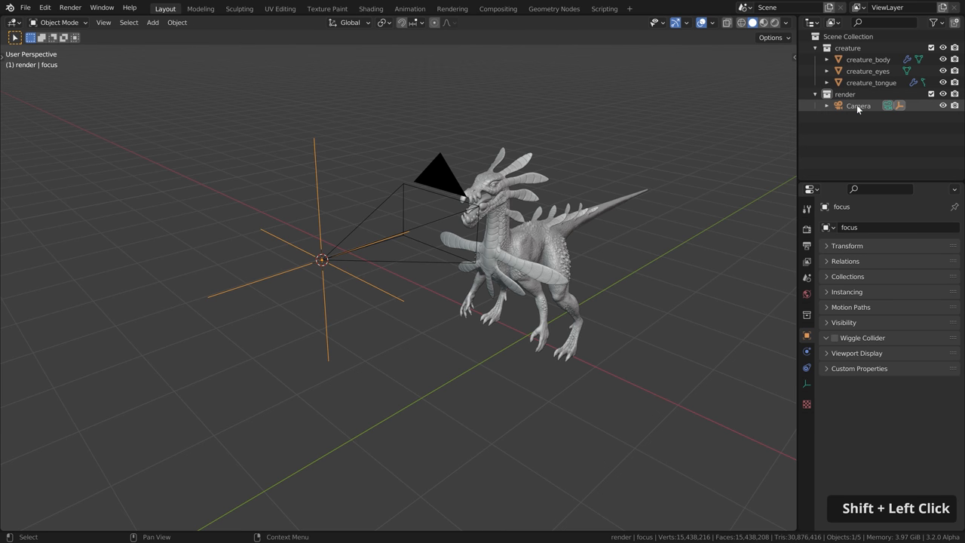
key("g")
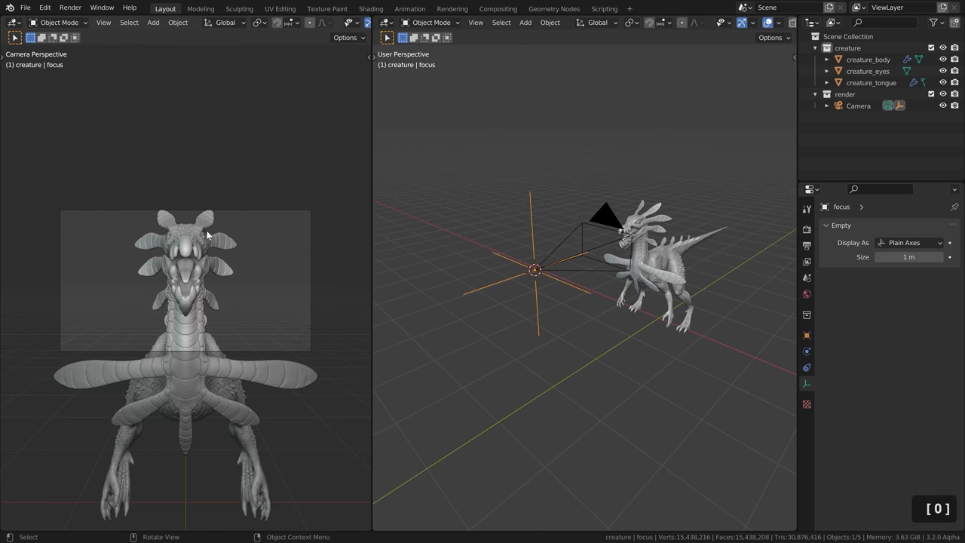
Fit the camera view and enable Passepartout 1.0 and clipping Limits on the camera.
key("Home")
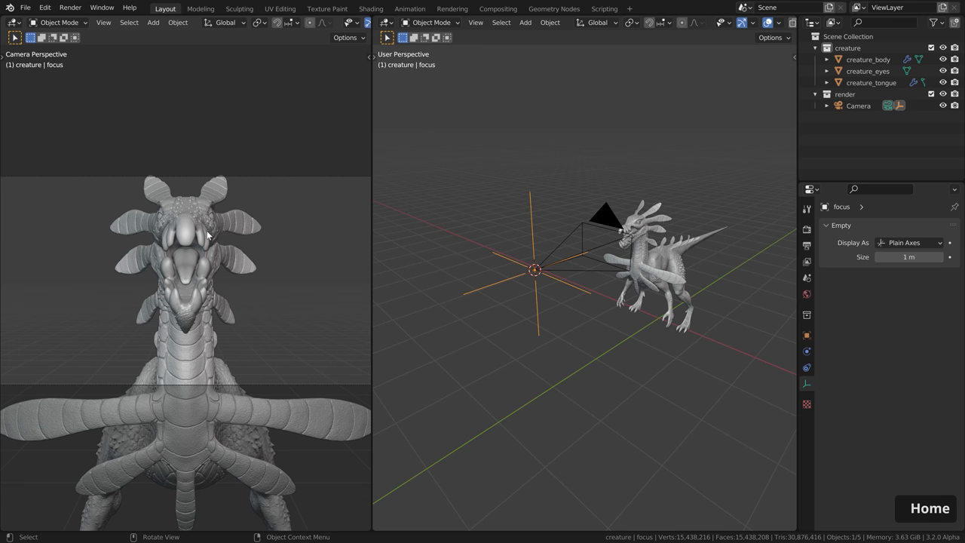
mouse_move(617, 216)
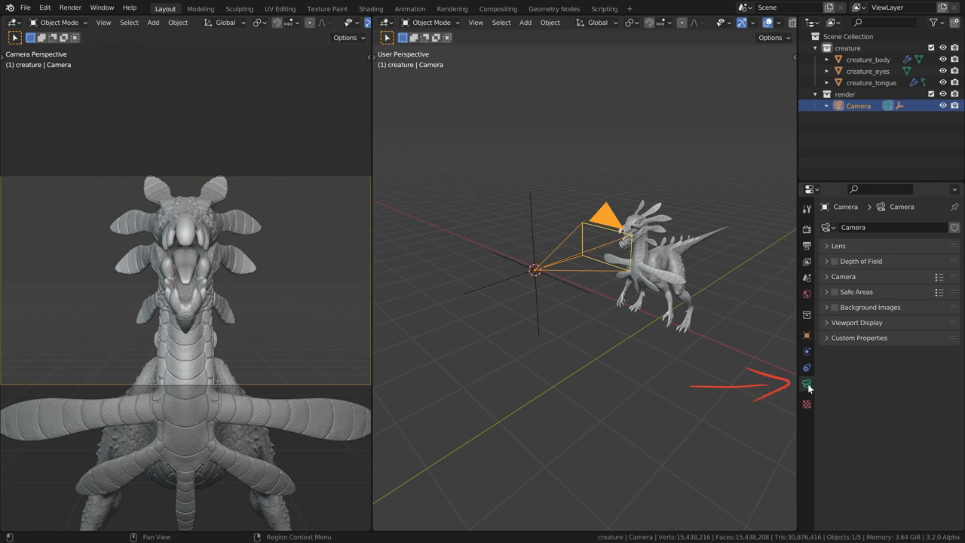
left_click(856, 322)
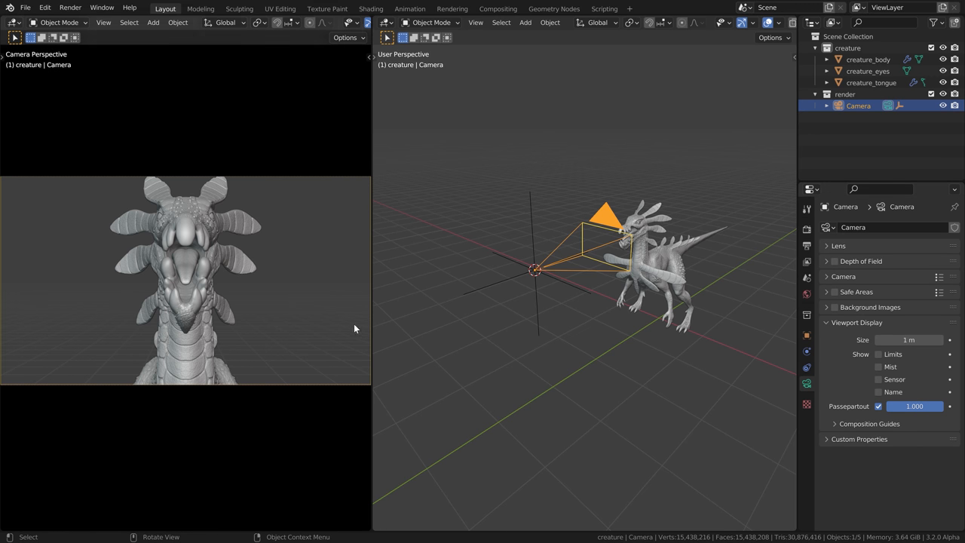
mouse_move(795, 397)
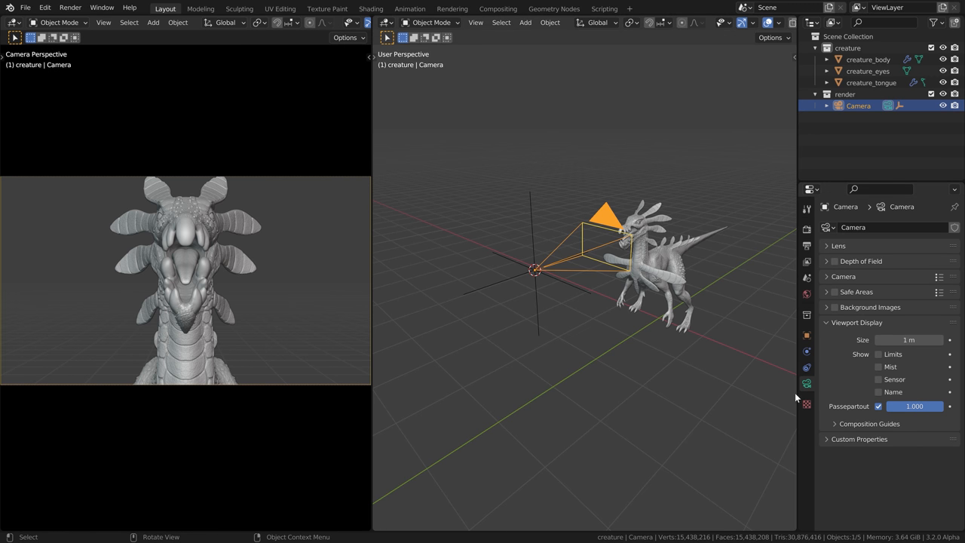
left_click(878, 353)
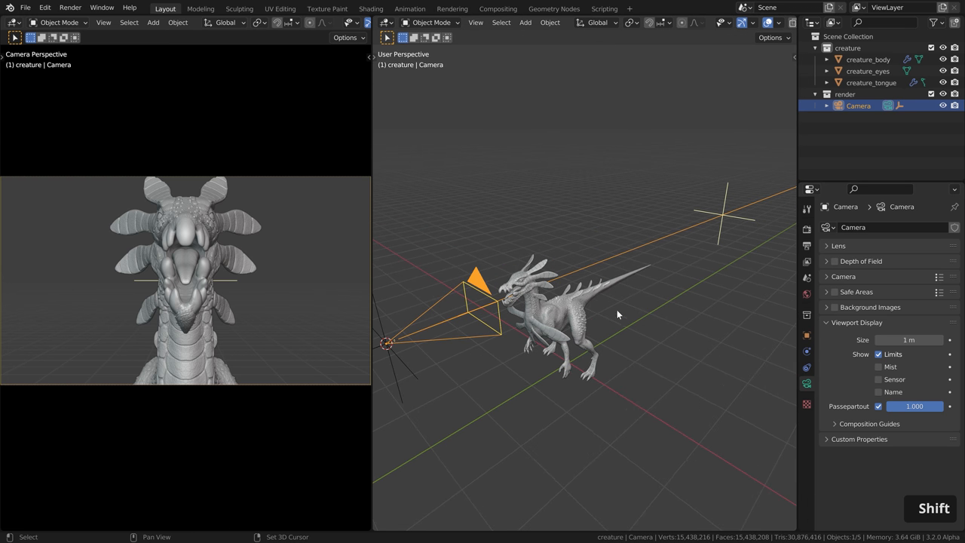
left_click(860, 260)
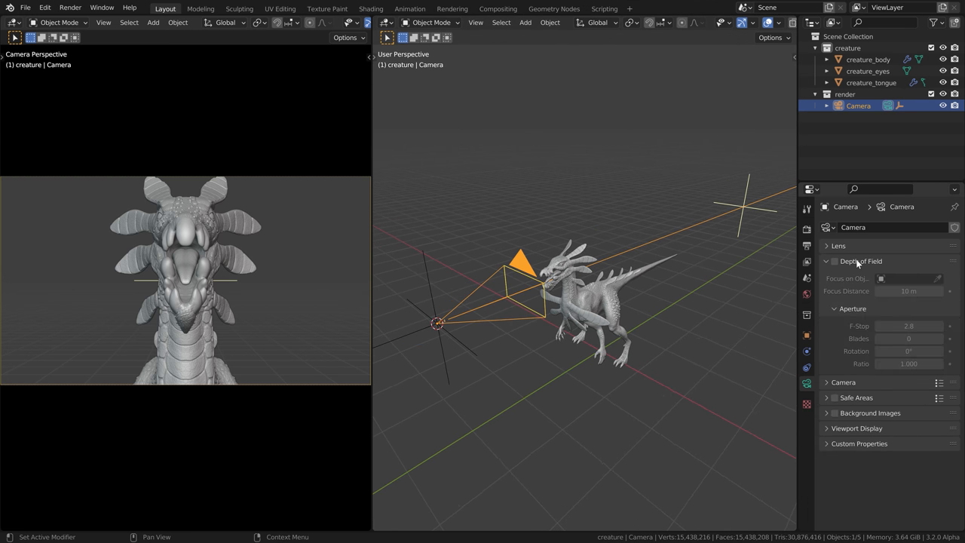
Enable depth of field at 2 m and preview it in Rendered shading lit by HDRI.
left_click(834, 261)
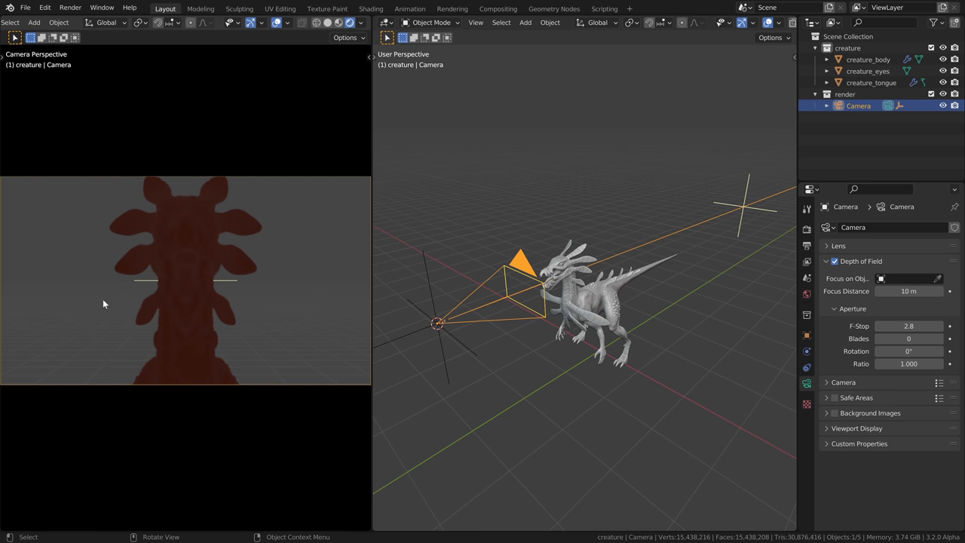
mouse_move(354, 97)
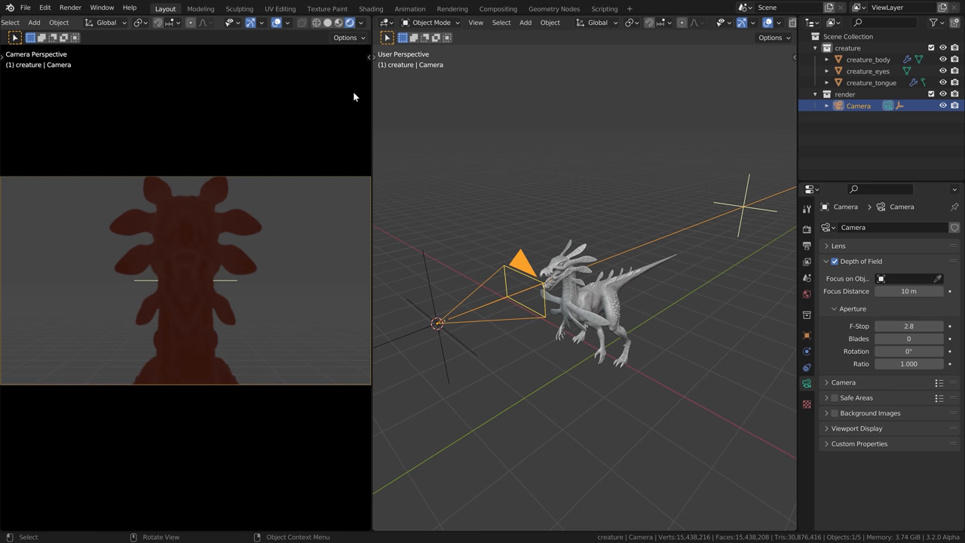
left_click(359, 23)
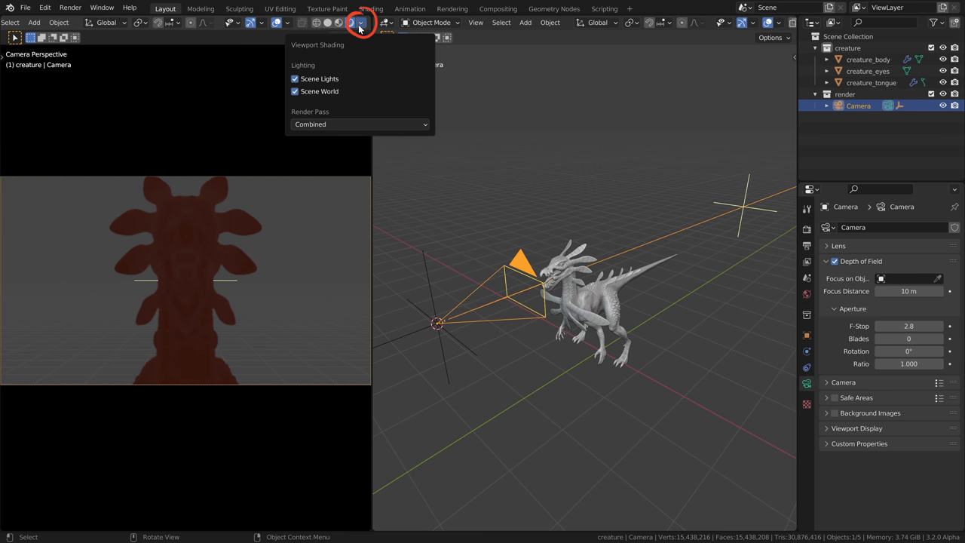
left_click(295, 91)
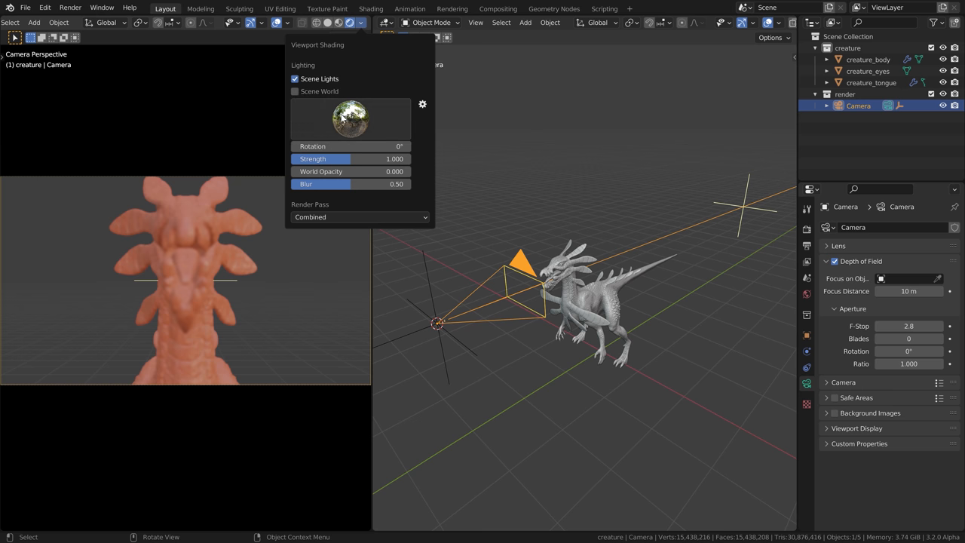
left_click(349, 118)
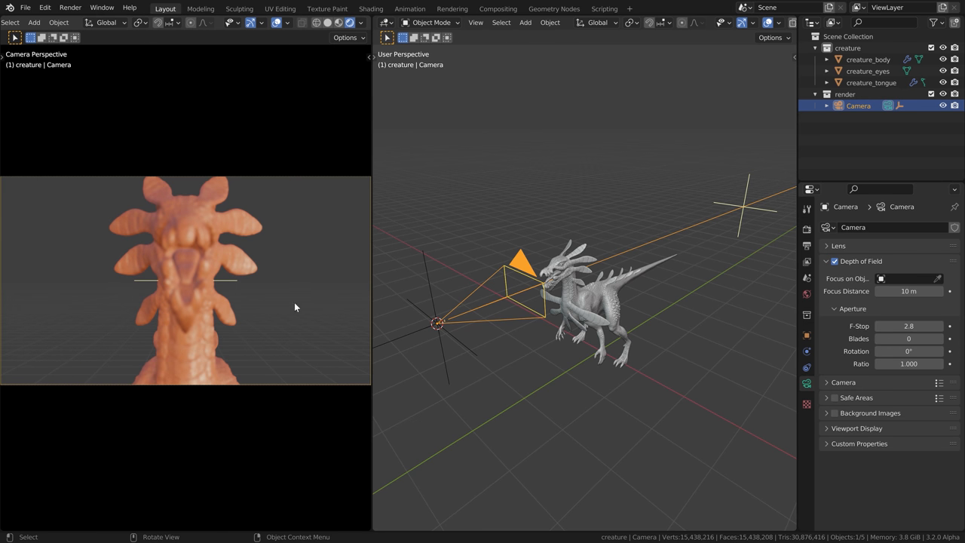
mouse_move(609, 286)
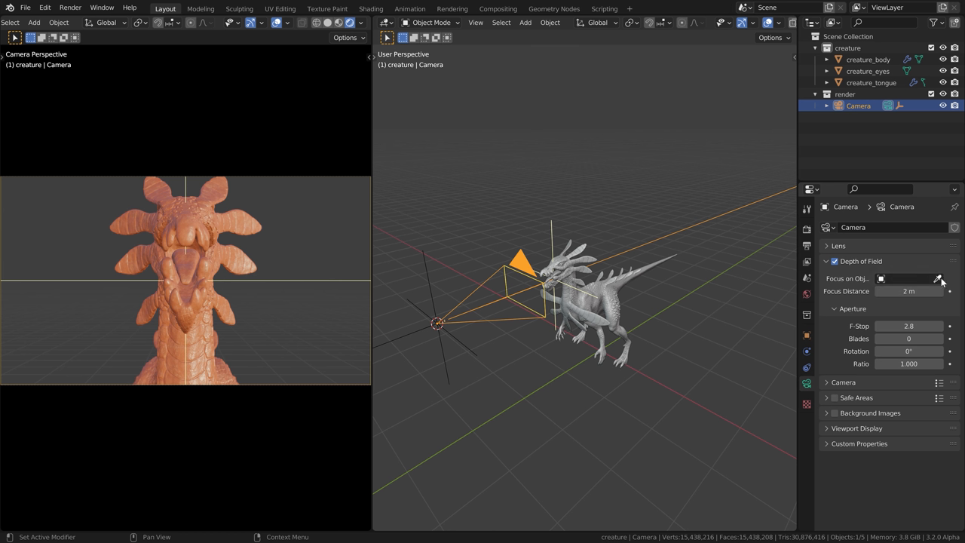
Set the camera's Focus on Object to the 'focus' empty with the eyedropper.
left_click(937, 278)
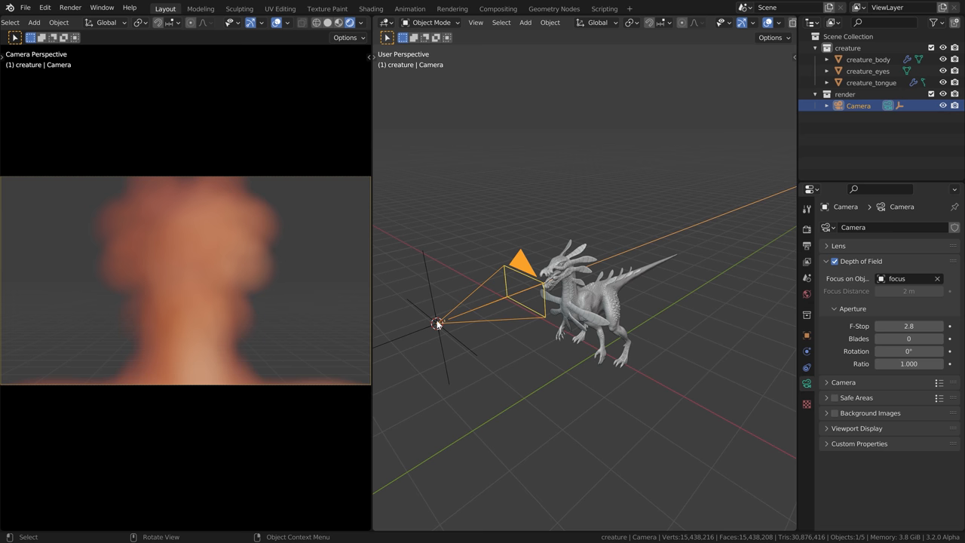
mouse_move(408, 338)
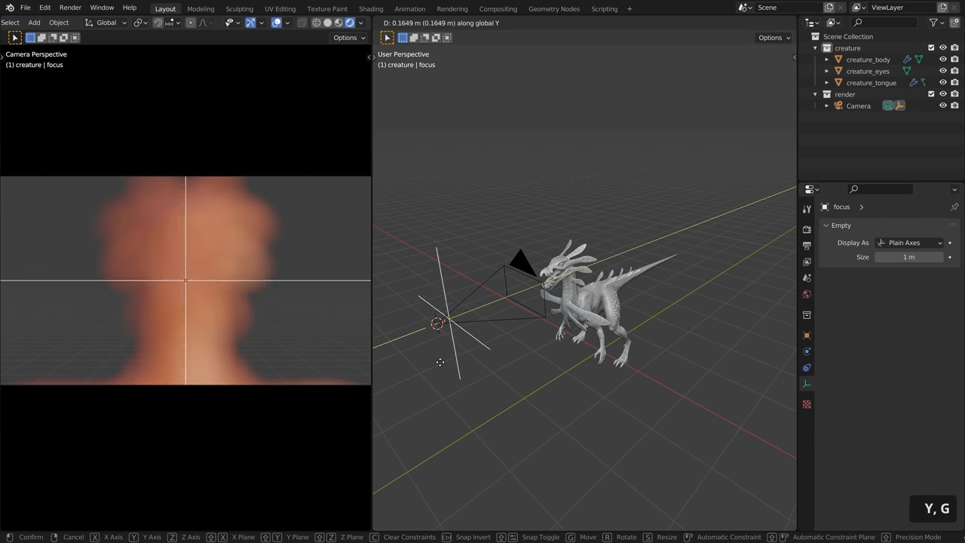
mouse_move(550, 339)
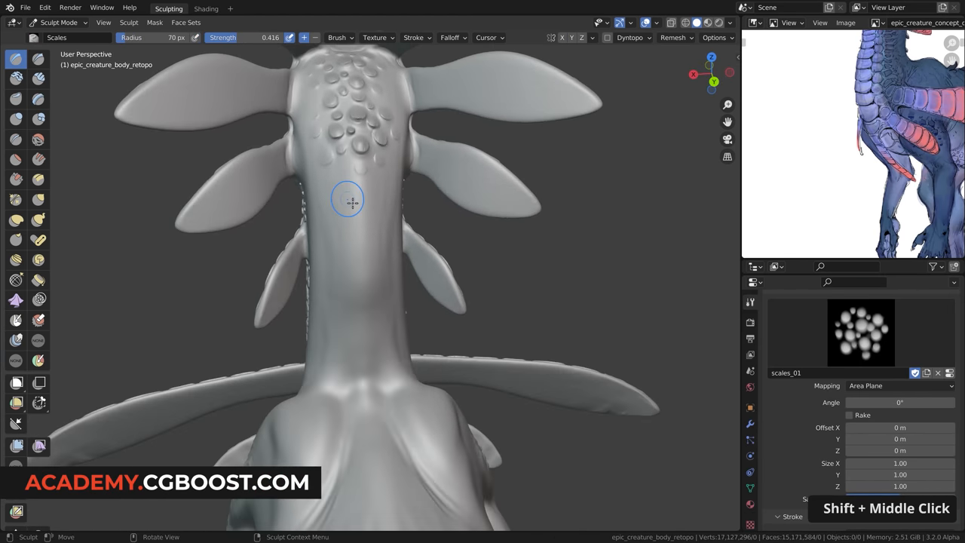
left_click(165, 8)
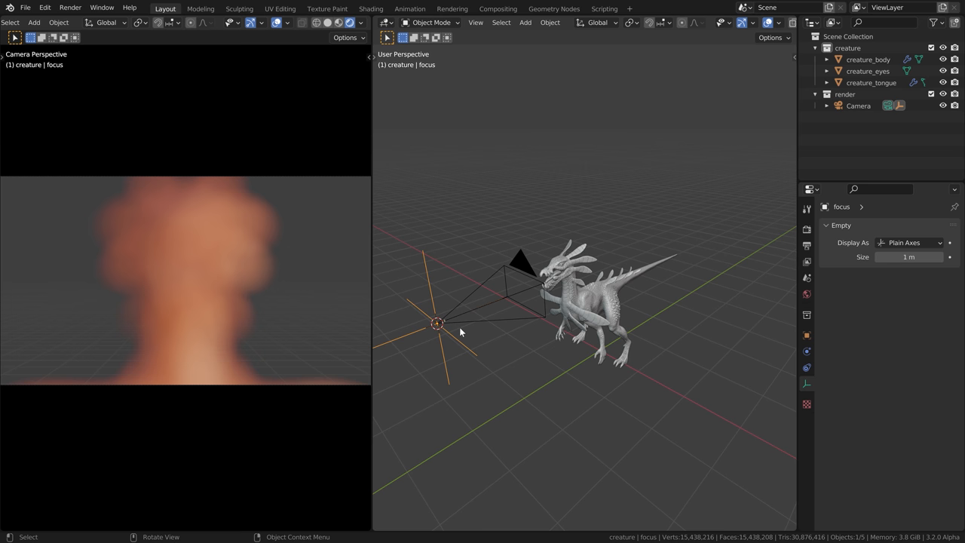
mouse_move(579, 279)
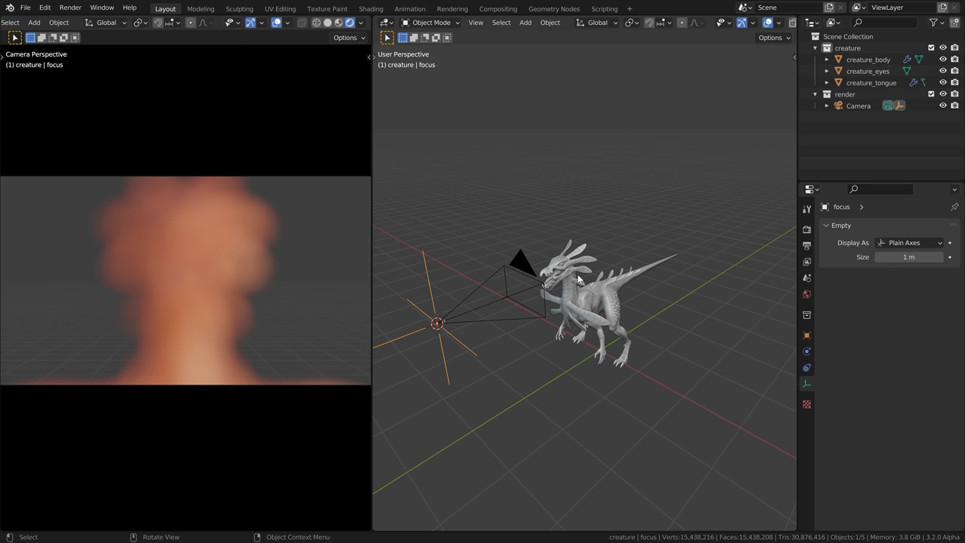
mouse_move(491, 301)
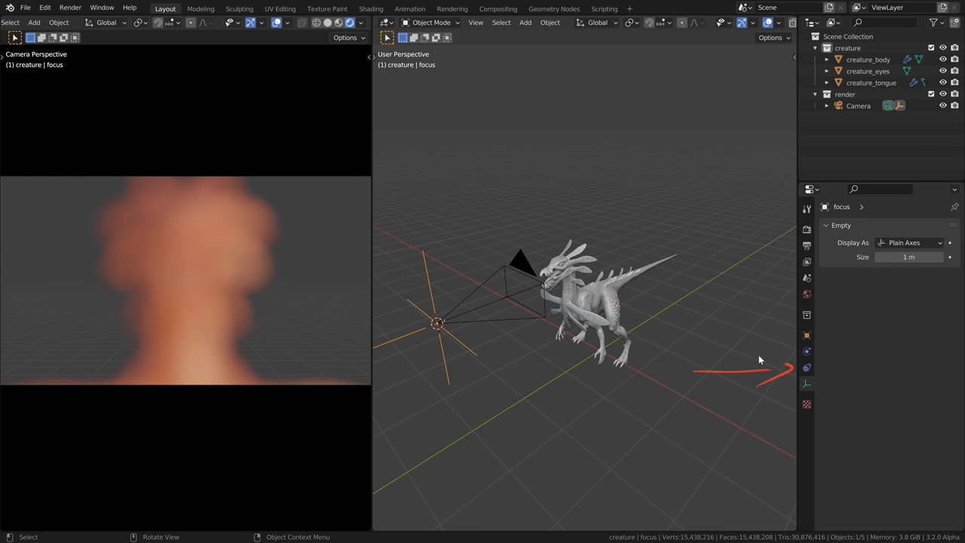
Add a Shrinkwrap constraint to the focus empty, targeting creature_body in Project mode.
left_click(889, 227)
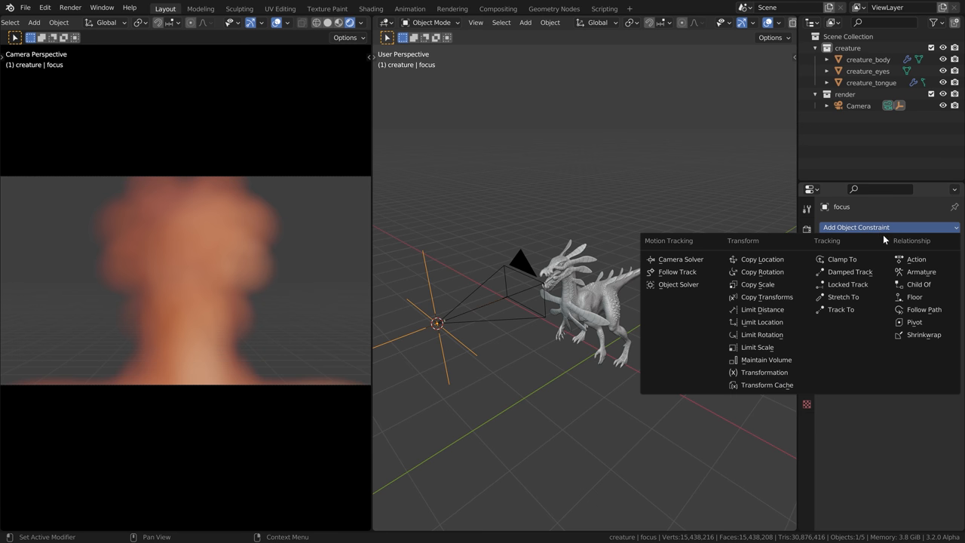
left_click(924, 334)
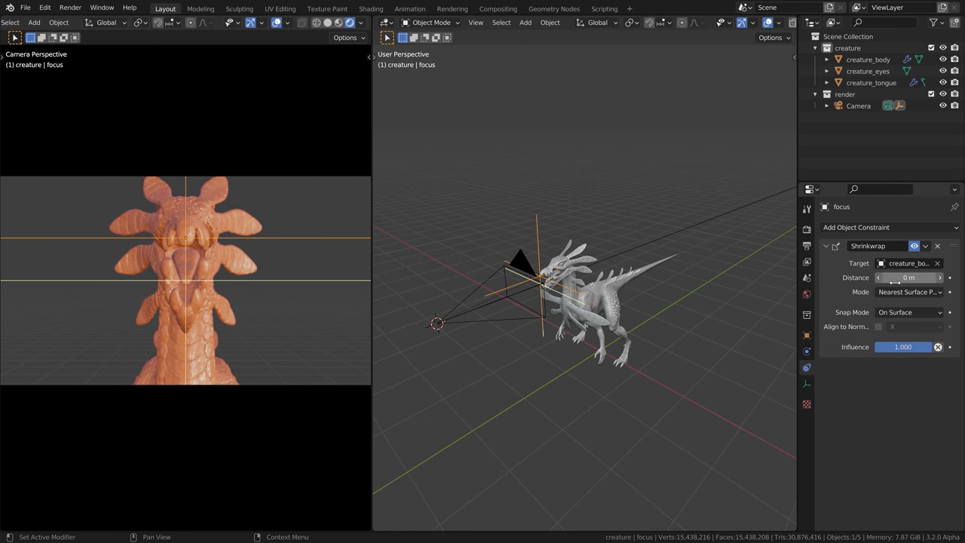
left_click(908, 292)
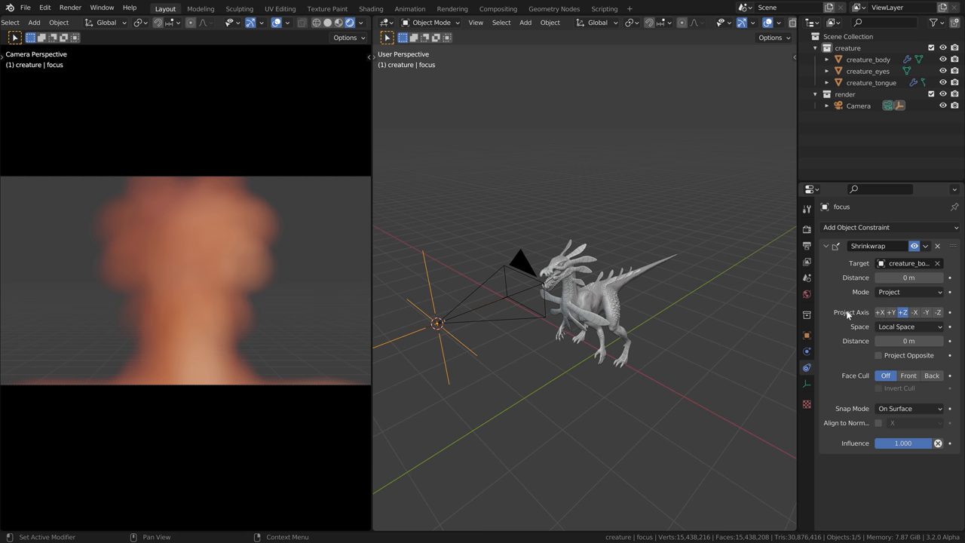
mouse_move(535, 290)
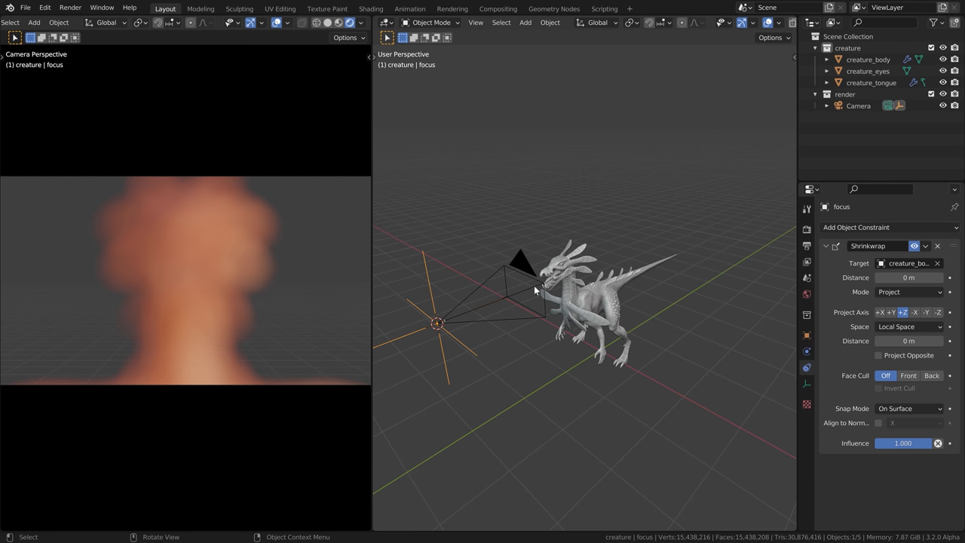
Switch transform orientation to Local and back to Global, then adjust the projection axis.
left_click(387, 101)
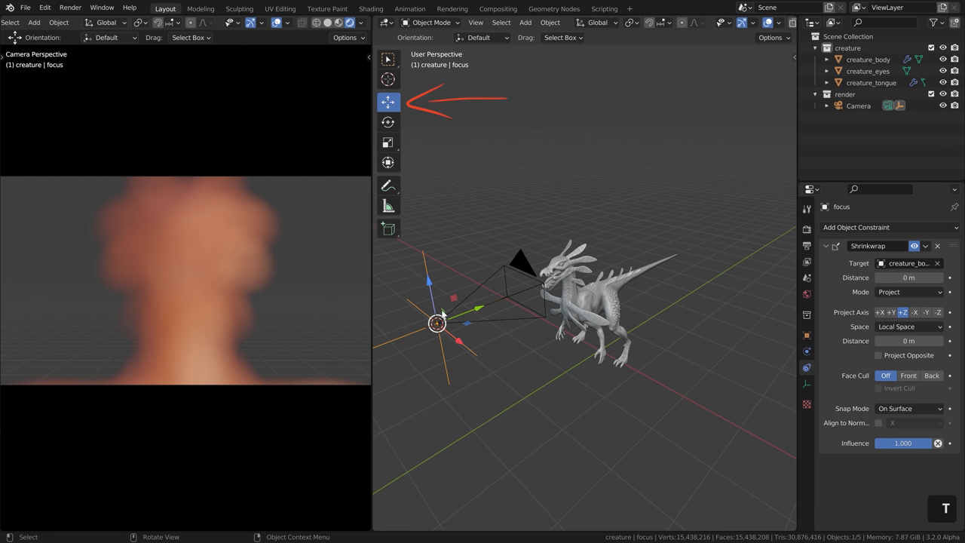
left_click(596, 22)
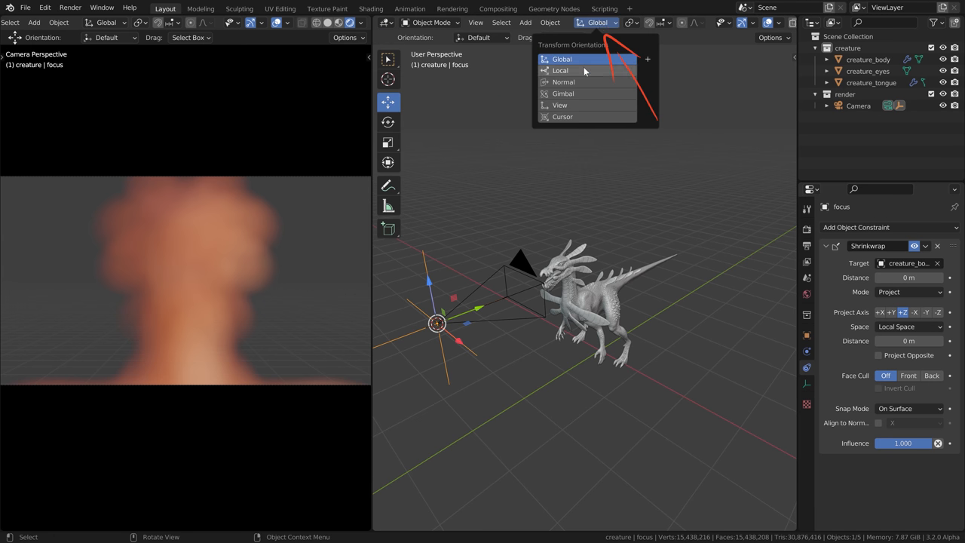
left_click(560, 71)
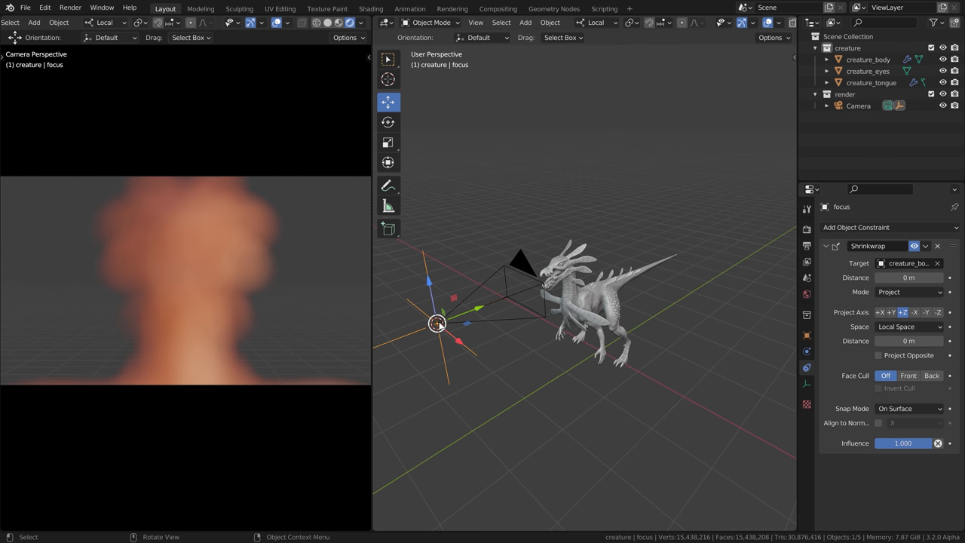
mouse_move(498, 309)
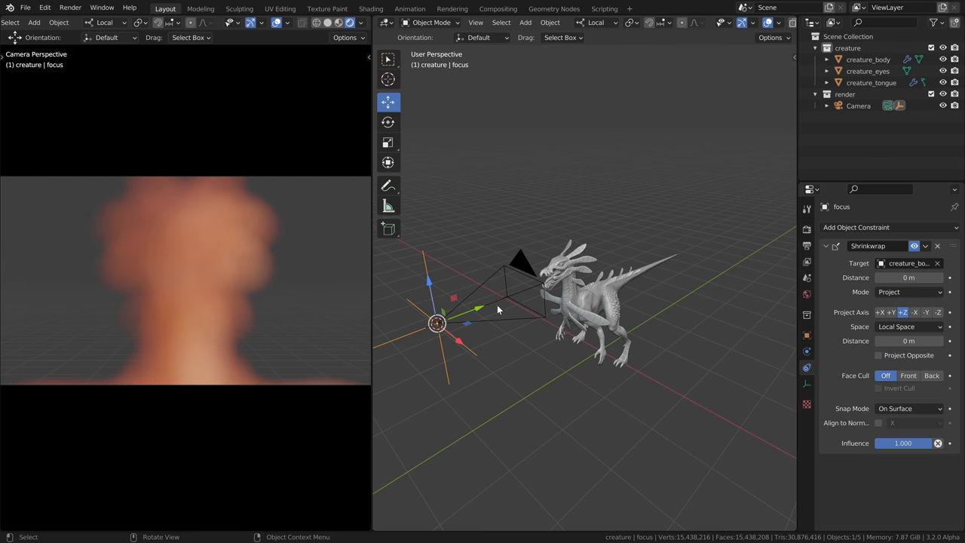
left_click(594, 22)
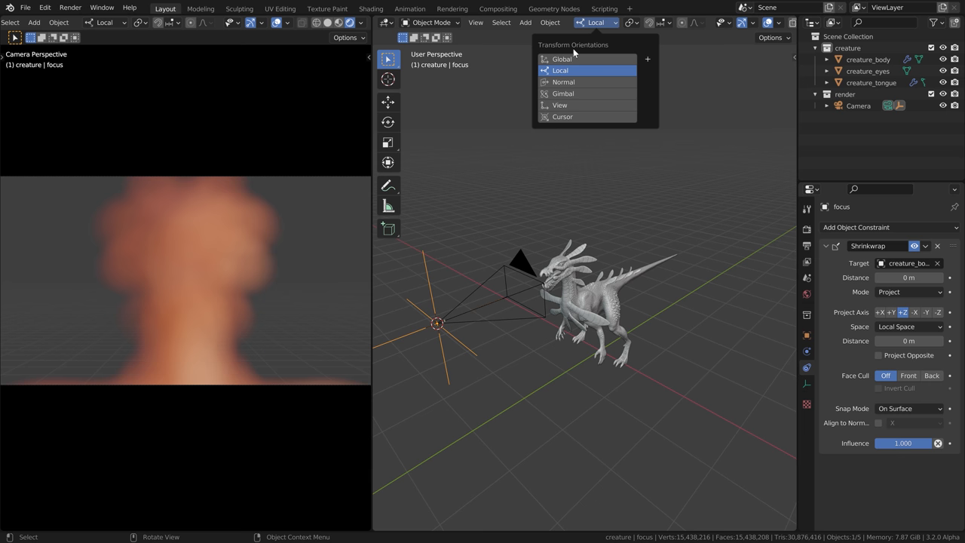
left_click(562, 59)
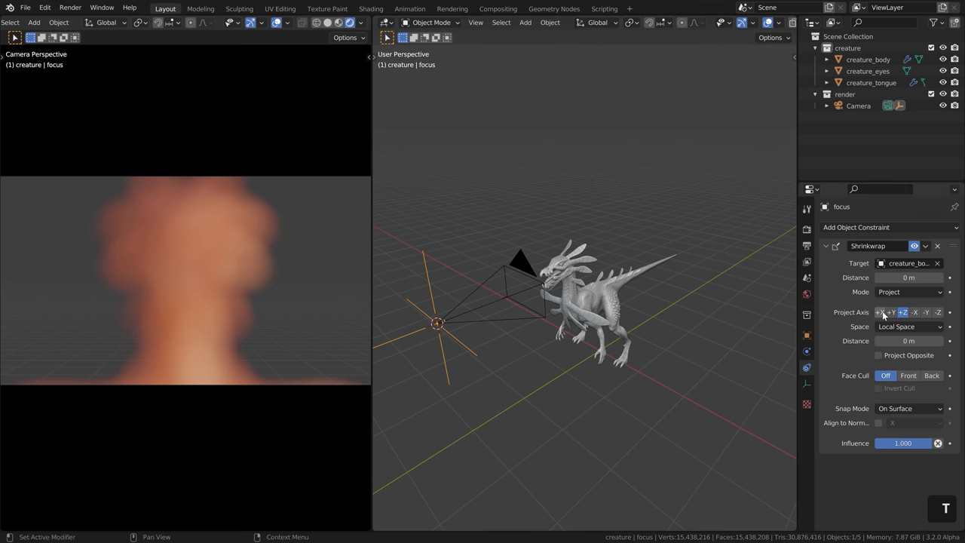
left_click(892, 312)
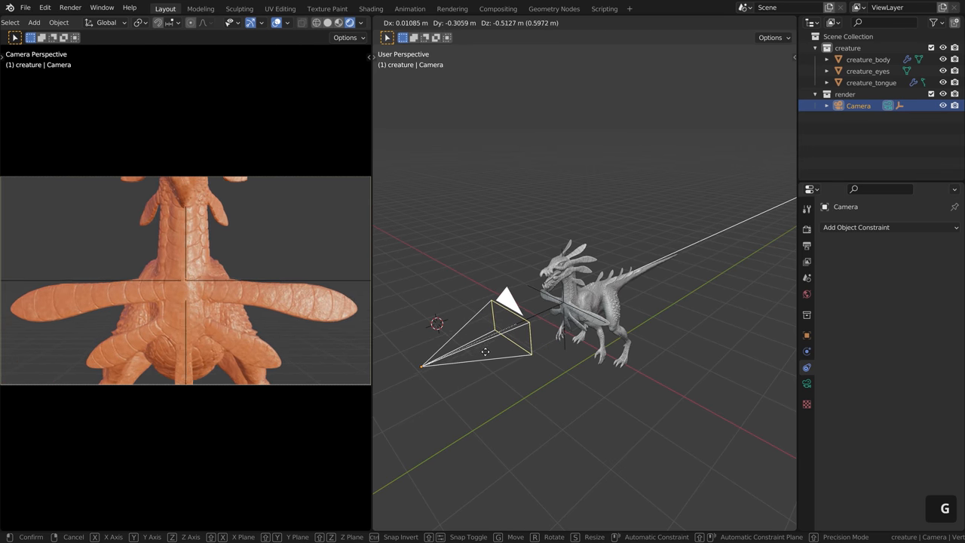
mouse_move(498, 345)
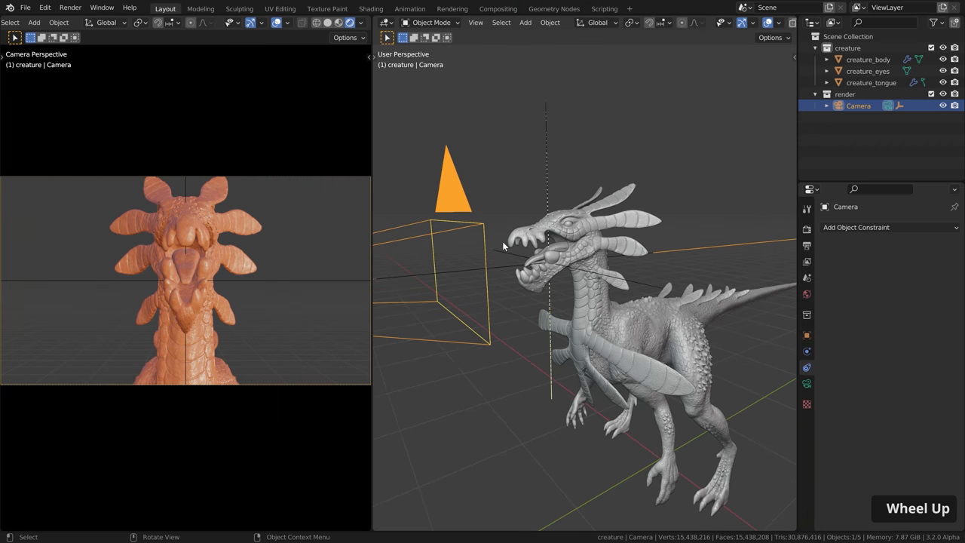
Reposition the camera, then set the focus empty's Shrinkwrap Project Axis to +Y.
key("g")
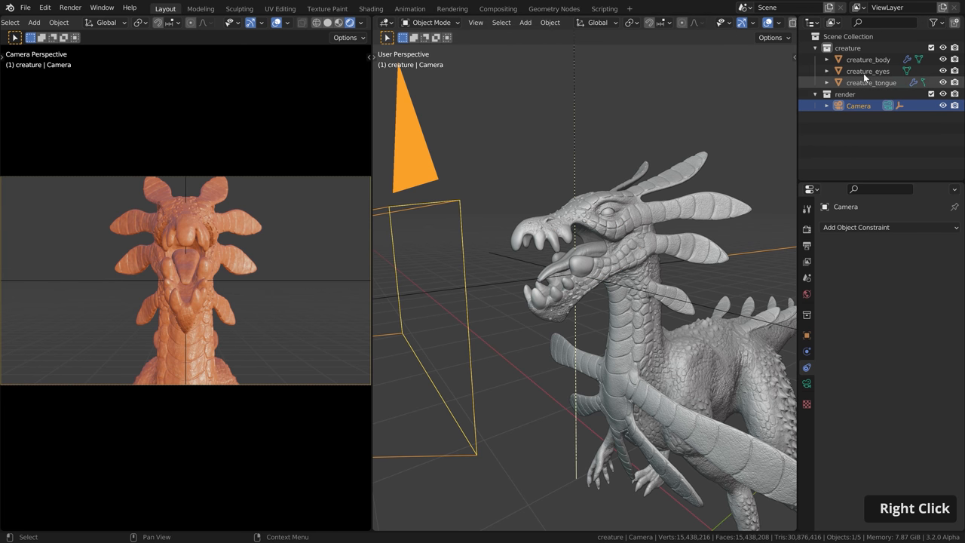
left_click(867, 71)
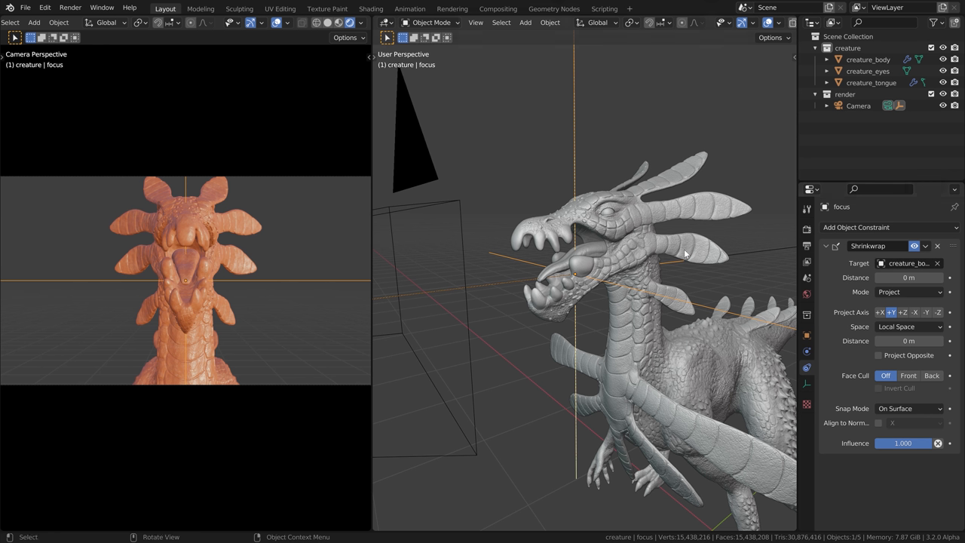
mouse_move(666, 408)
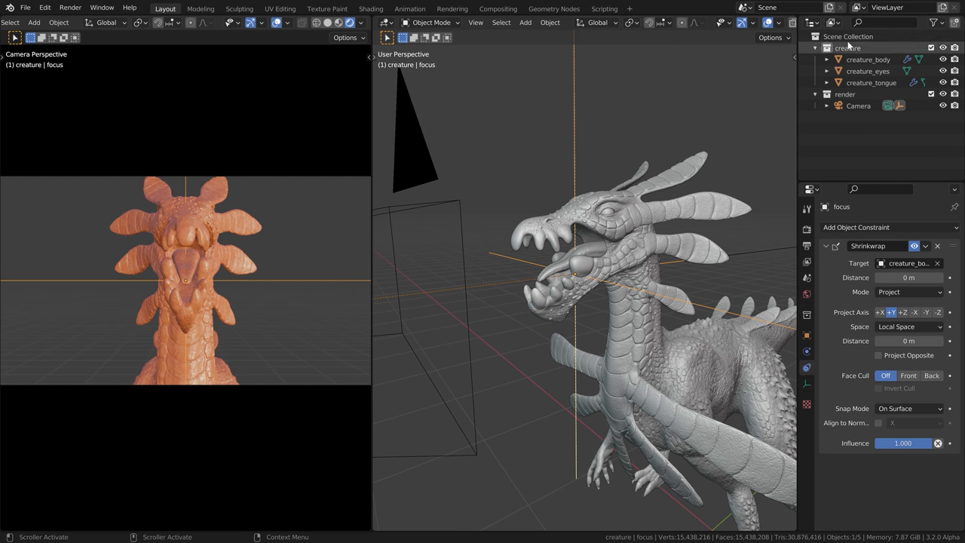
key("shift+c")
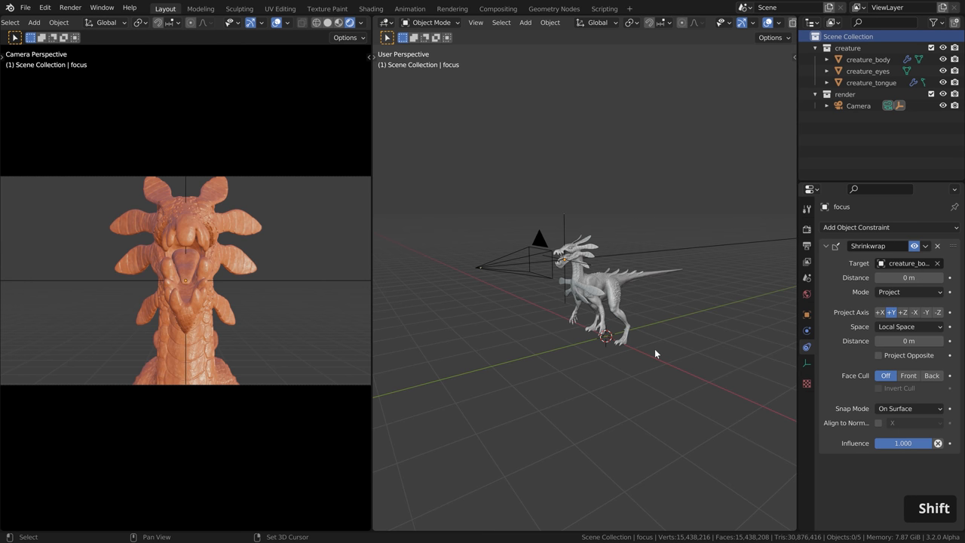
Add a plane beneath the creature and rename it creature_merged.
key("shift+a")
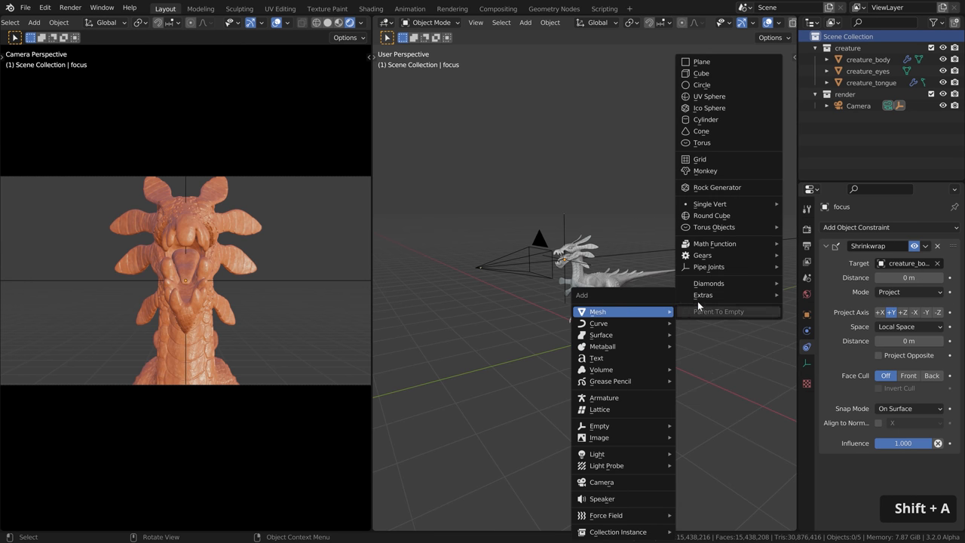
left_click(701, 61)
type("creature_merg")
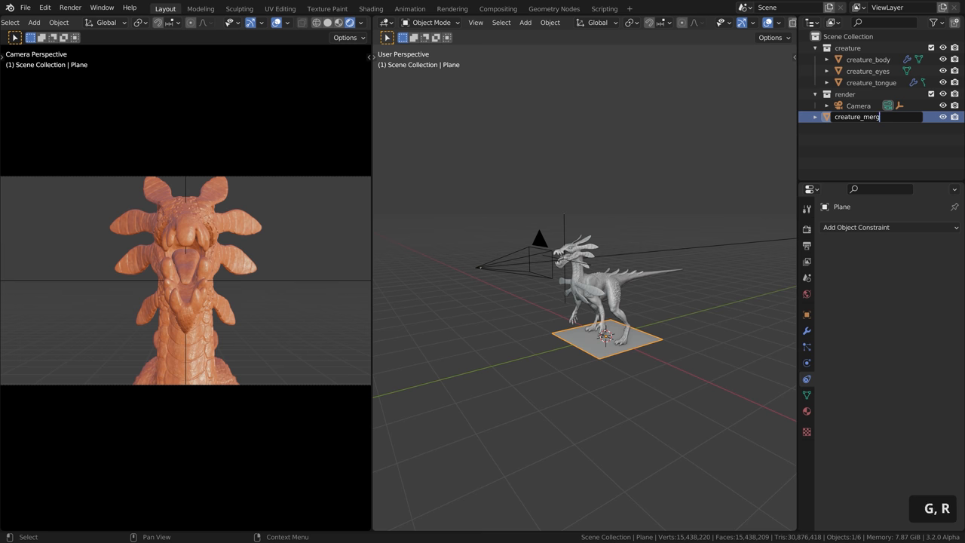
key("Return")
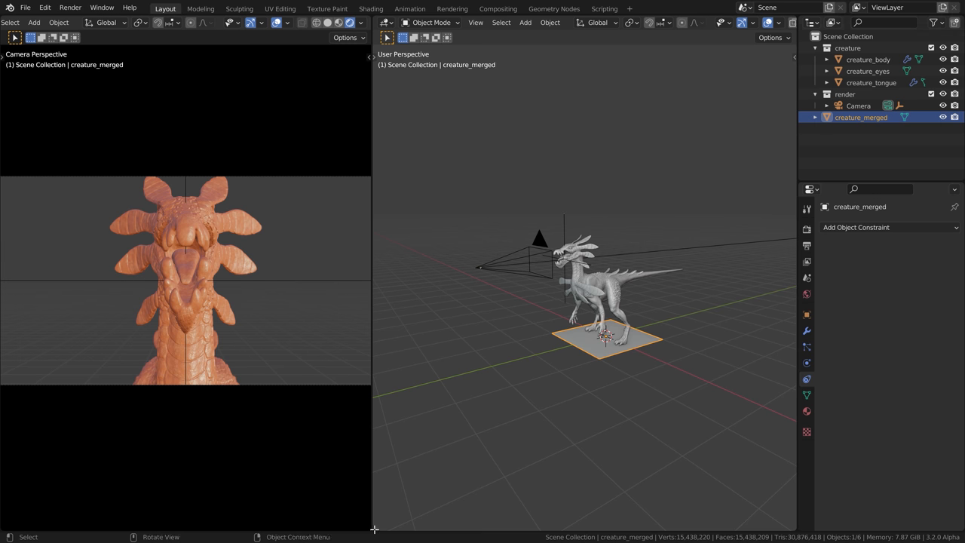
Turn the lower area into a Geometry Node Editor and show the modifier properties.
left_click(387, 321)
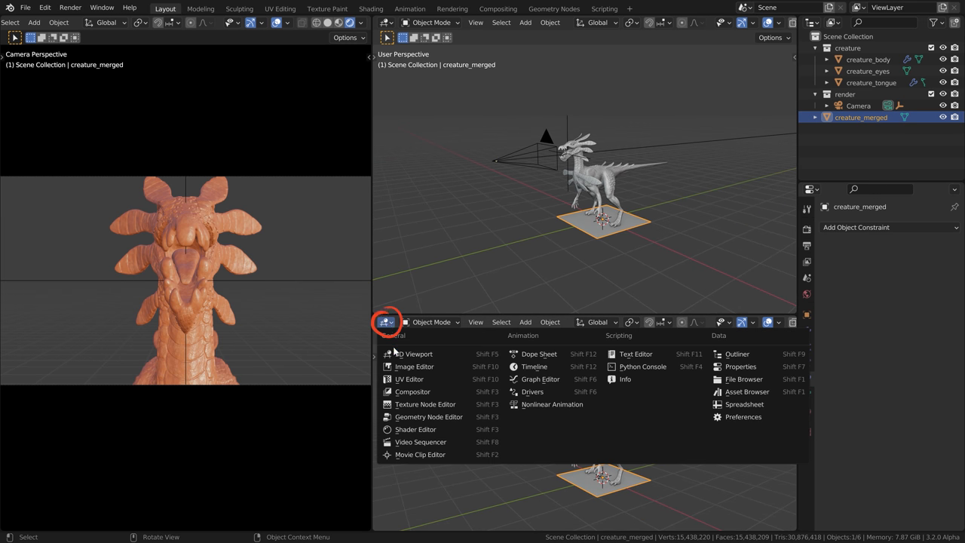
left_click(415, 429)
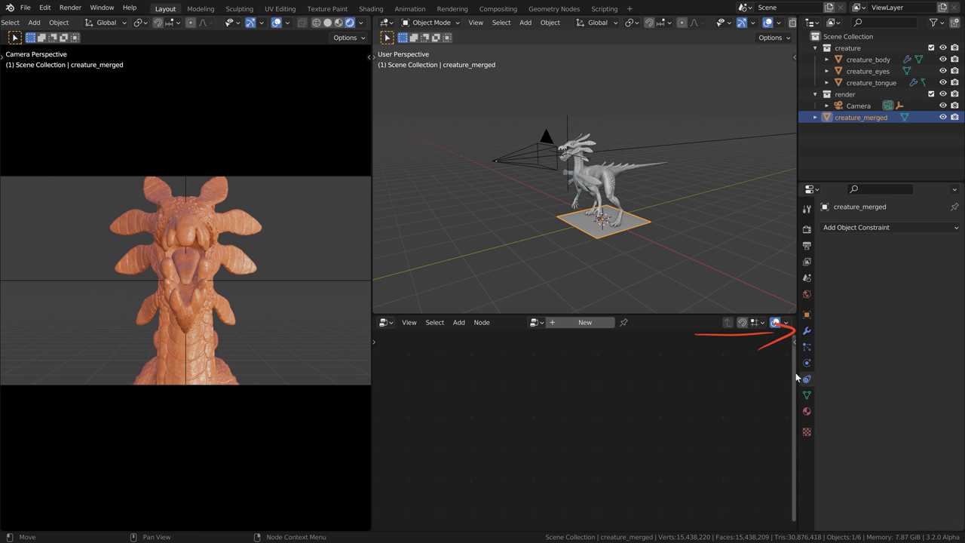
left_click(806, 330)
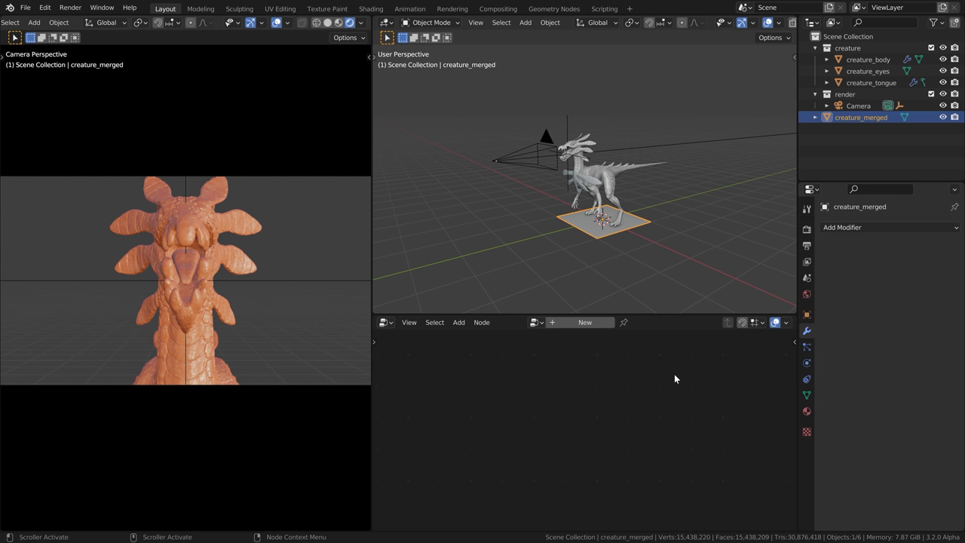
mouse_move(601, 348)
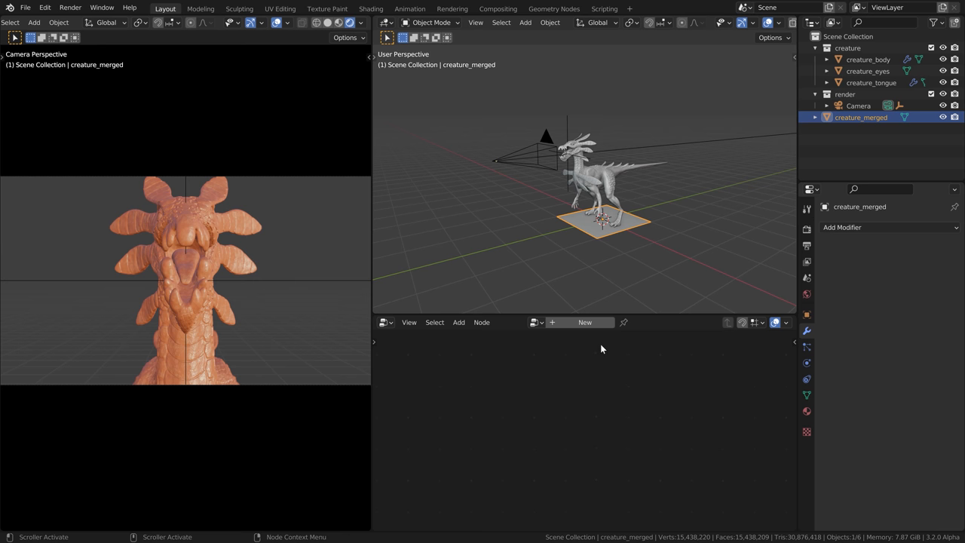
Create a new Geometry Nodes tree on creature_merged and browse the node Add menu.
left_click(584, 321)
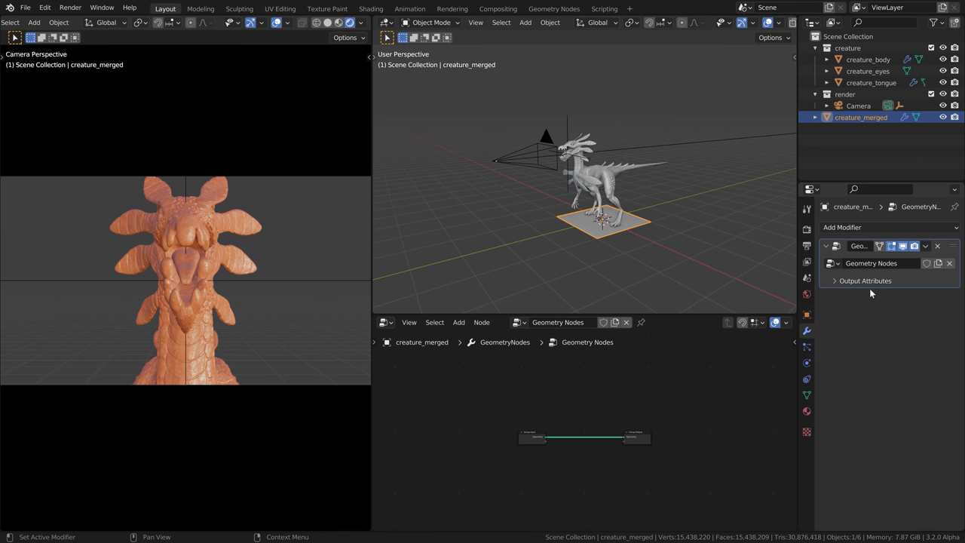
mouse_move(913, 306)
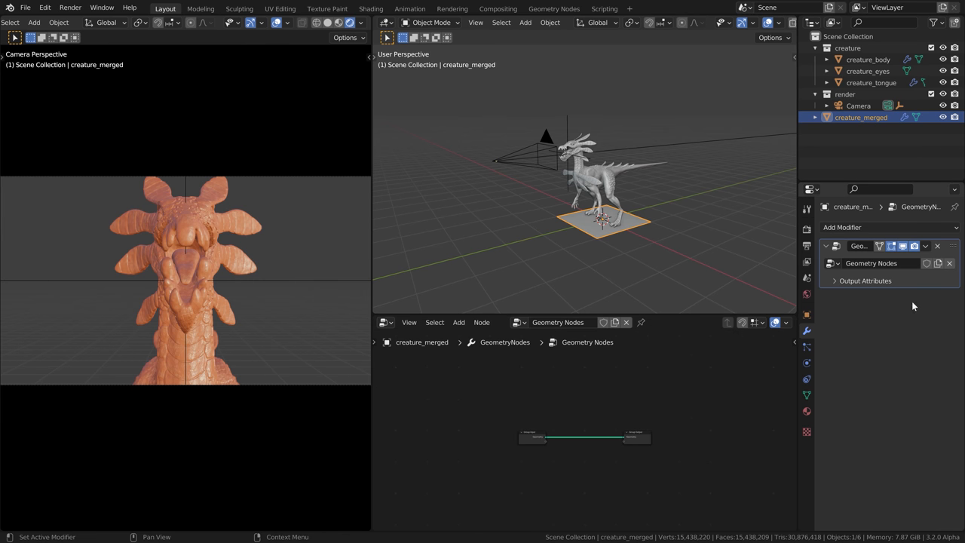
scroll("up", 3)
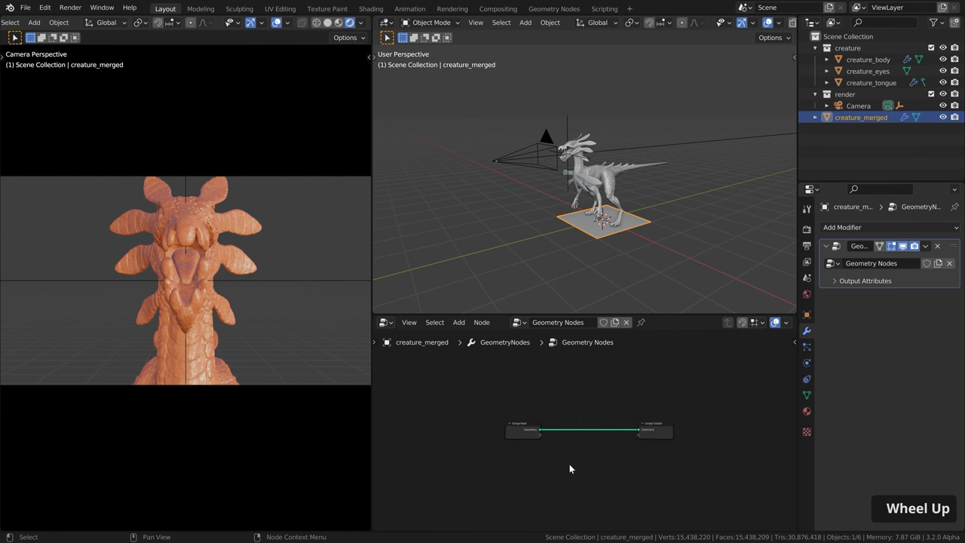
scroll("up", 3)
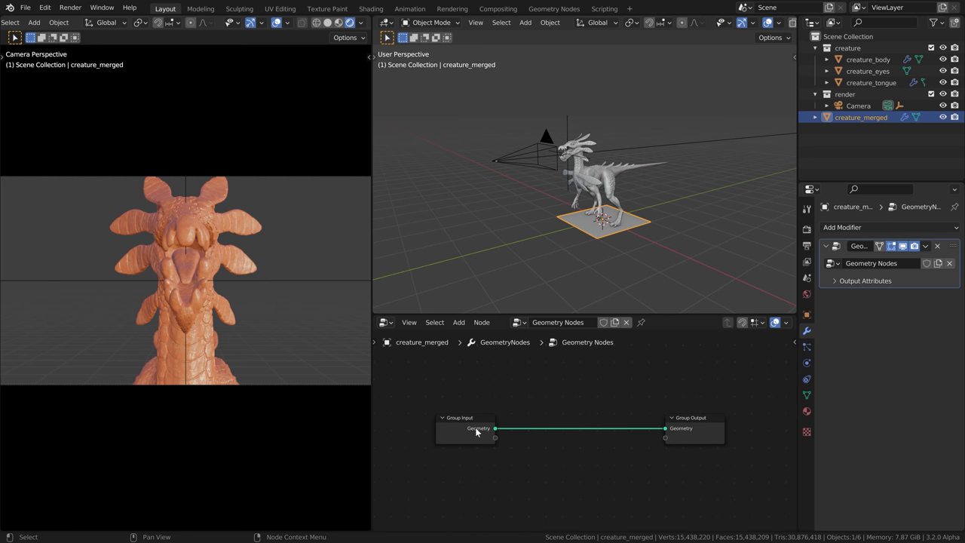
mouse_move(654, 441)
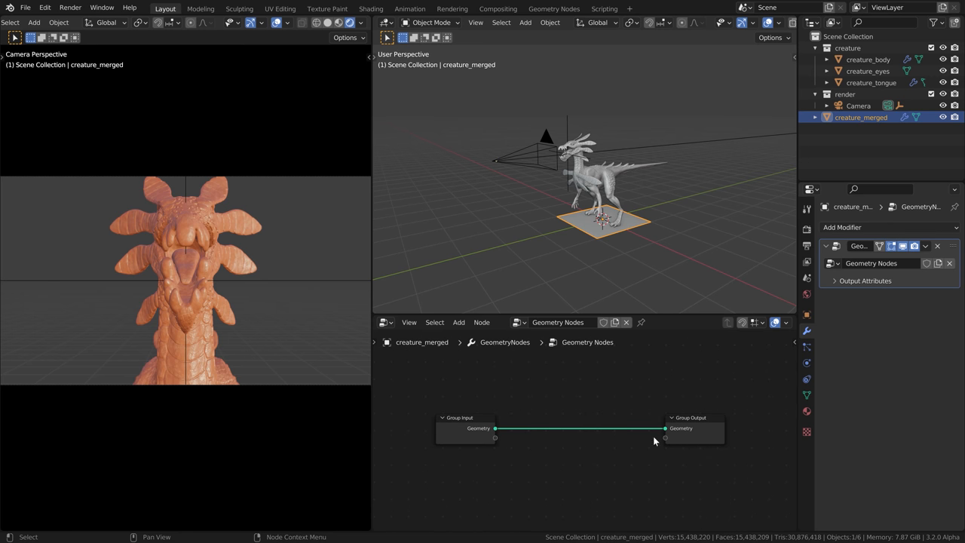
mouse_move(613, 231)
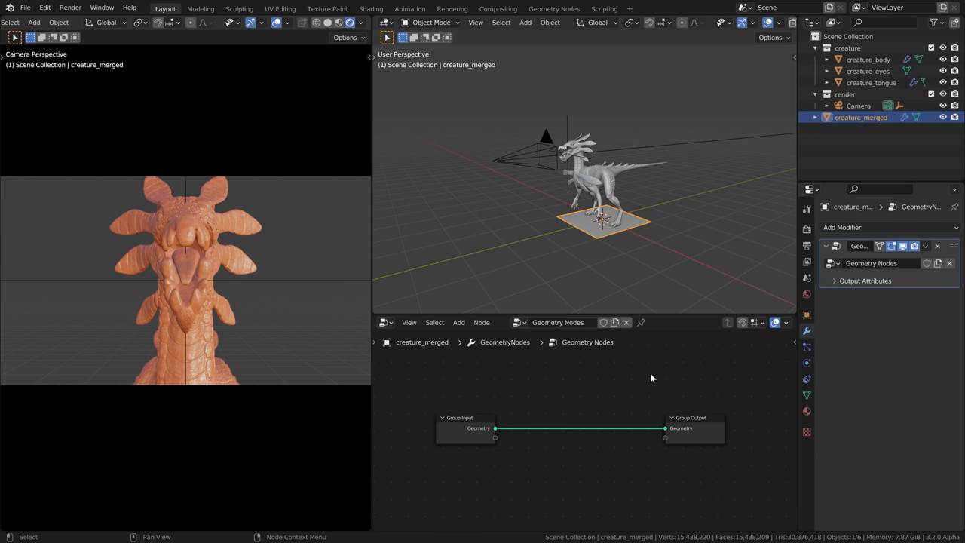
mouse_move(619, 413)
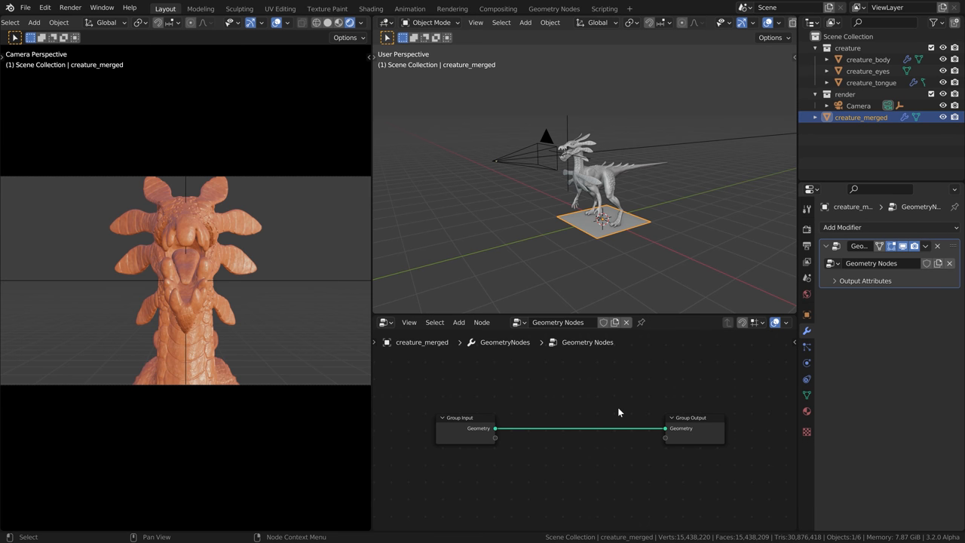
key("shift+a")
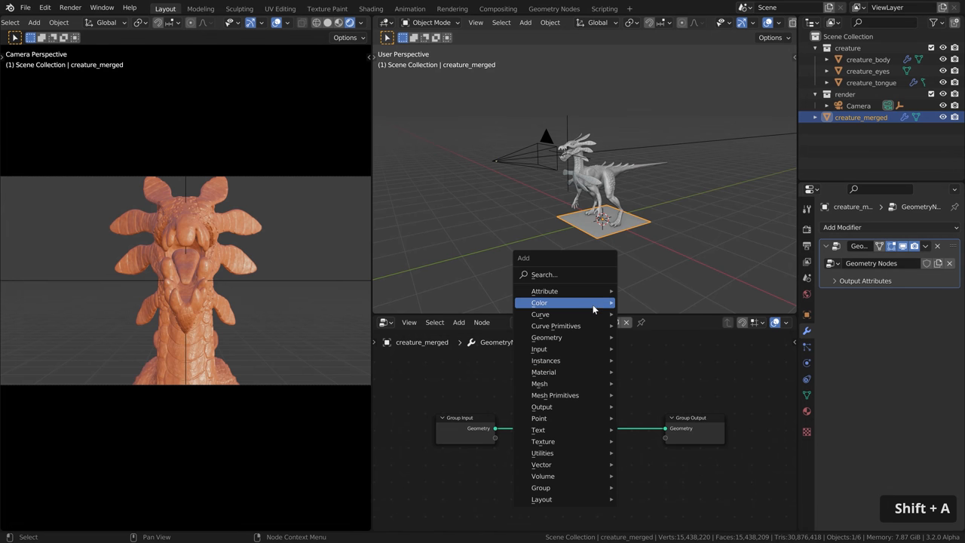
mouse_move(542, 452)
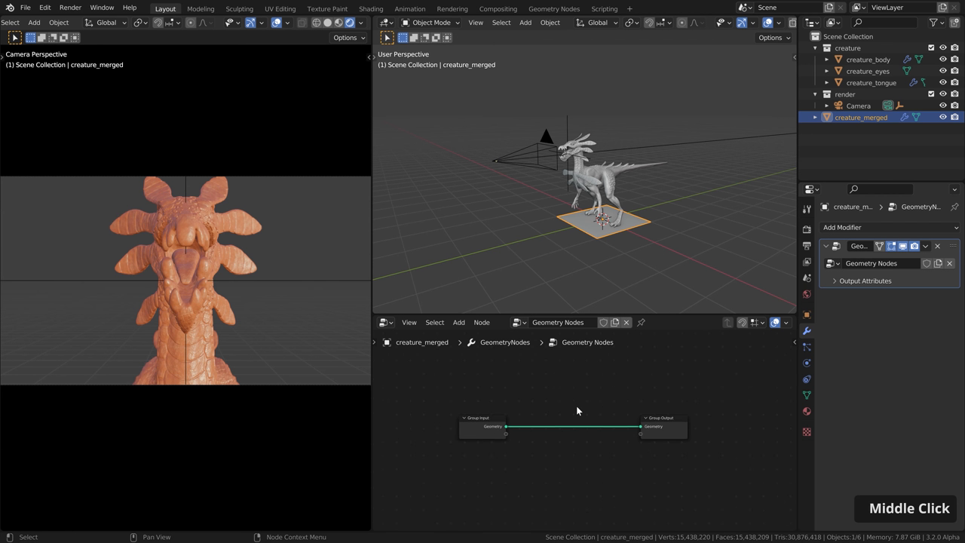
Place the creature collection as a Collection Info node feeding the Group Output.
left_click(847, 47)
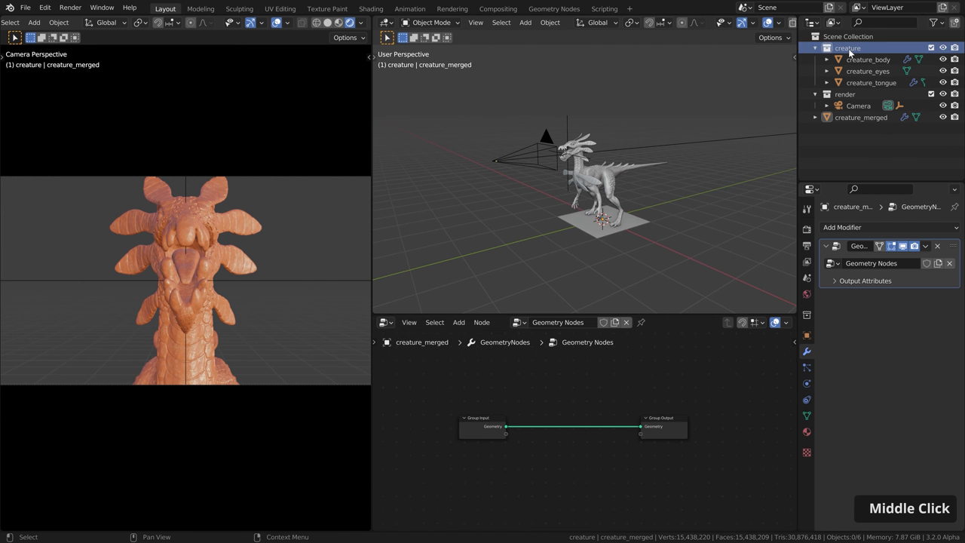
middle_click(866, 71)
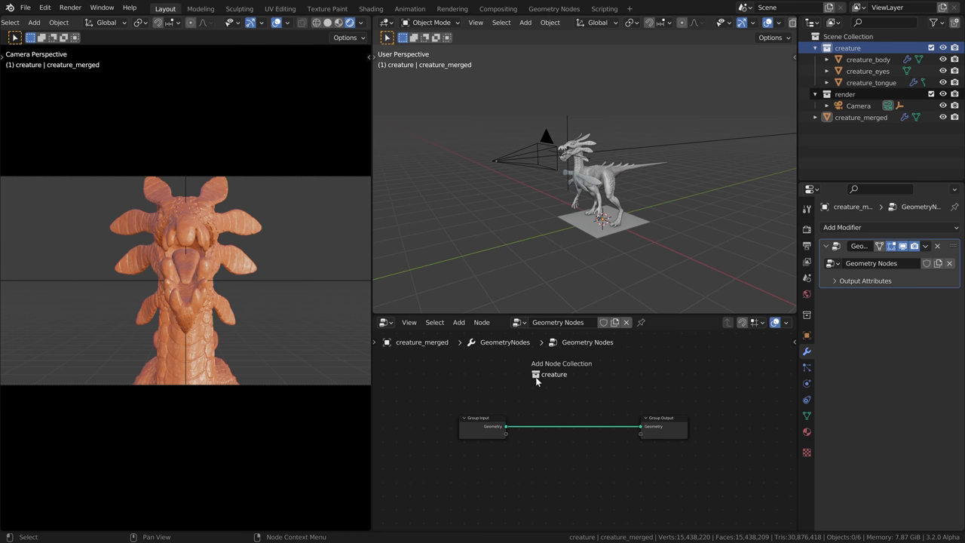
left_click(553, 374)
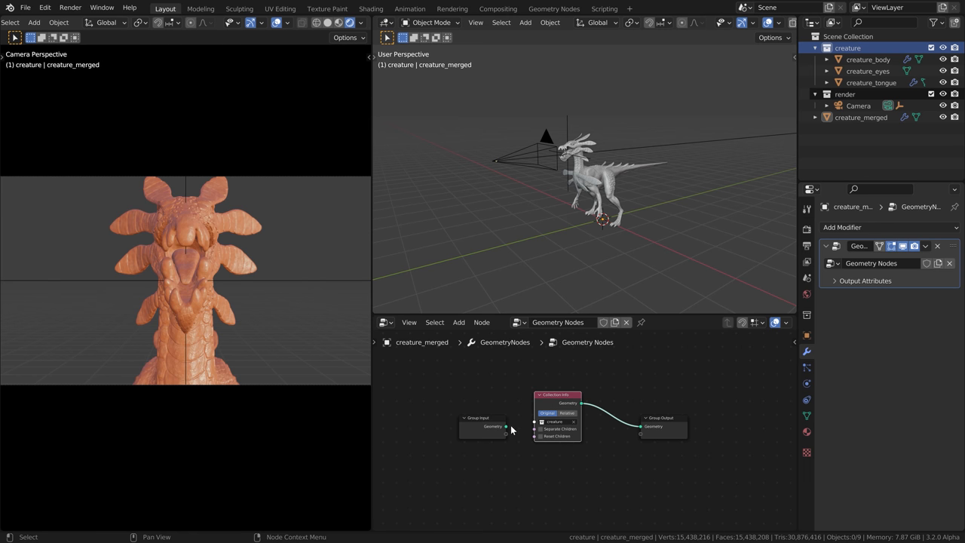
scroll("up", 3)
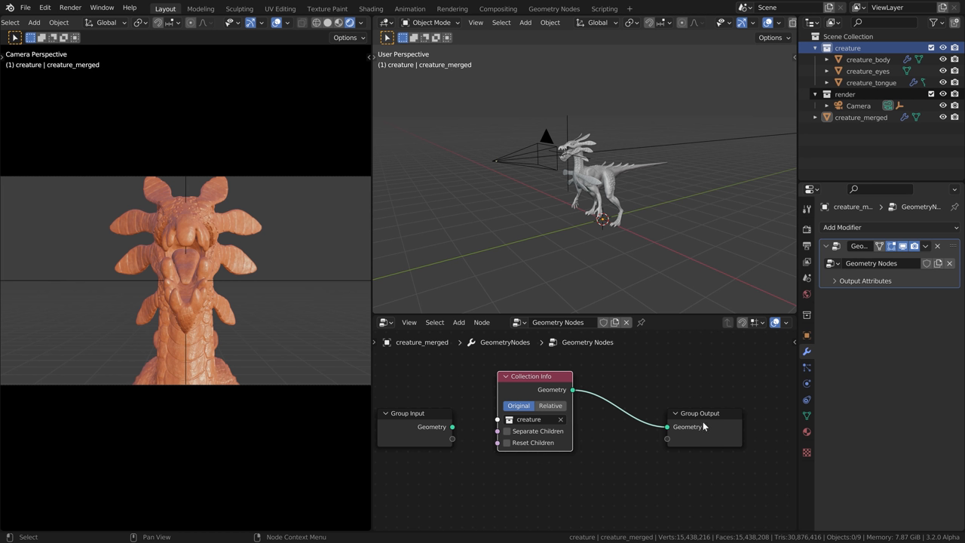
mouse_move(614, 242)
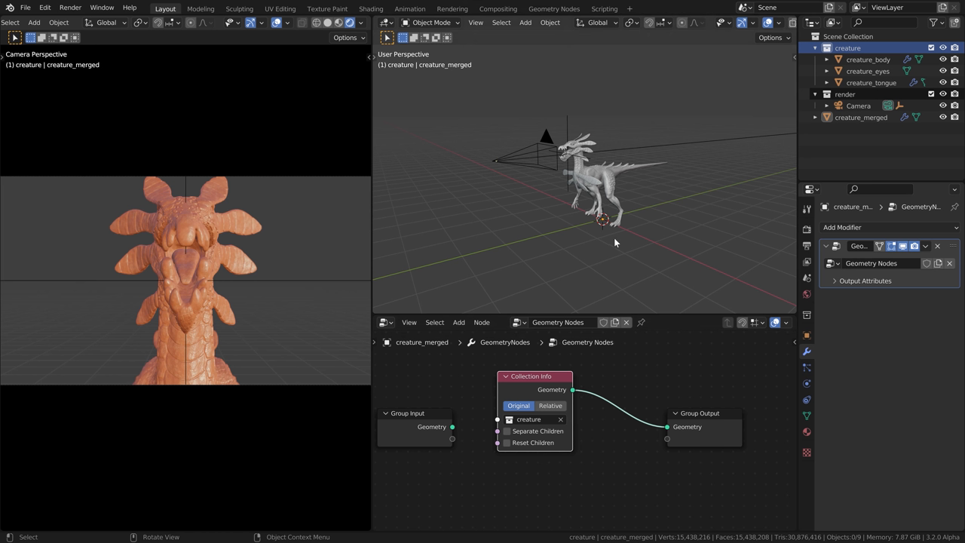
mouse_move(633, 239)
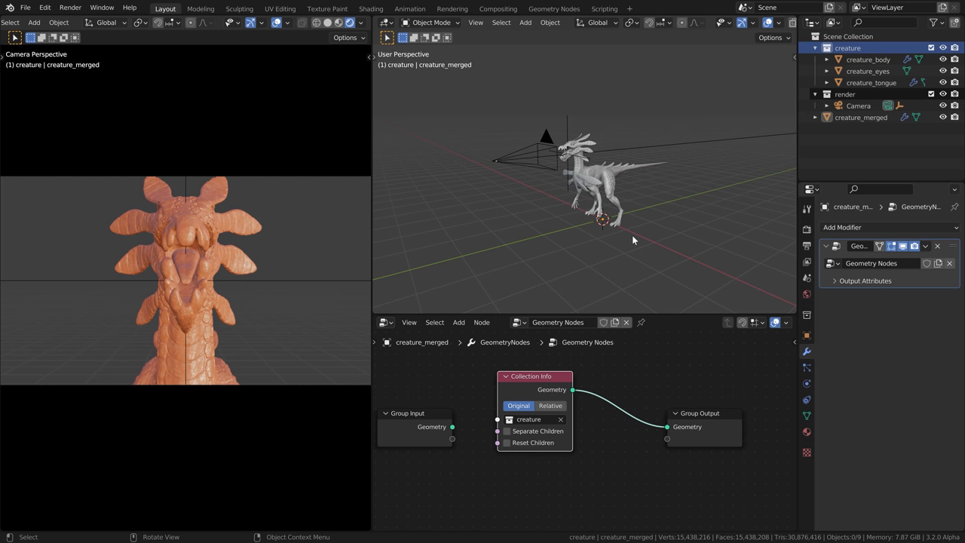
mouse_move(632, 210)
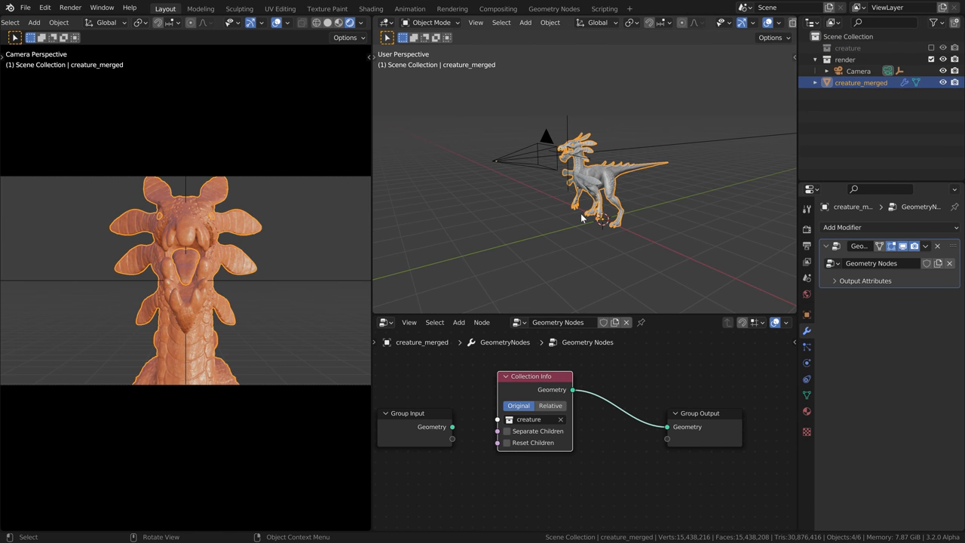
Hide the creature collection and retarget the focus Shrinkwrap to creature_merged.
right_click(857, 71)
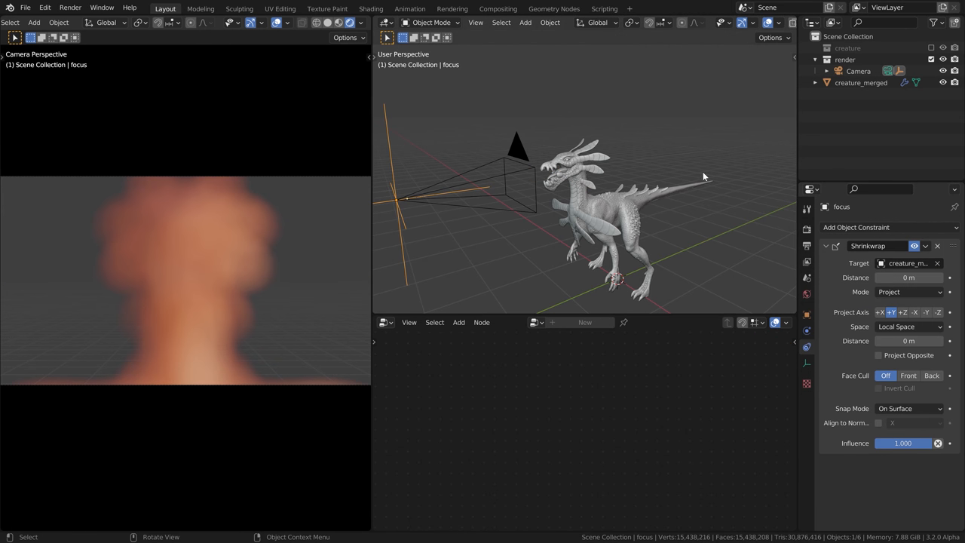
mouse_move(498, 224)
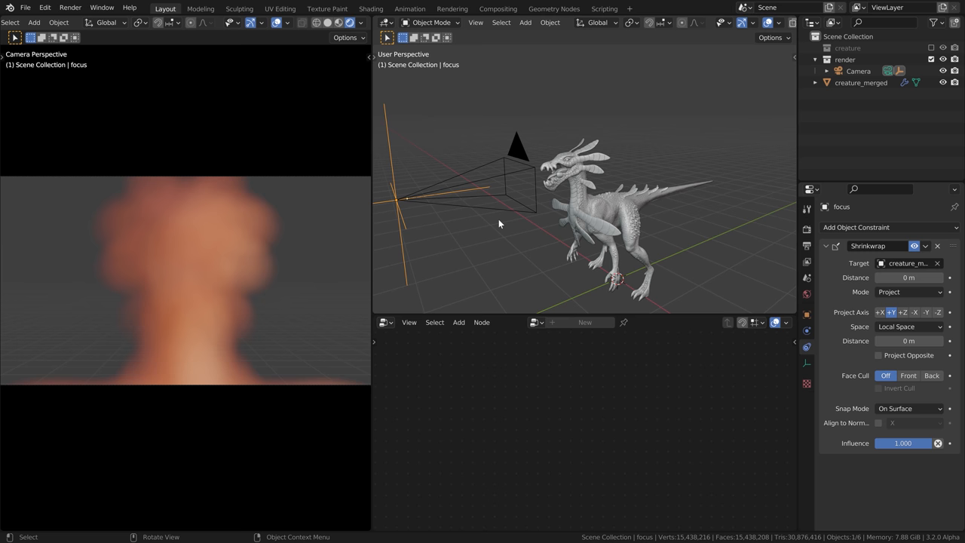
Drop a Realize Instances node onto creature_merged's Collection Info to Group Output link.
left_click(861, 82)
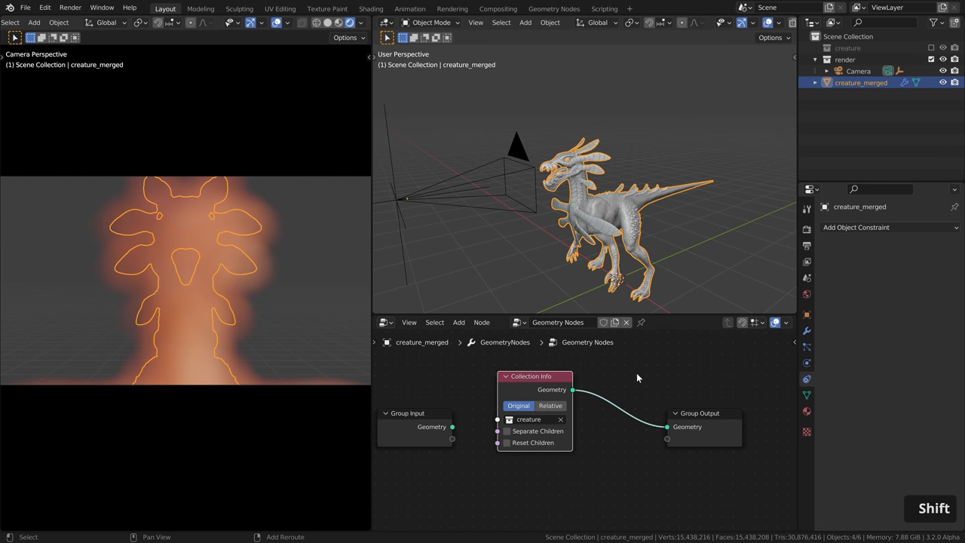
type("rea")
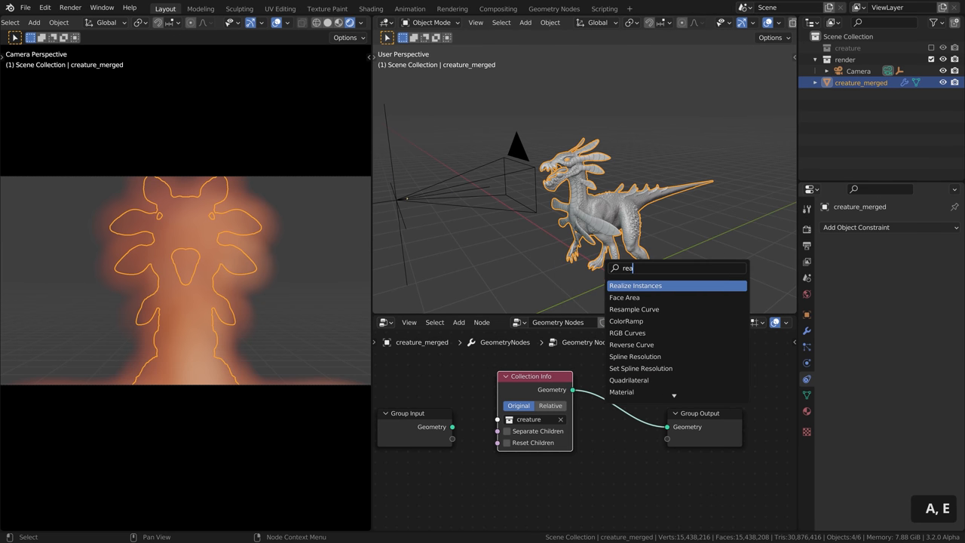
left_click(634, 285)
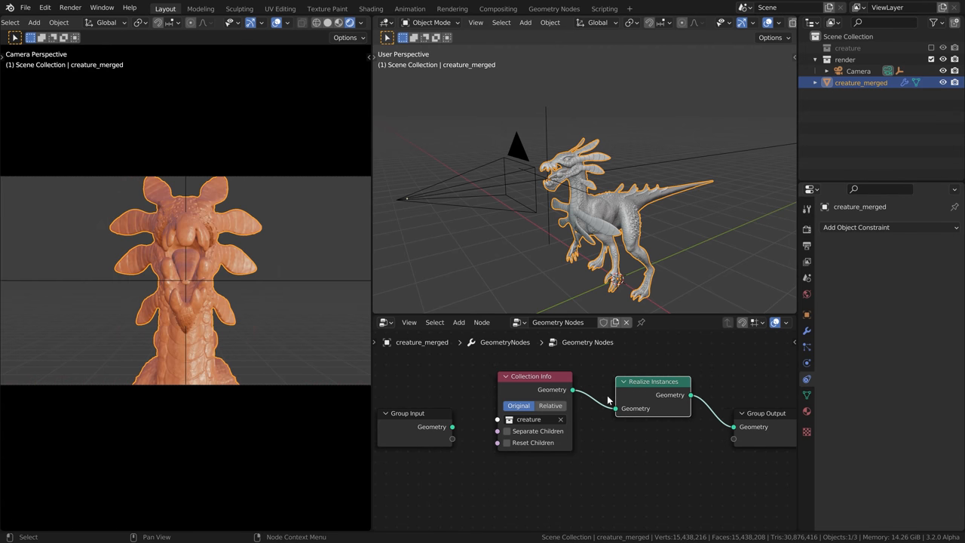
mouse_move(584, 382)
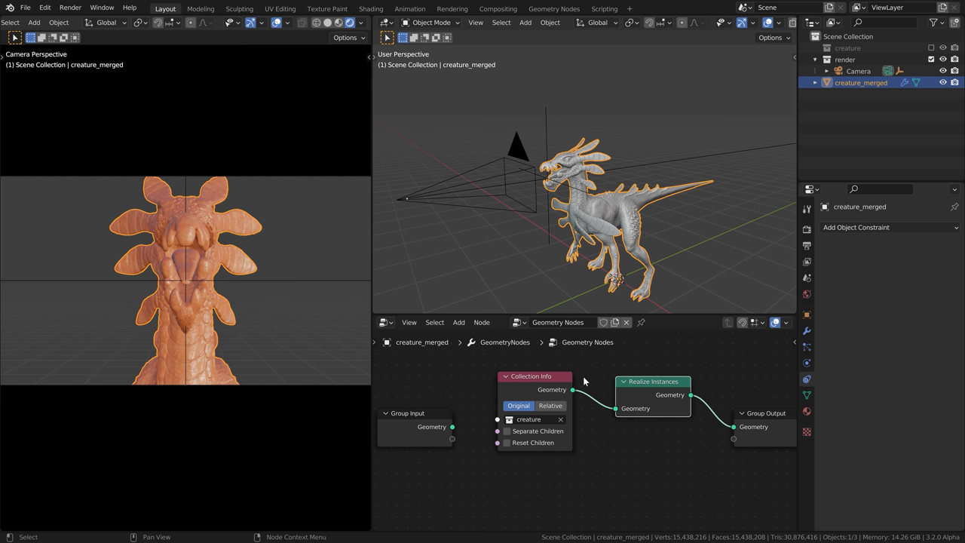
mouse_move(643, 418)
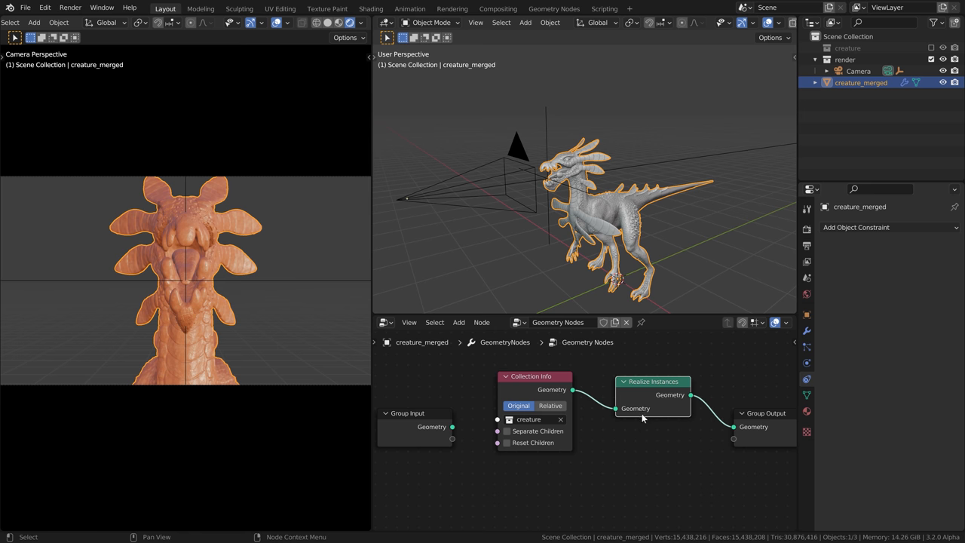
left_click(475, 169)
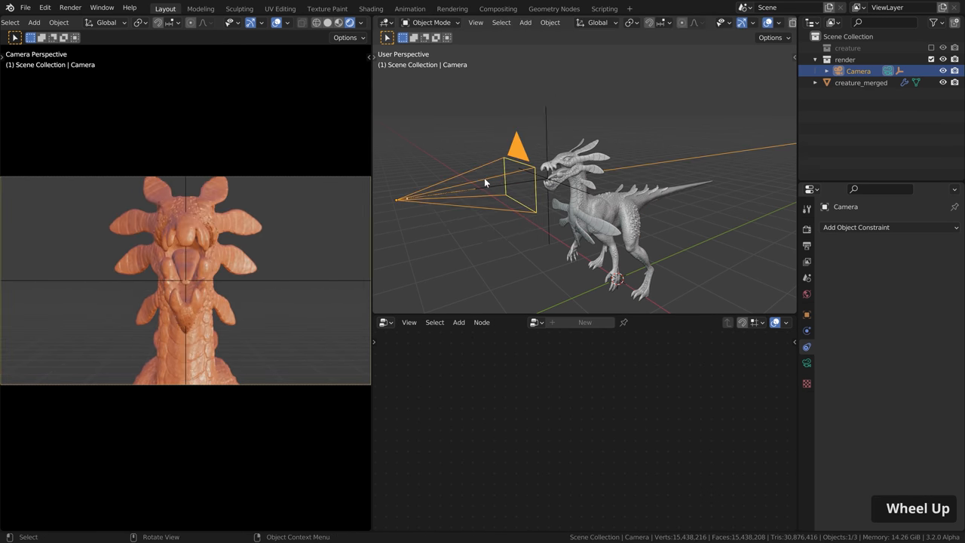
Enable Eevee ambient occlusion and hide the viewport overlays in the camera view.
key("g")
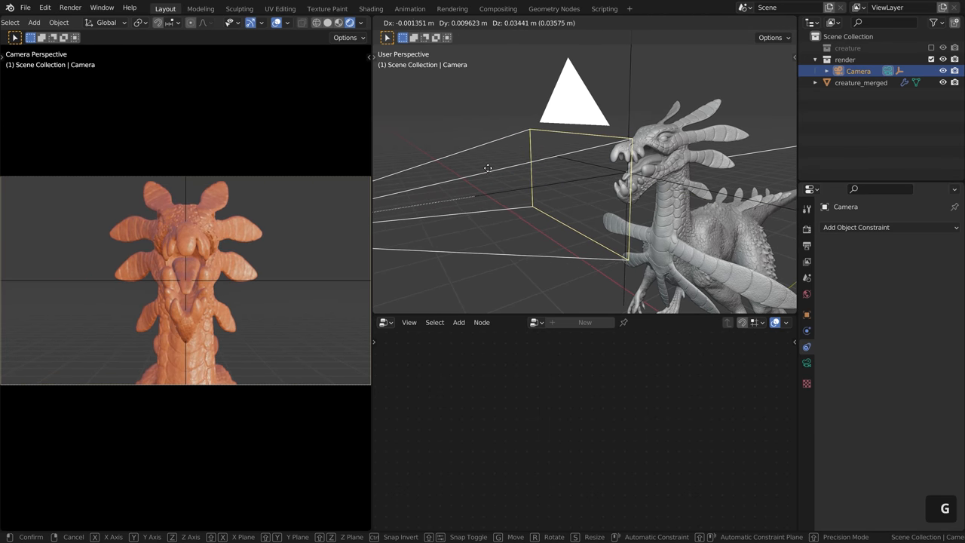
right_click(488, 167)
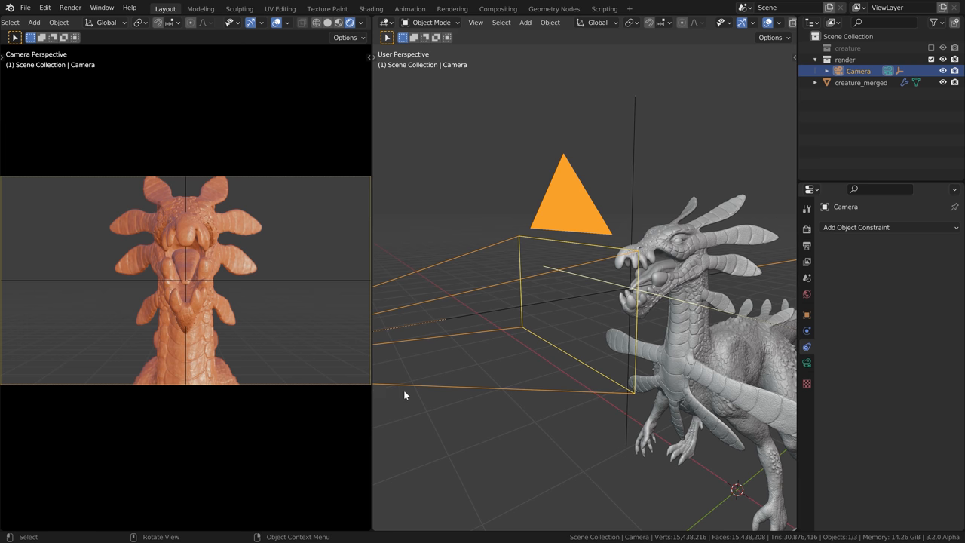
mouse_move(452, 366)
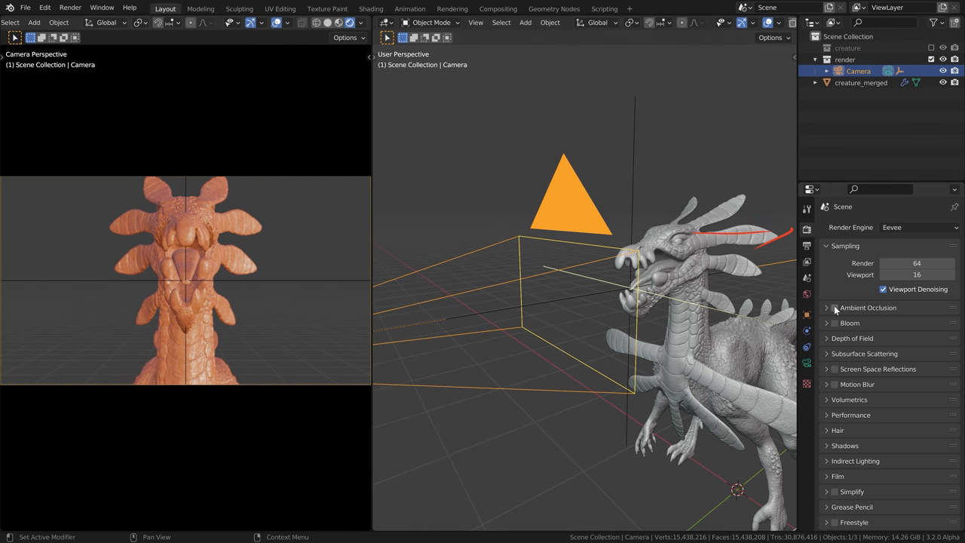
left_click(833, 307)
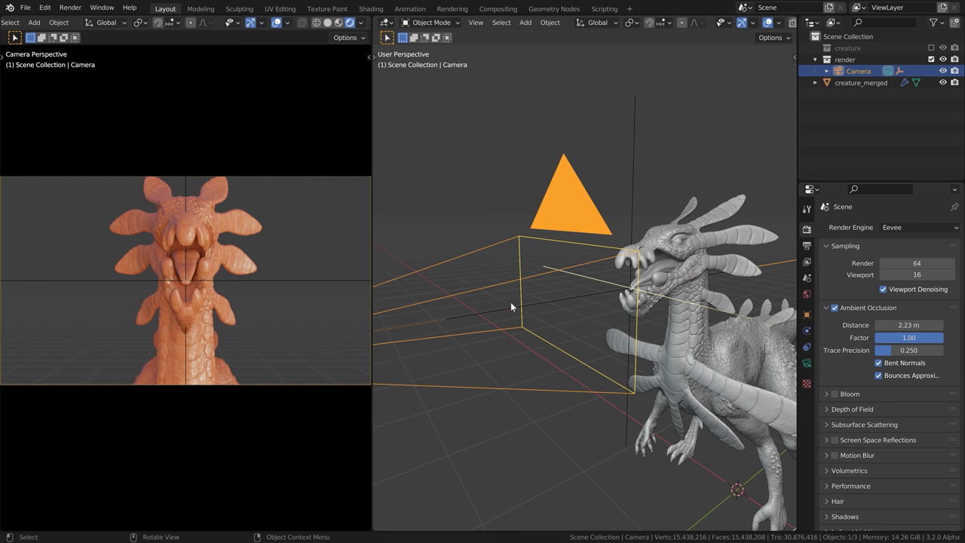
left_click(276, 23)
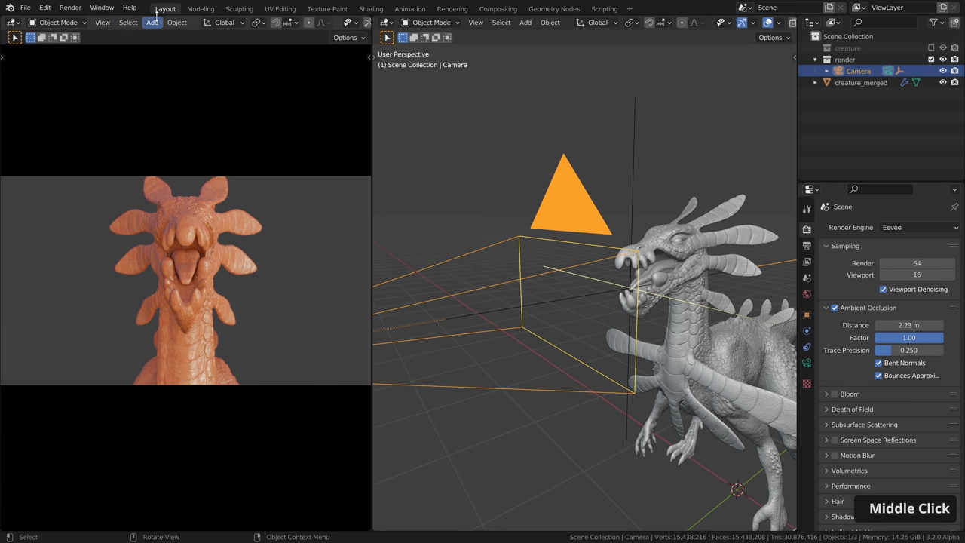
Add Walk Navigation to Quick Favorites and start walking the camera through the scene.
left_click(103, 22)
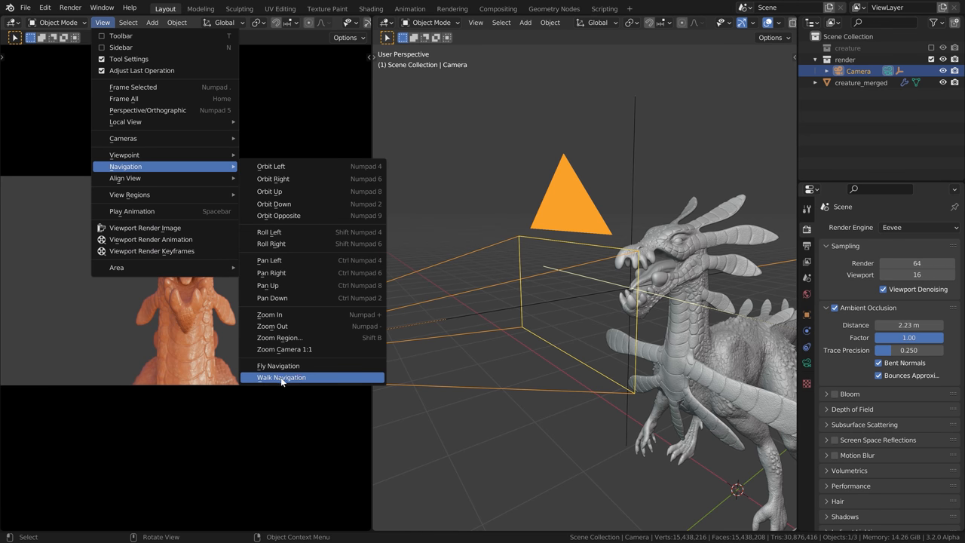
right_click(281, 377)
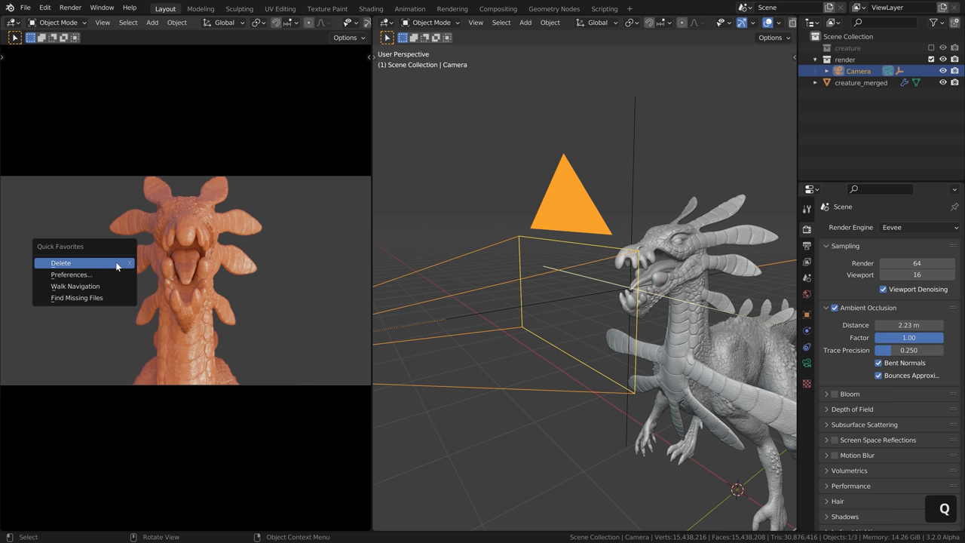
left_click(75, 286)
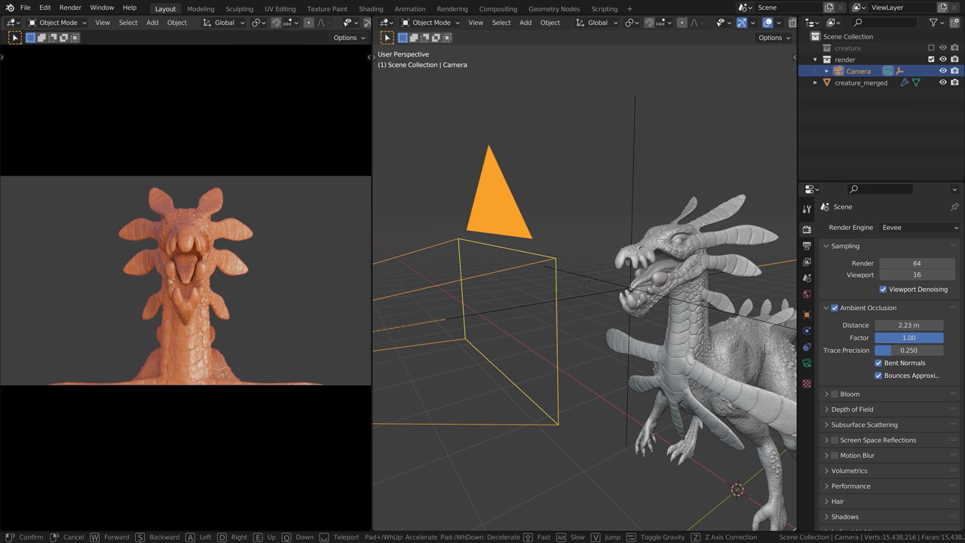
Reposition the camera from the Right view to face the head, then hide creature_merged.
key("s")
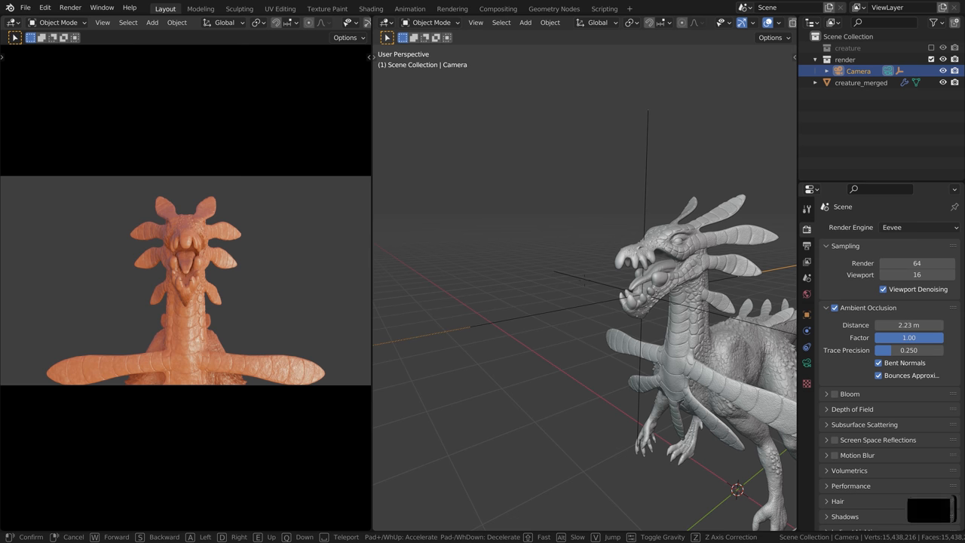
scroll("down", 3)
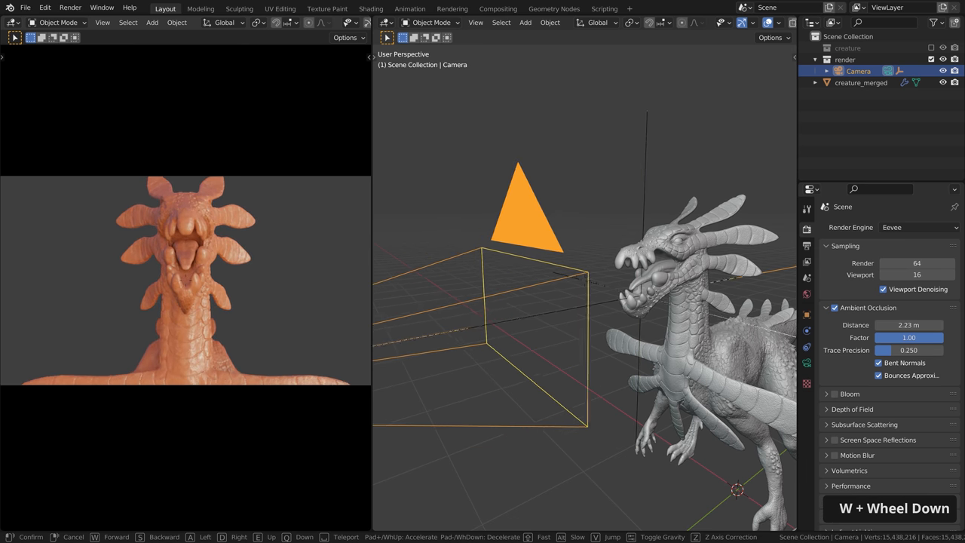
scroll("down", 3)
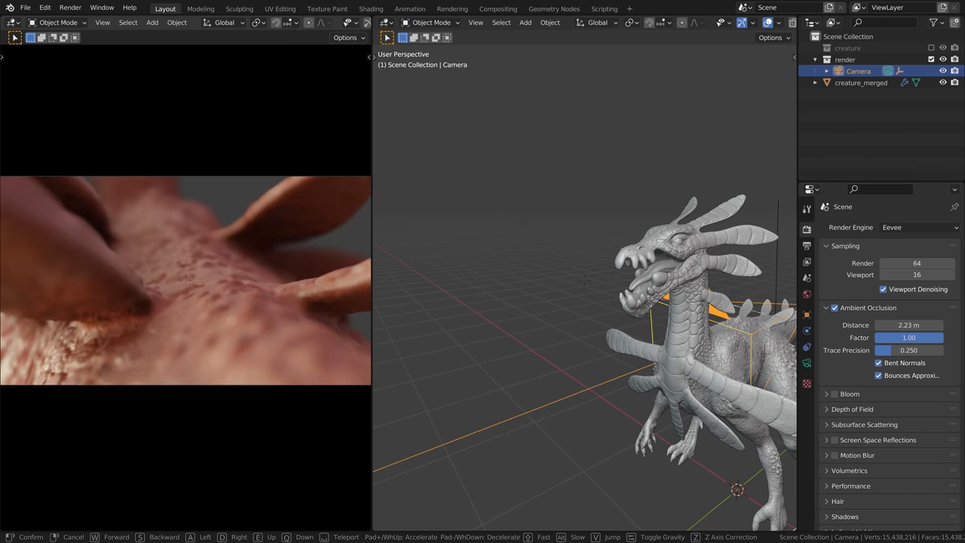
scroll("up", 3)
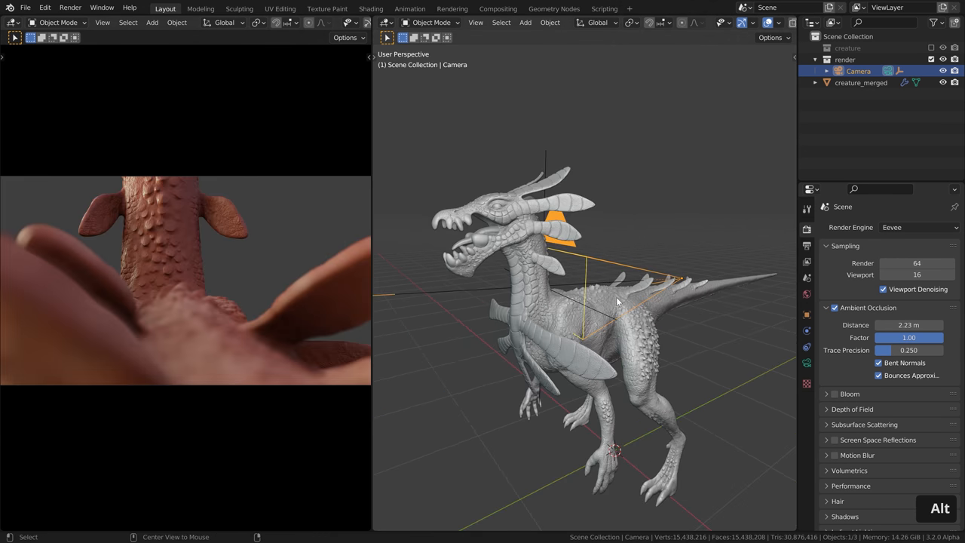
key("3")
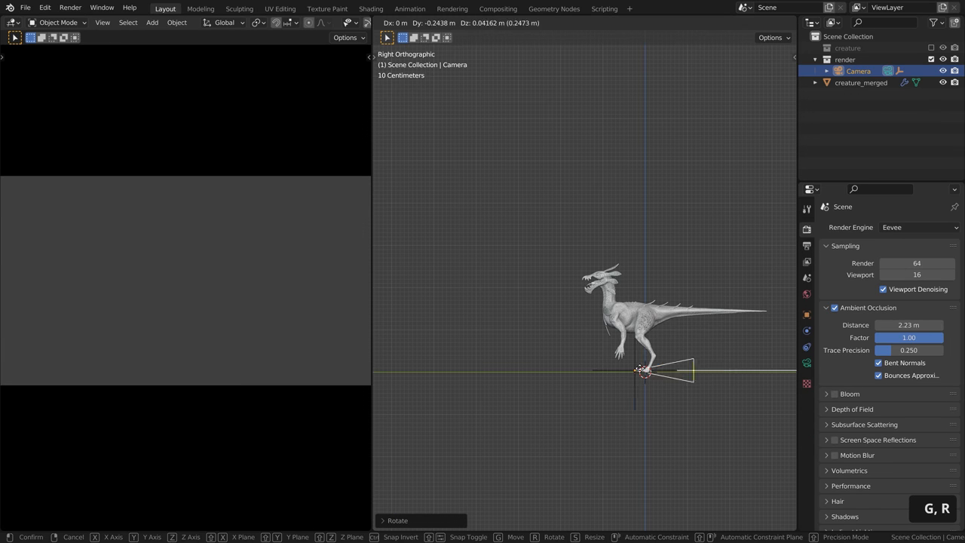
mouse_move(555, 300)
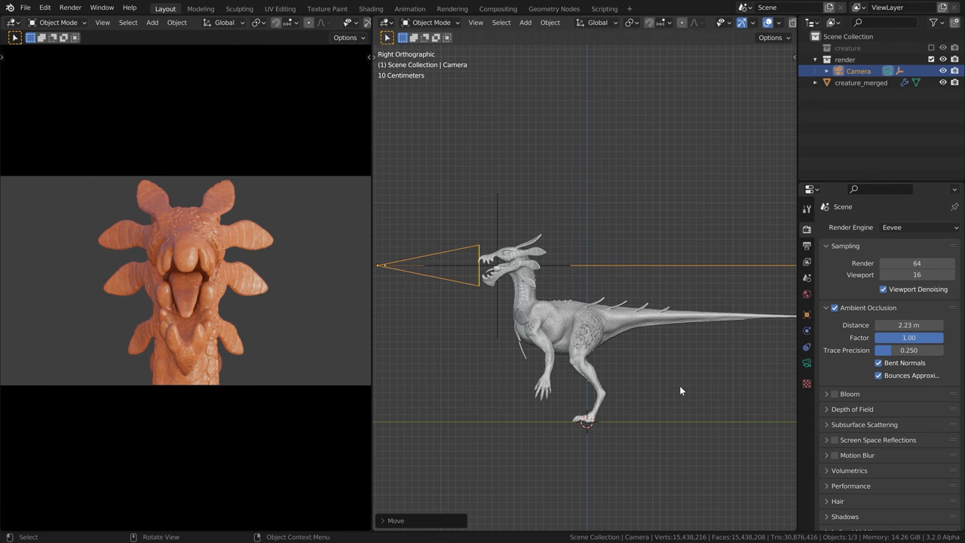
mouse_move(814, 141)
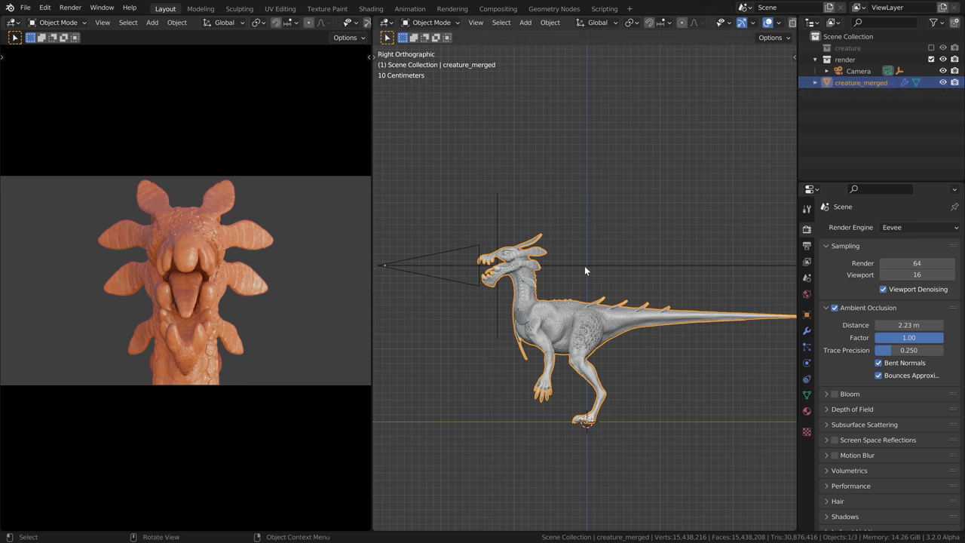
left_click(942, 82)
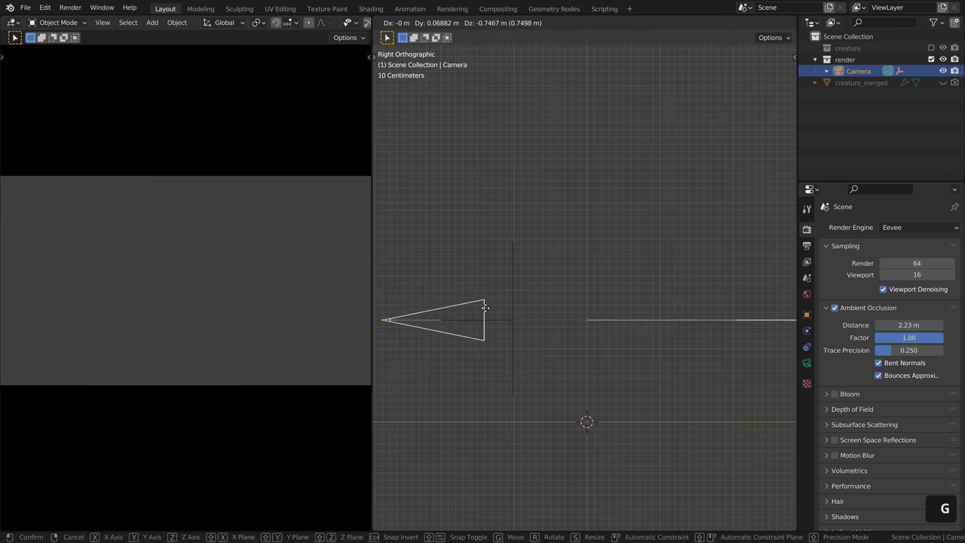
mouse_move(488, 271)
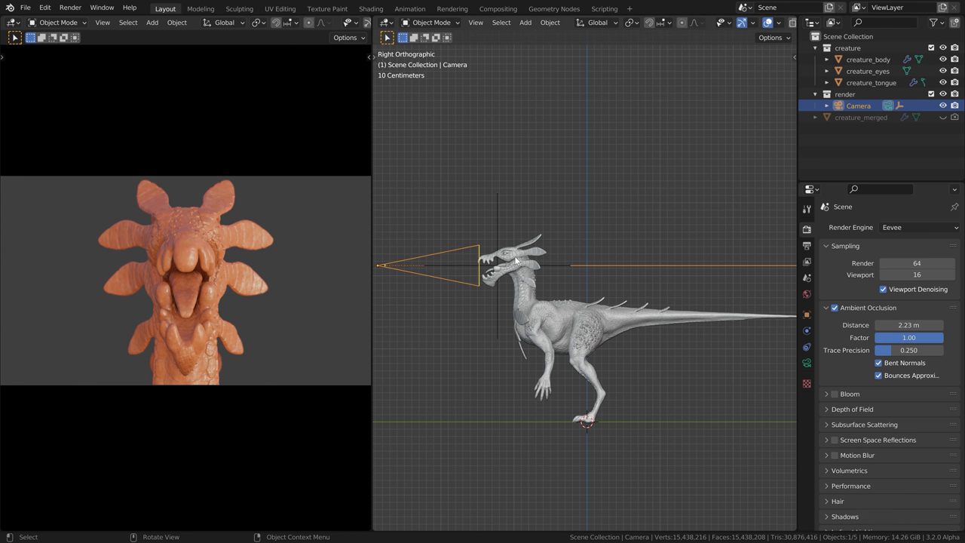
mouse_move(518, 309)
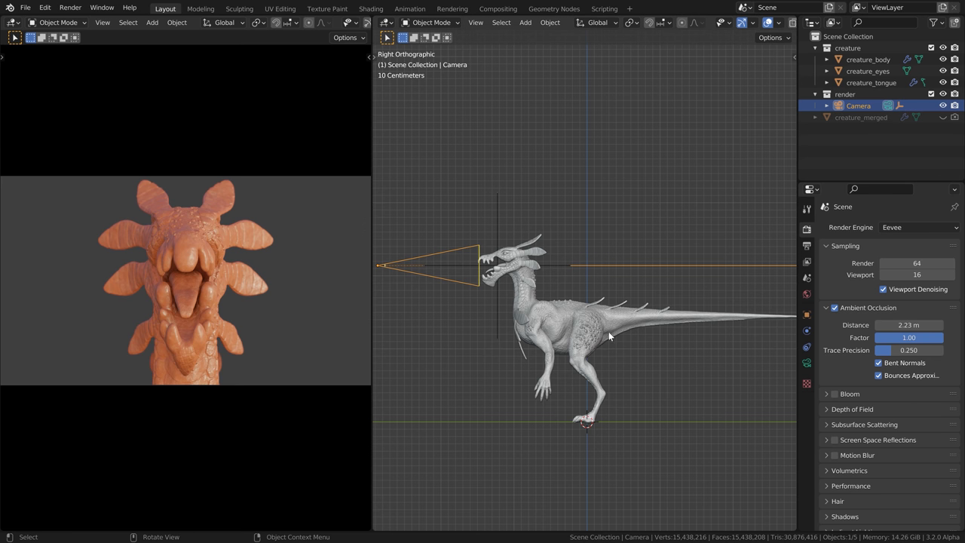
Add an area light to the active render collection.
left_click(844, 93)
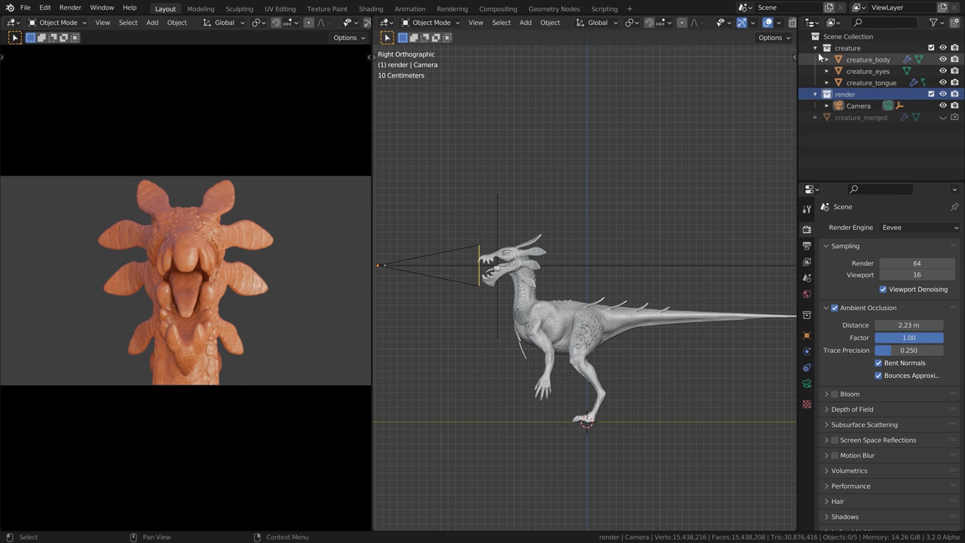
key("shift+a")
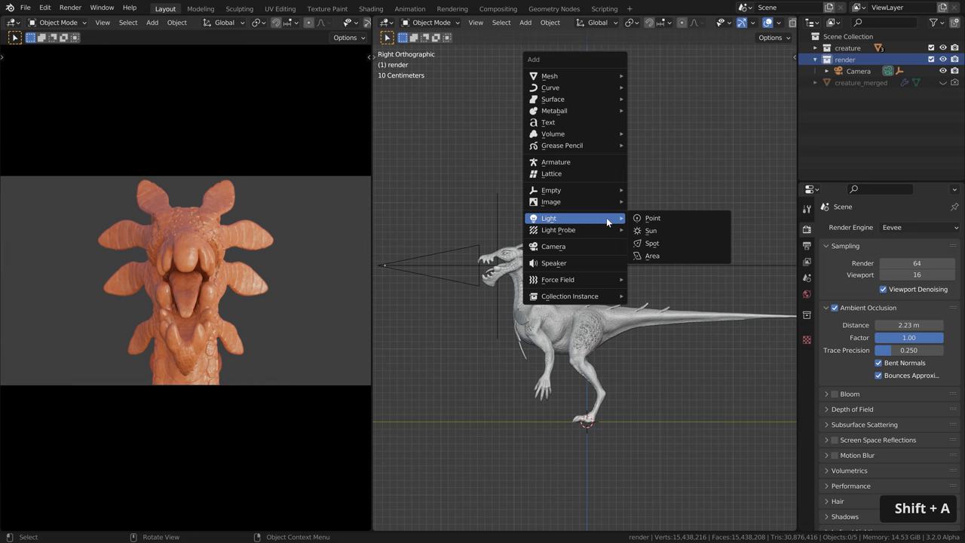
left_click(651, 256)
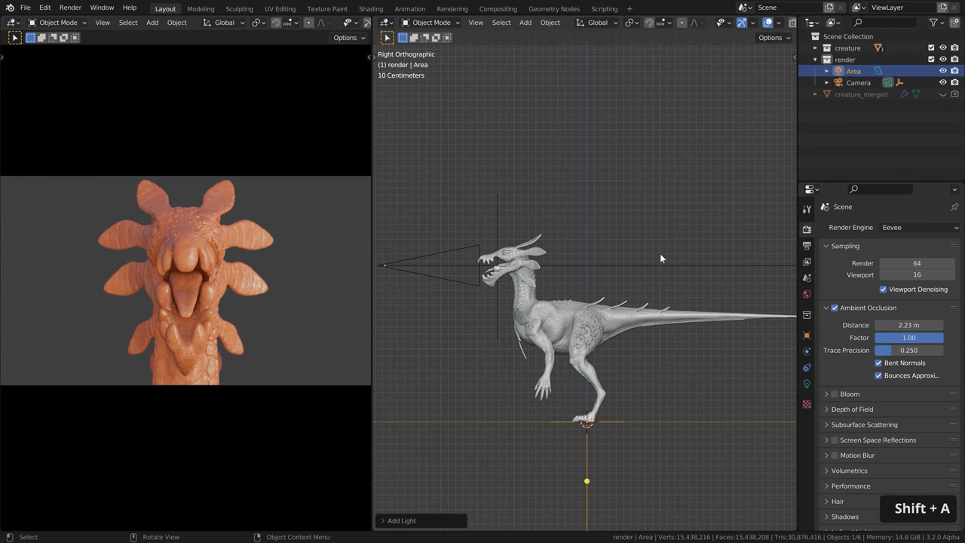
mouse_move(280, 287)
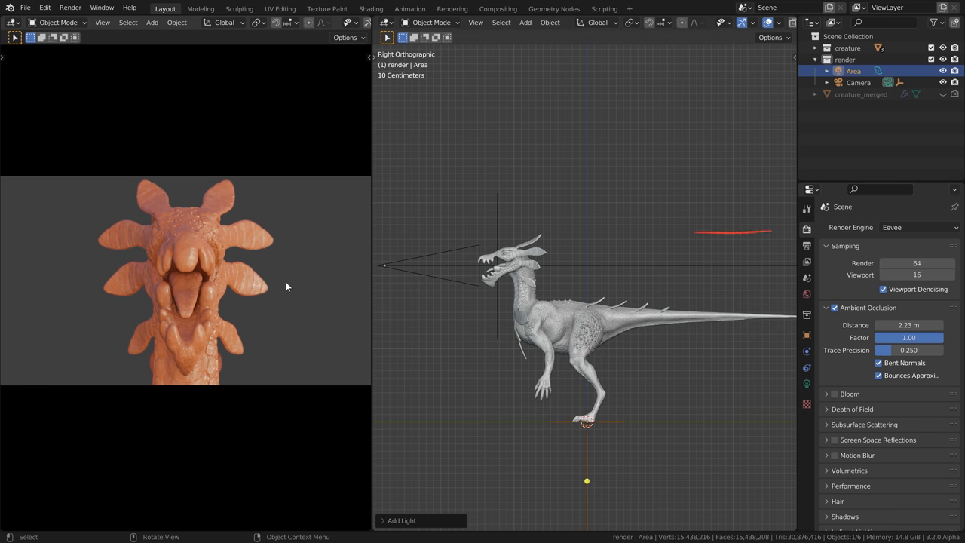
Switch the render engine to Cycles with GPU Compute as the device.
left_click(918, 227)
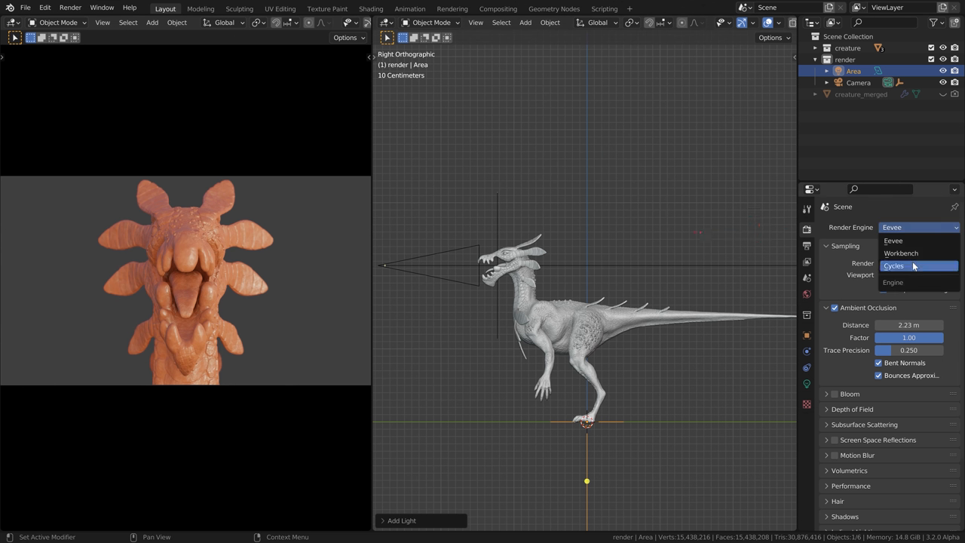
left_click(893, 265)
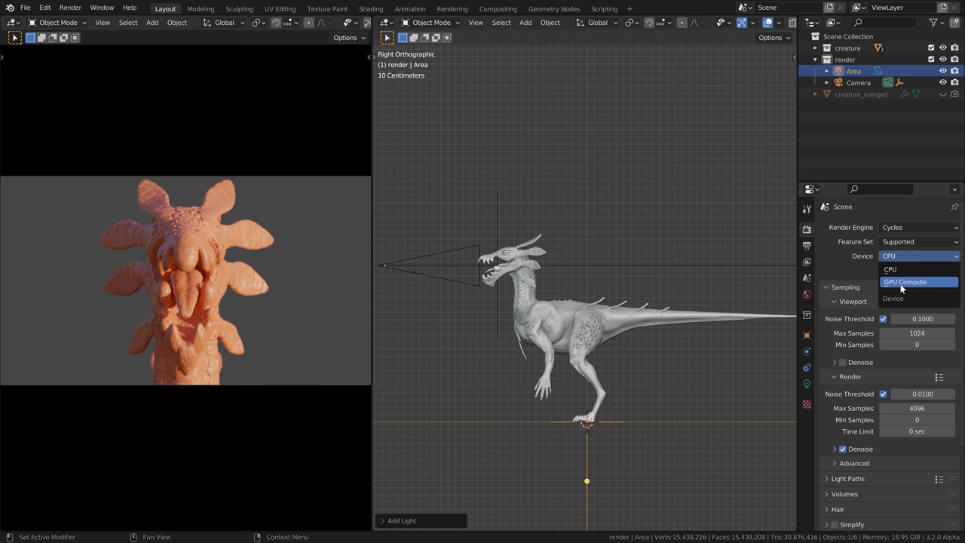
left_click(903, 281)
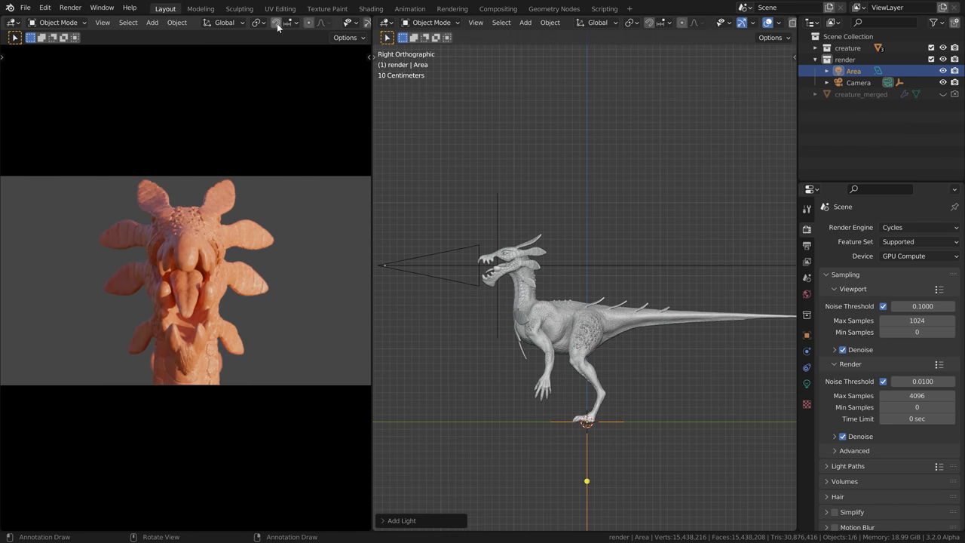
Preview with Scene World, set World Strength to 0, and rename the area light light_key.
left_click(345, 22)
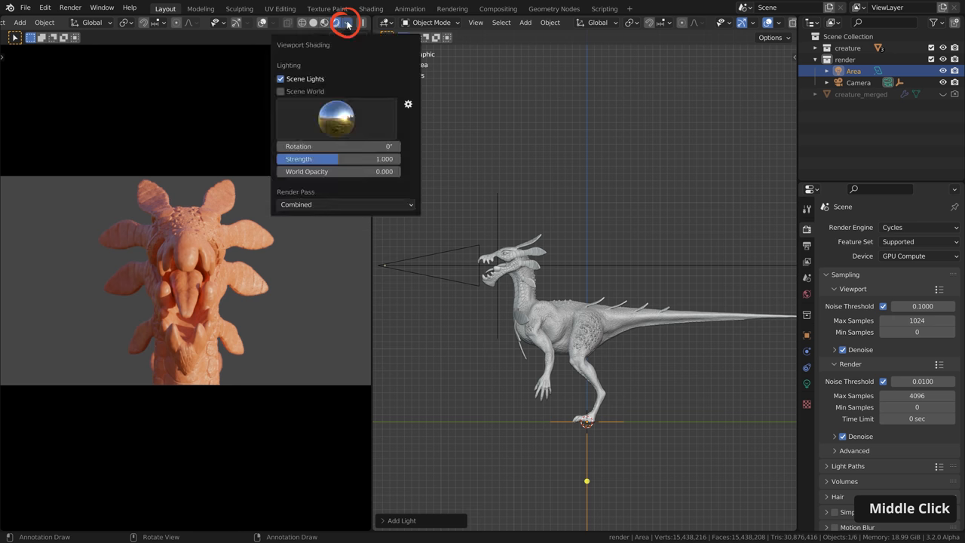
left_click(280, 91)
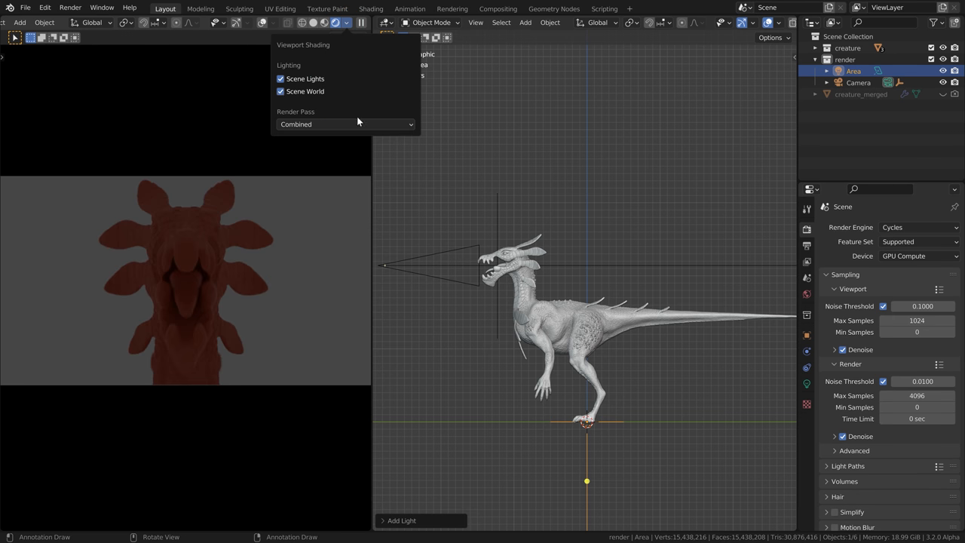
left_click(806, 295)
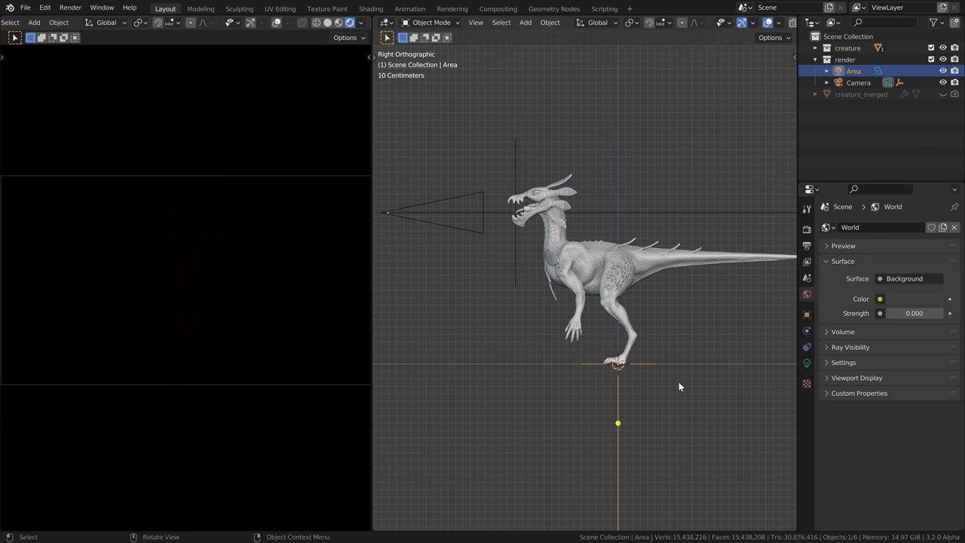
left_click(853, 70)
type("light_key")
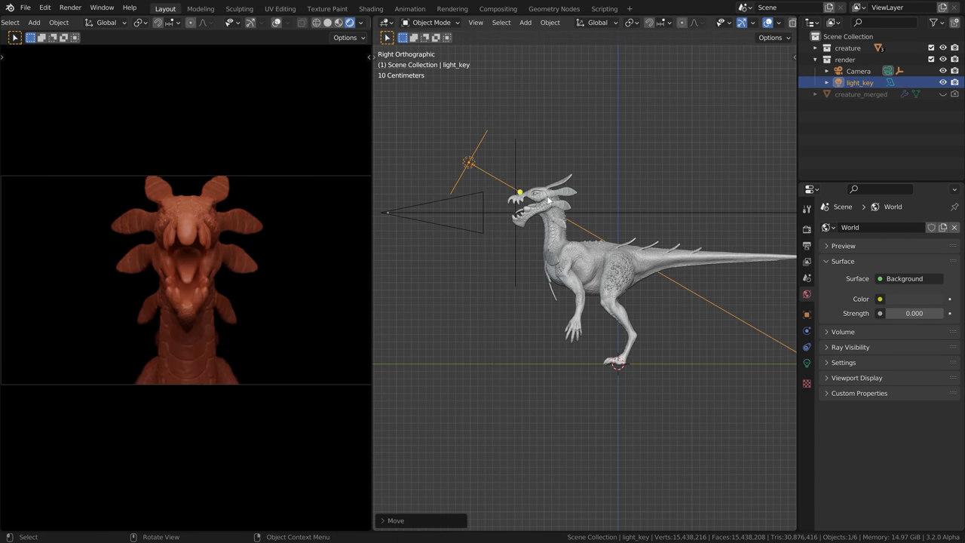
Frame the scene from Top view and rotate light_key round to the camera's side.
key("shift+c")
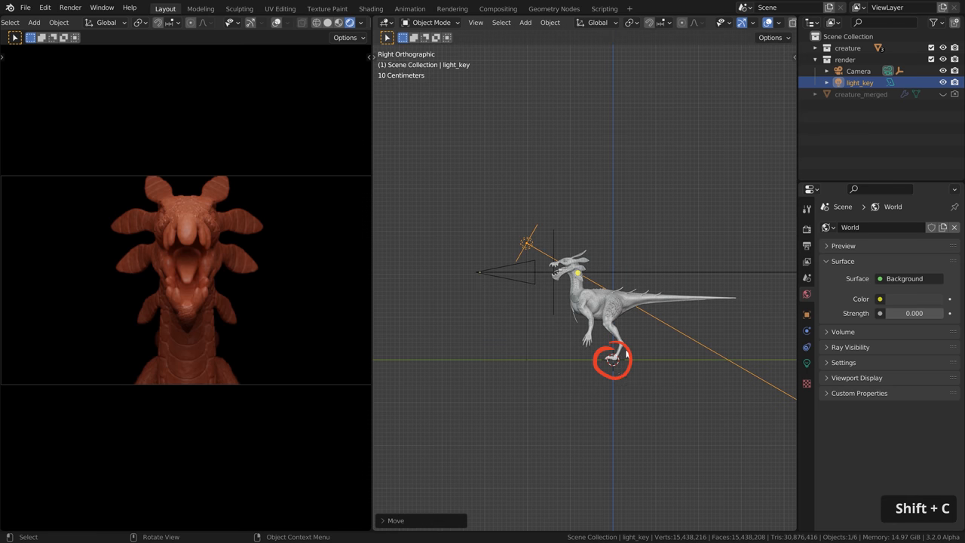
scroll("up", 3)
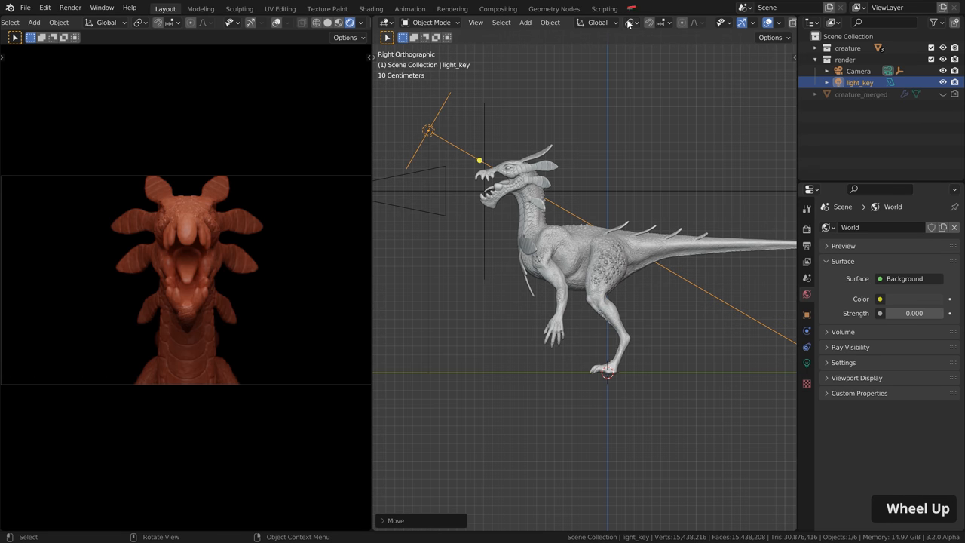
left_click(631, 22)
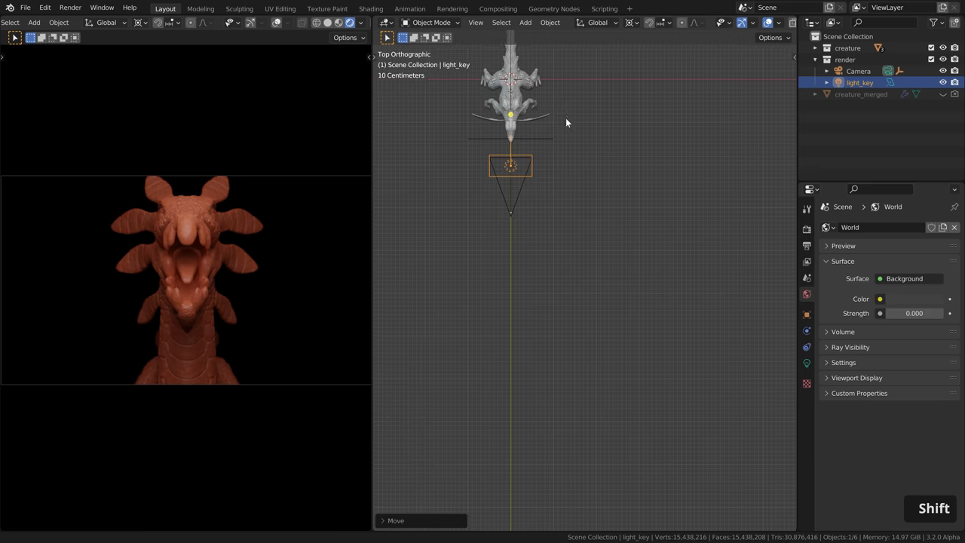
key("r")
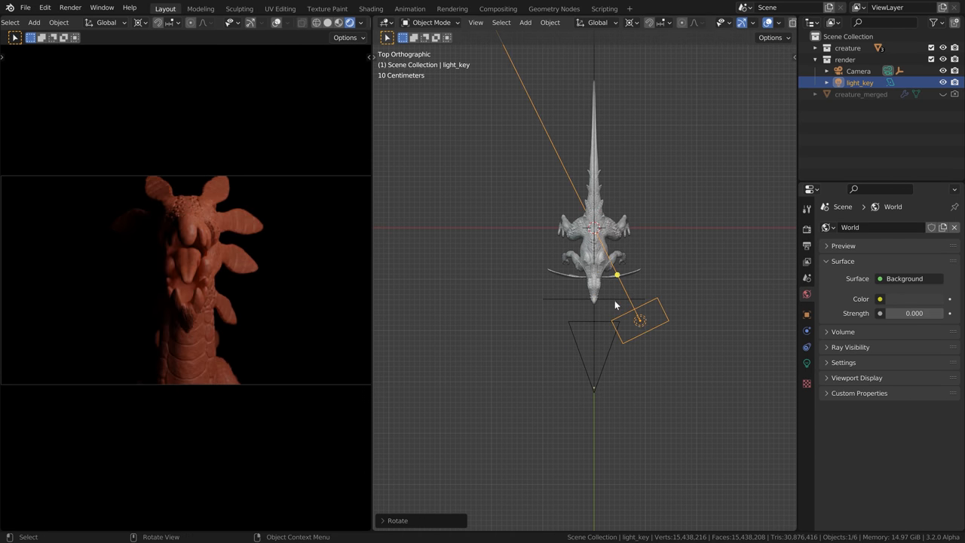
mouse_move(674, 306)
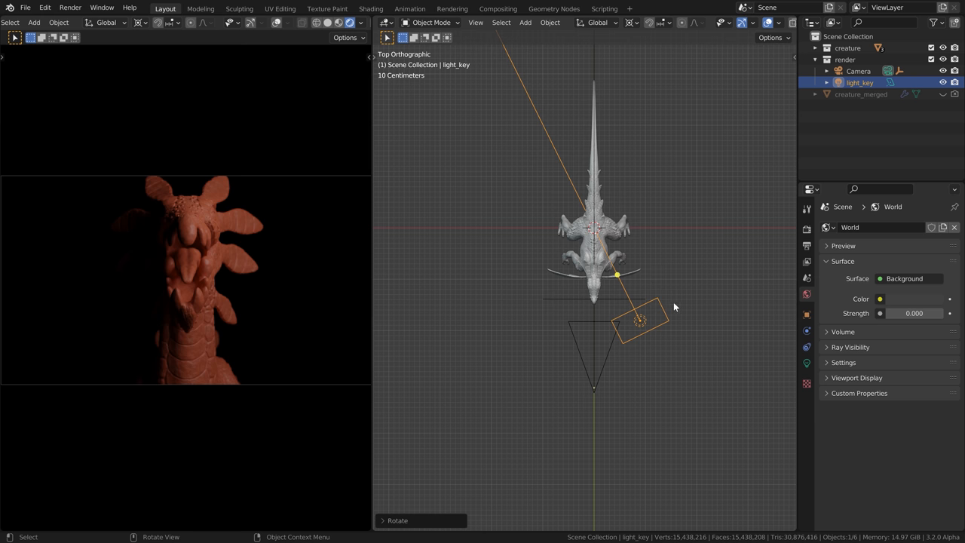
key("r")
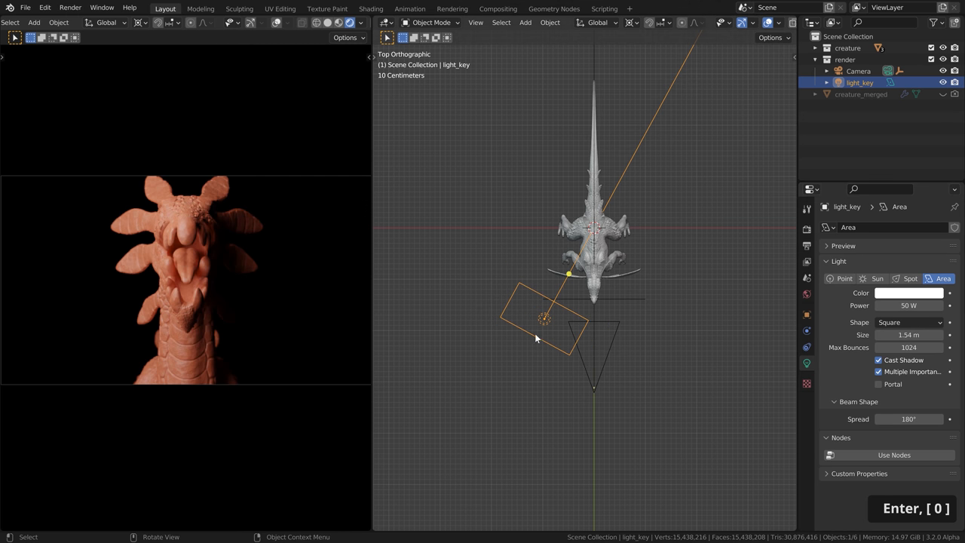
Duplicate the key light into a blue light_back behind the creature, then copy it for light_fill.
key("shift+d")
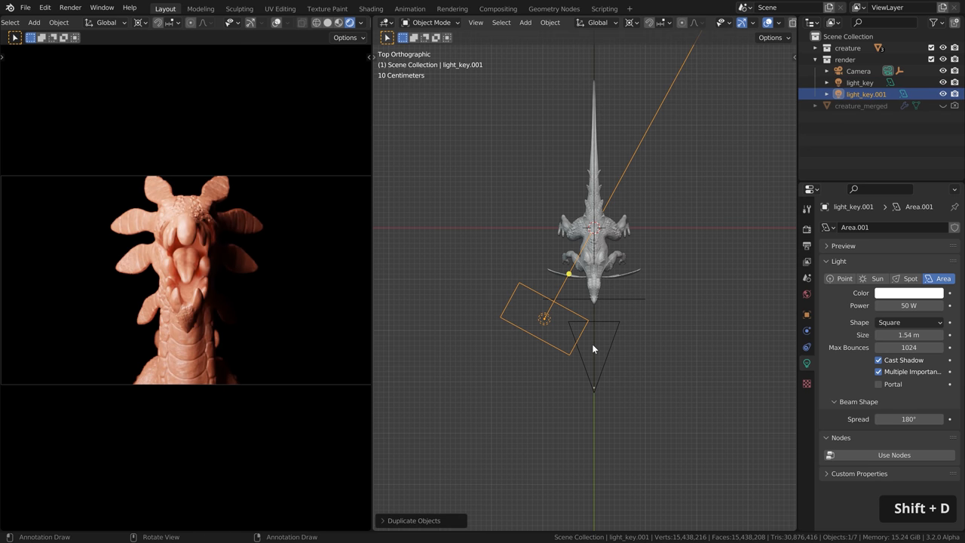
key("r")
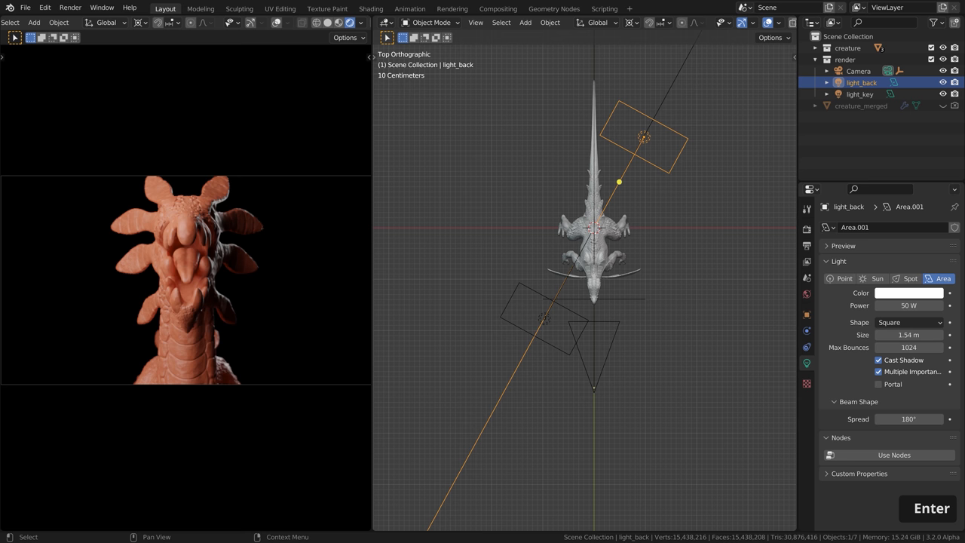
double_click(908, 305)
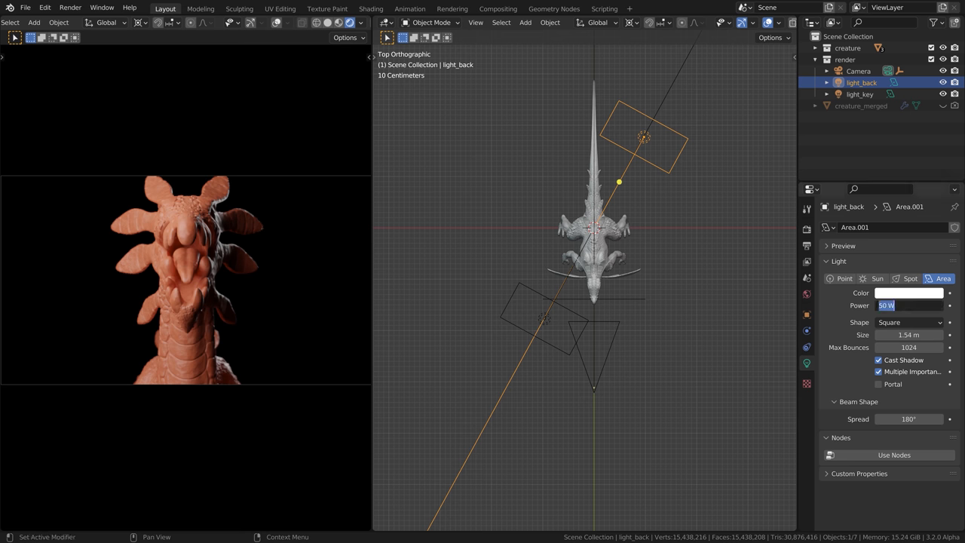
type("100")
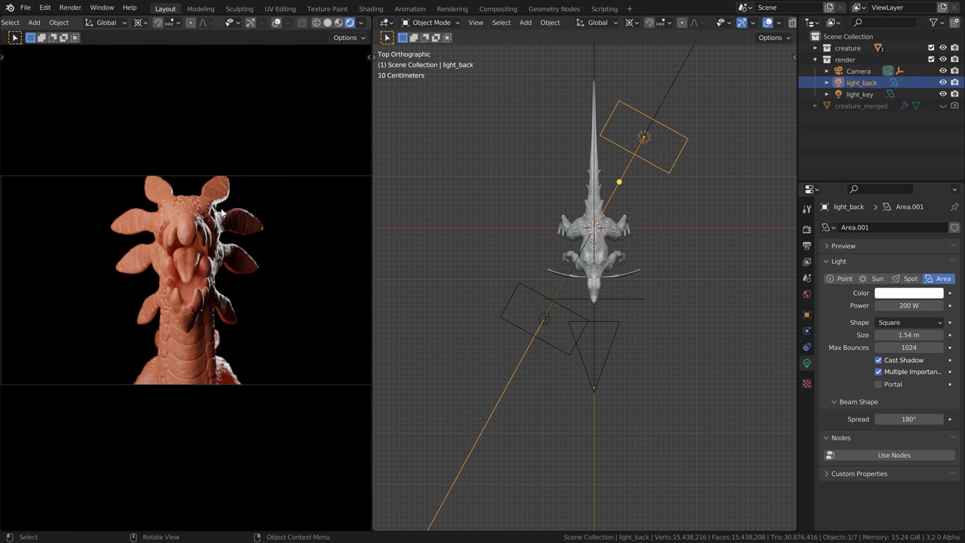
mouse_move(252, 277)
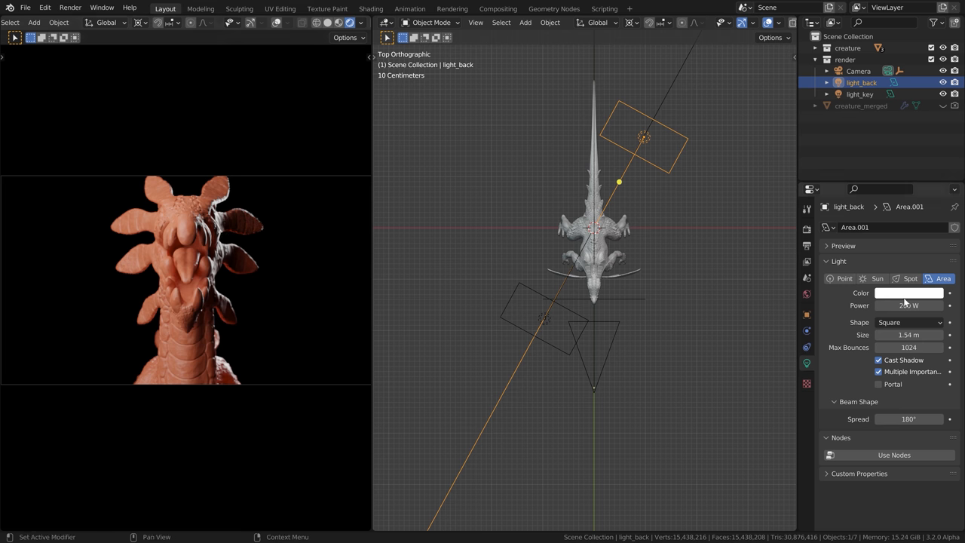
left_click(907, 293)
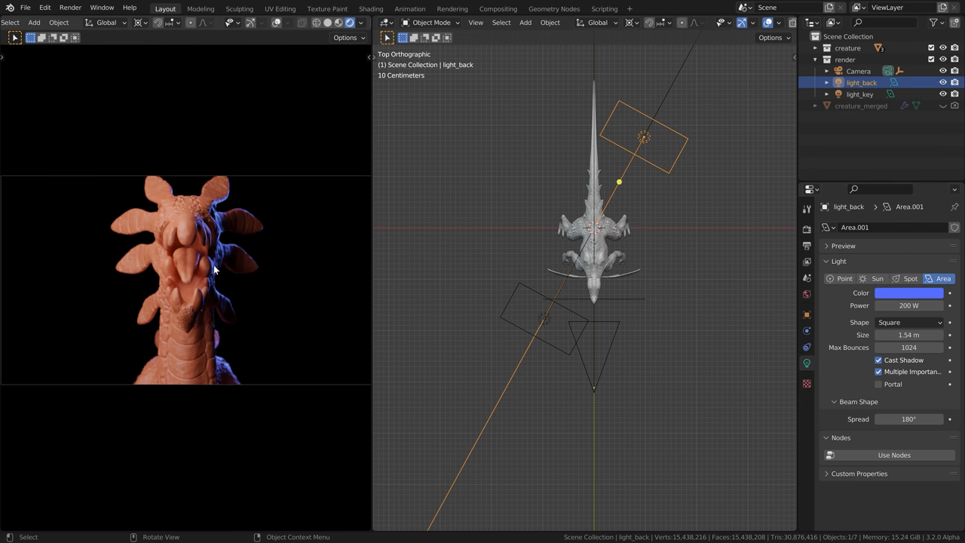
mouse_move(251, 262)
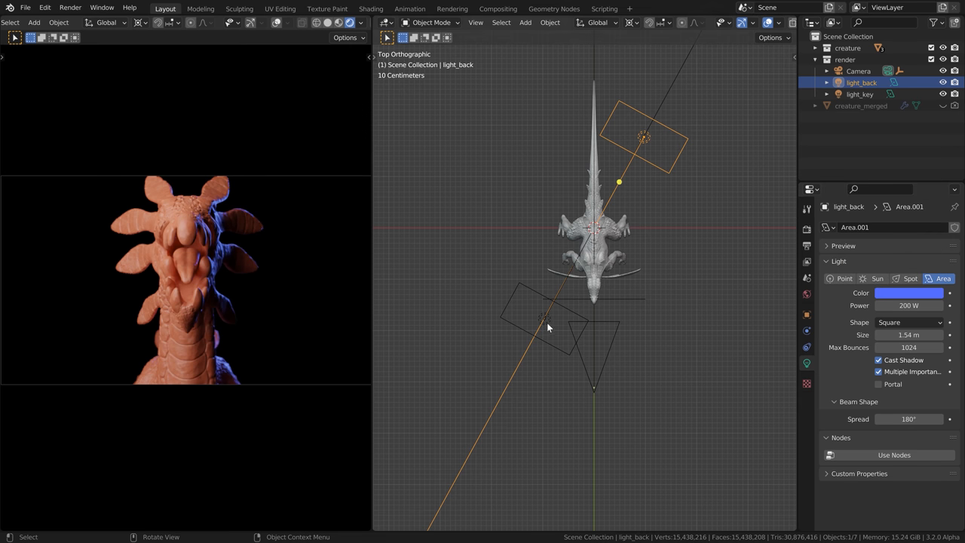
key("shift+d")
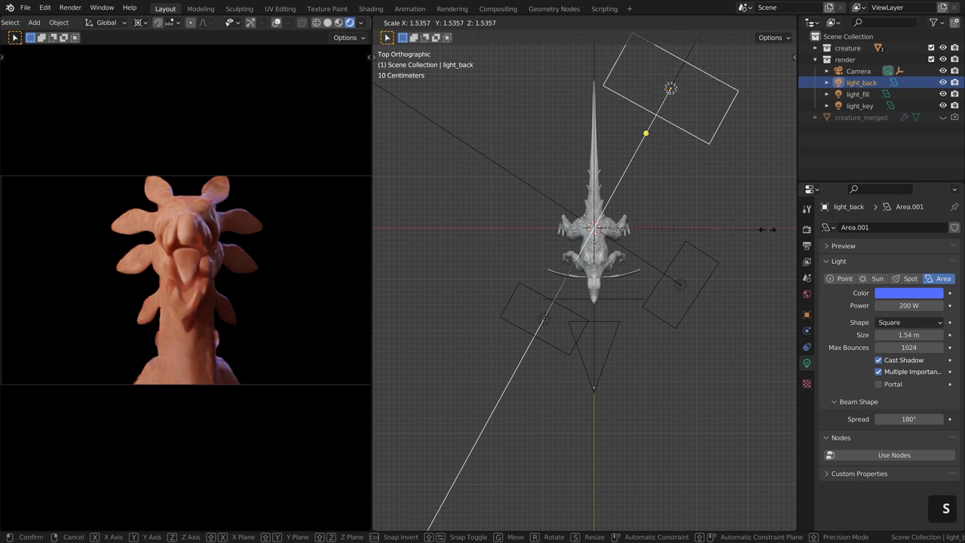
Change the pivot point, rescale the back light, and set Look to Medium High Contrast.
left_click(630, 22)
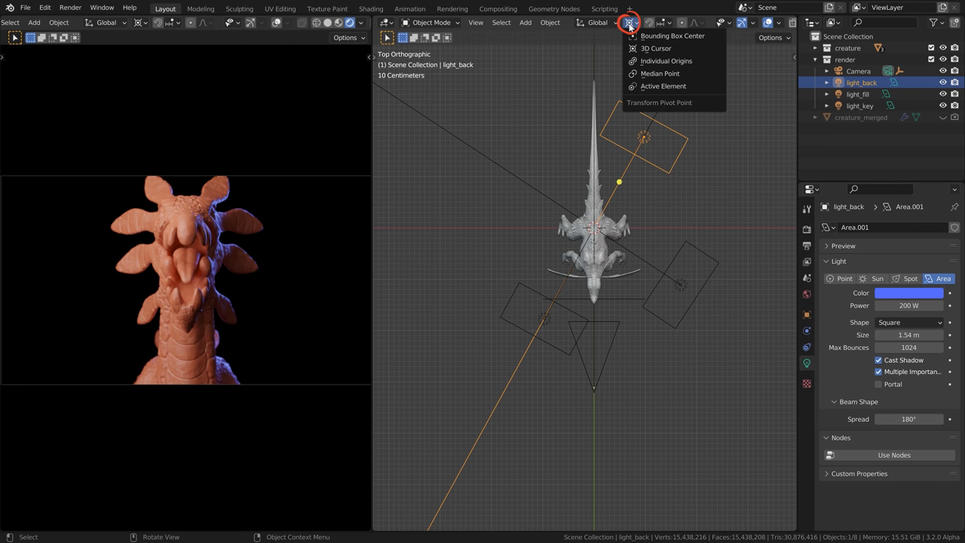
key("s")
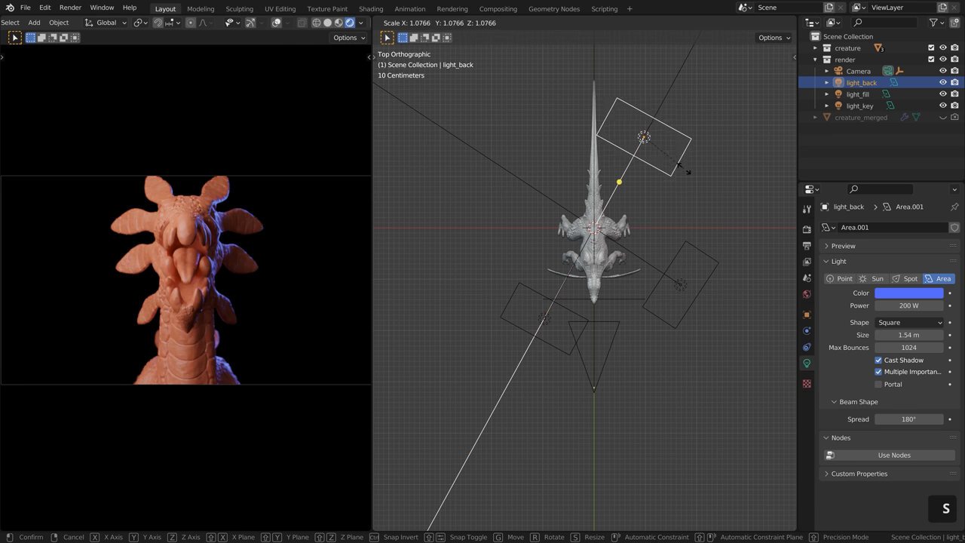
mouse_move(705, 167)
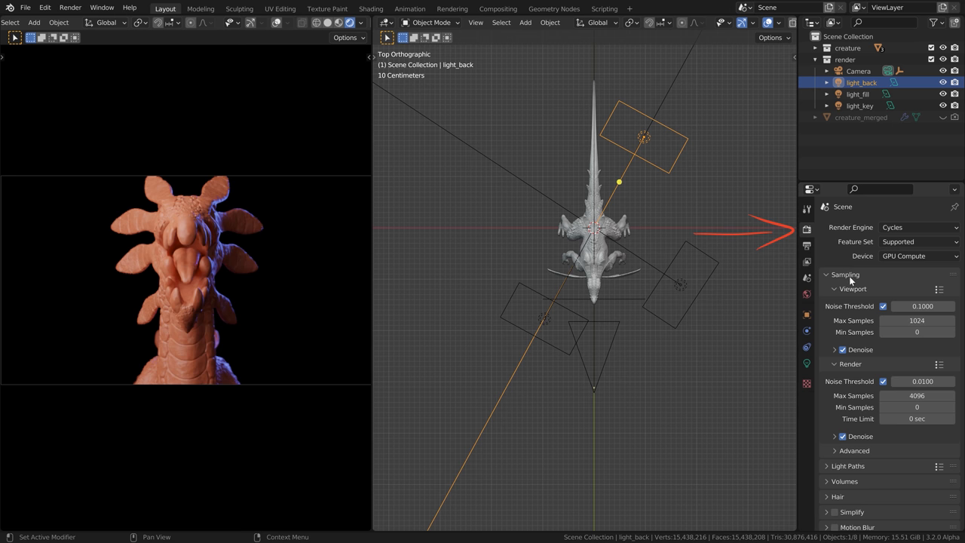
scroll("down", 3)
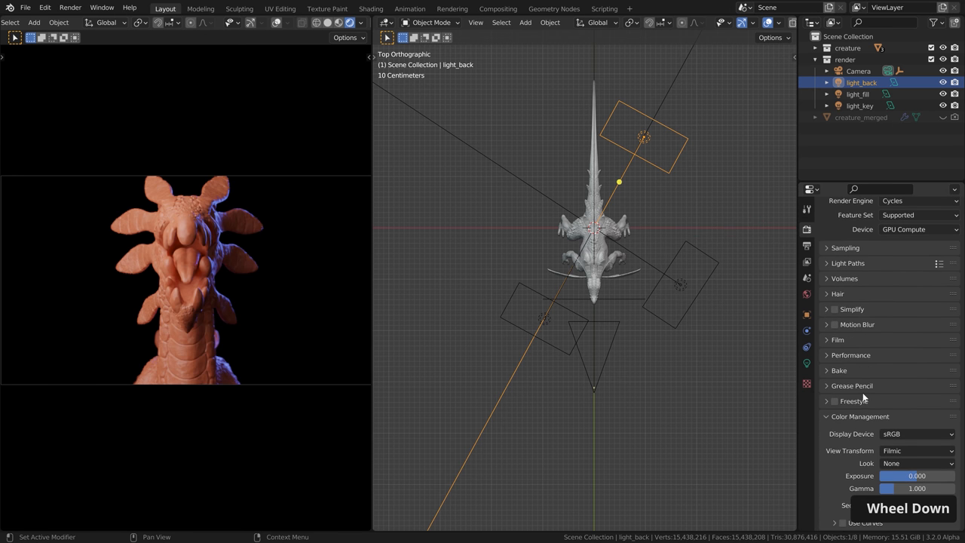
left_click(916, 463)
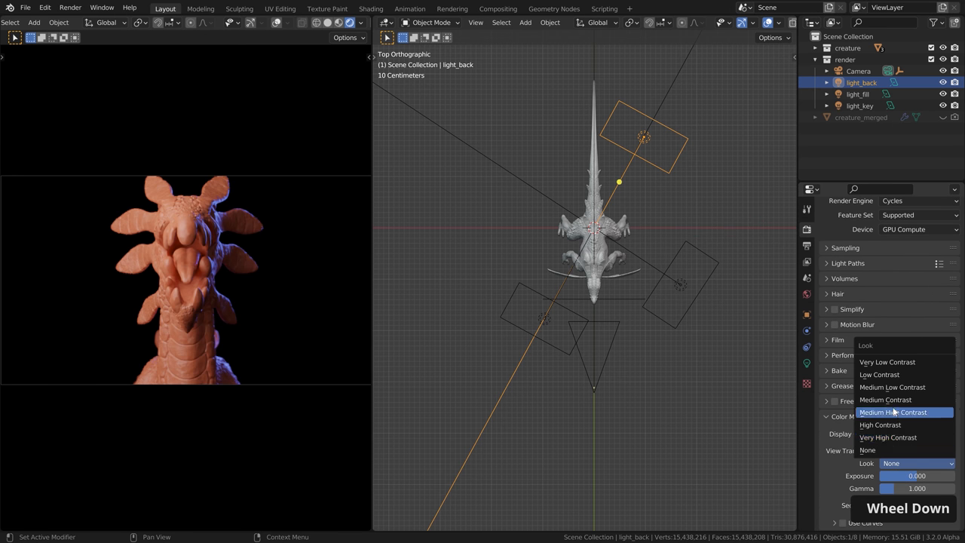
left_click(893, 411)
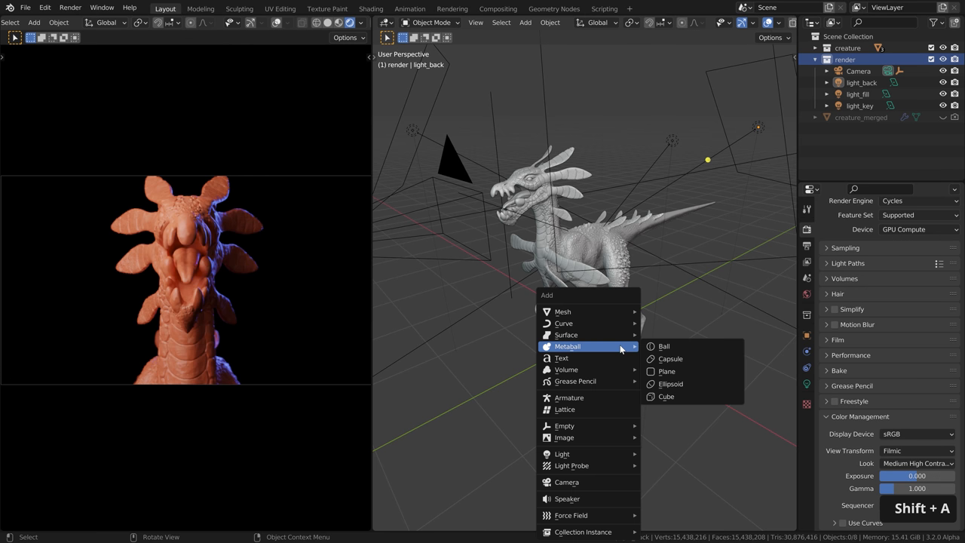
Add the light_controller empty and select the three lights to parent under it.
left_click(564, 425)
type("light_control")
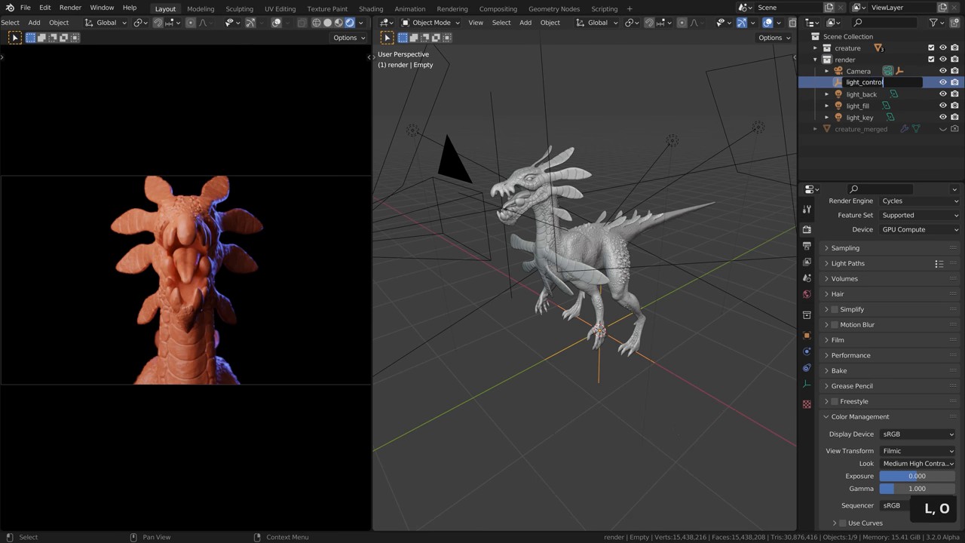
left_click(860, 116)
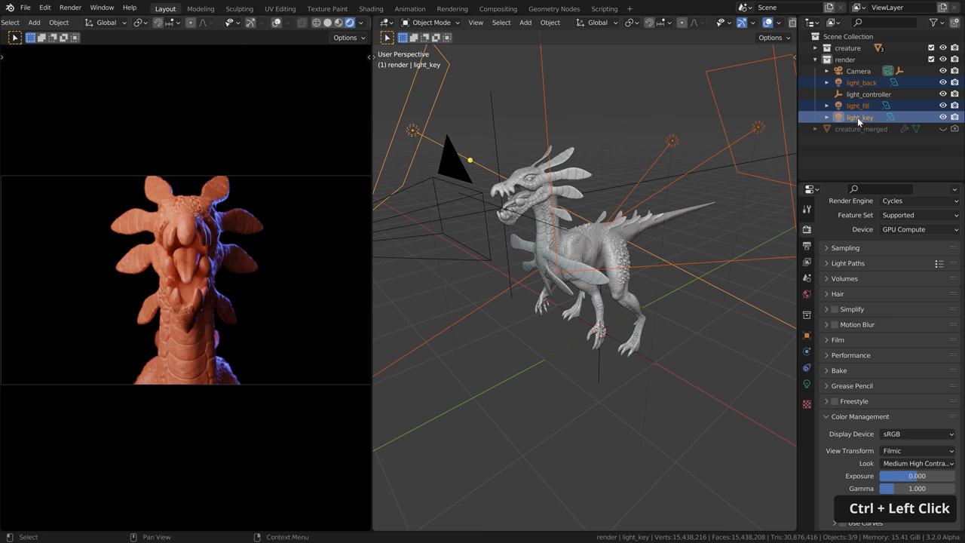
left_click(857, 106)
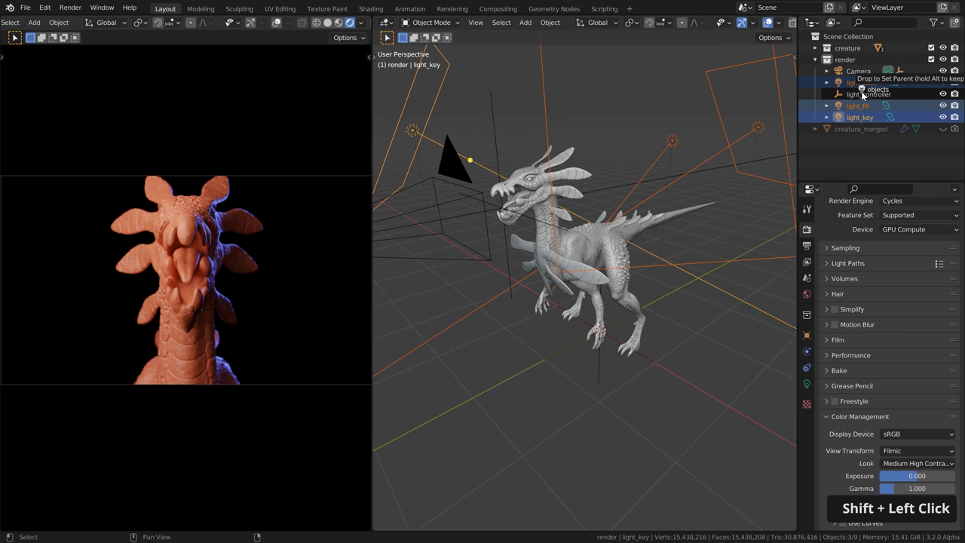
key("r")
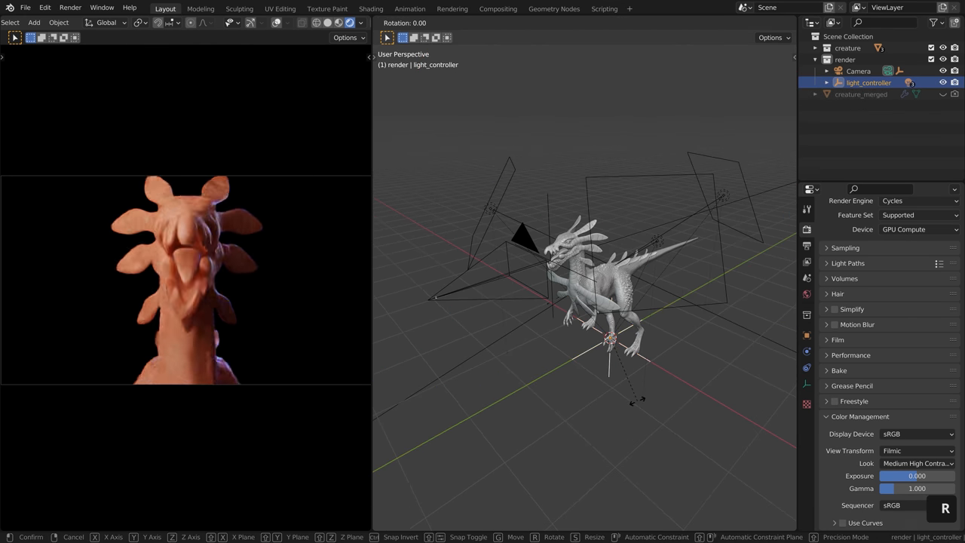
key("z")
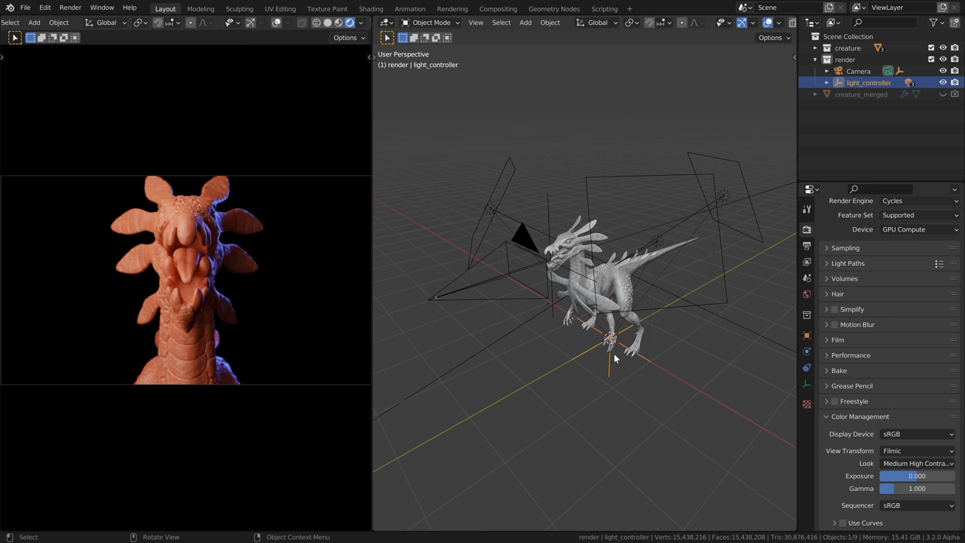
mouse_move(471, 302)
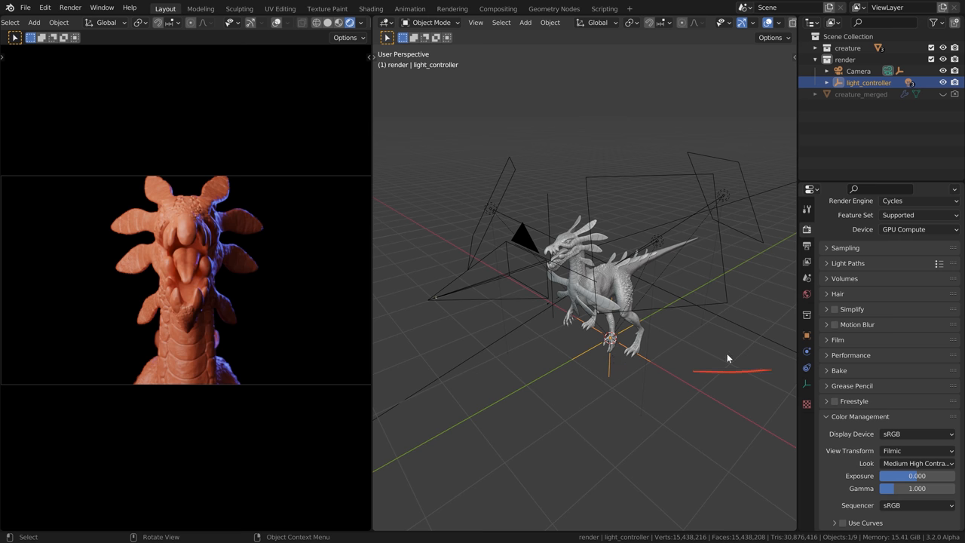
Give light_controller a Copy Rotation constraint from Camera on Z only, then rotate it.
left_click(855, 227)
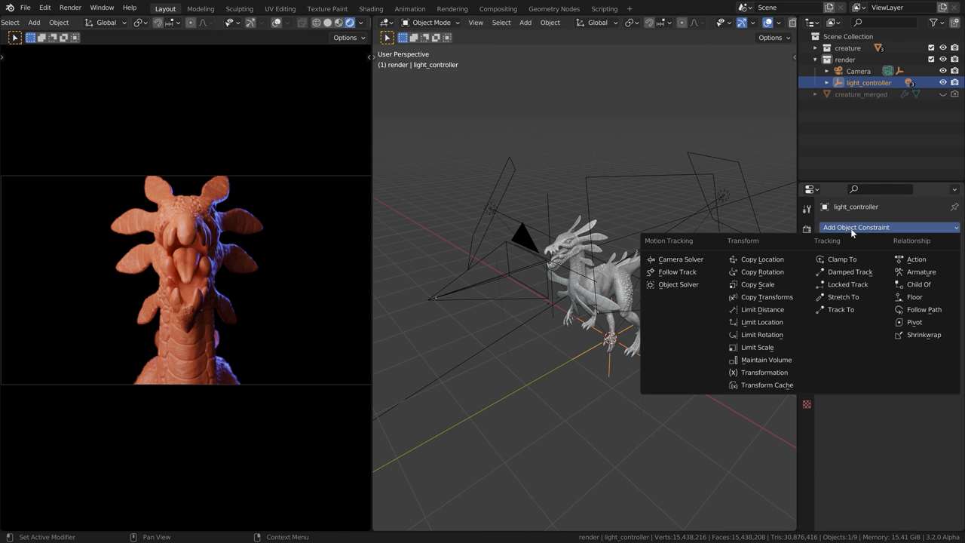
left_click(762, 271)
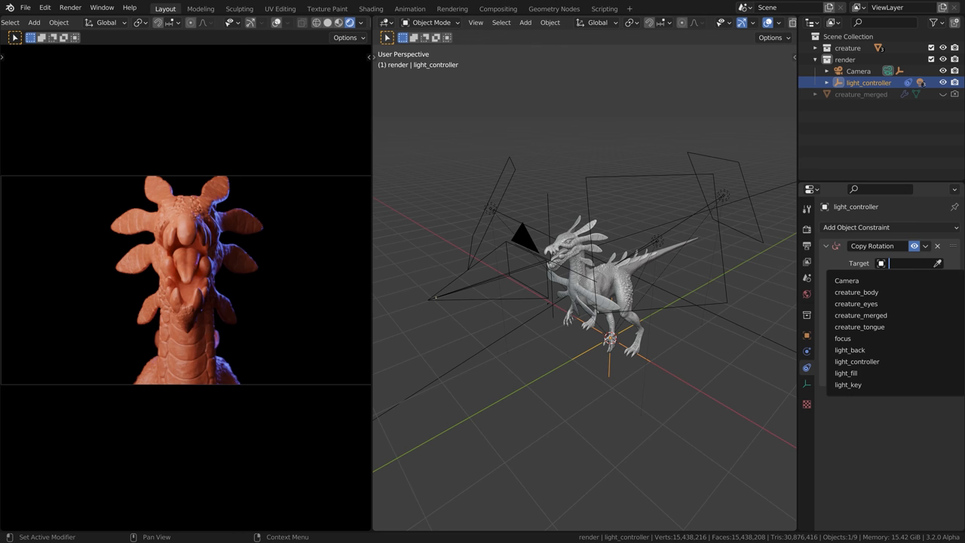
left_click(845, 279)
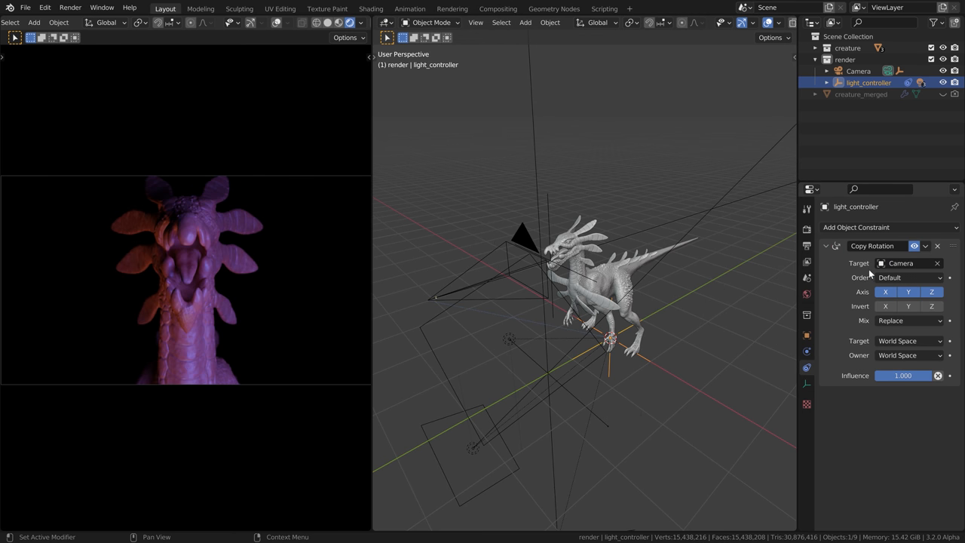
left_click(931, 292)
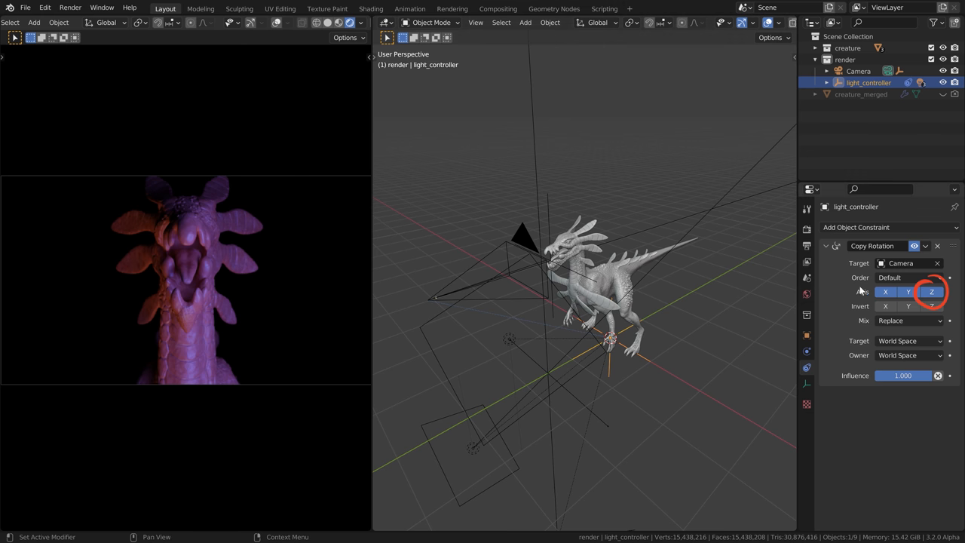
left_click(857, 70)
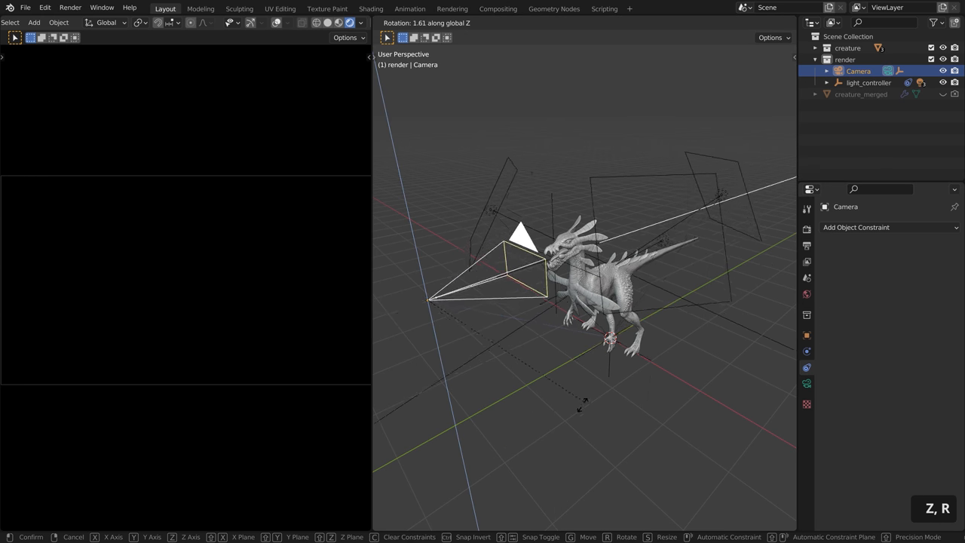
mouse_move(573, 414)
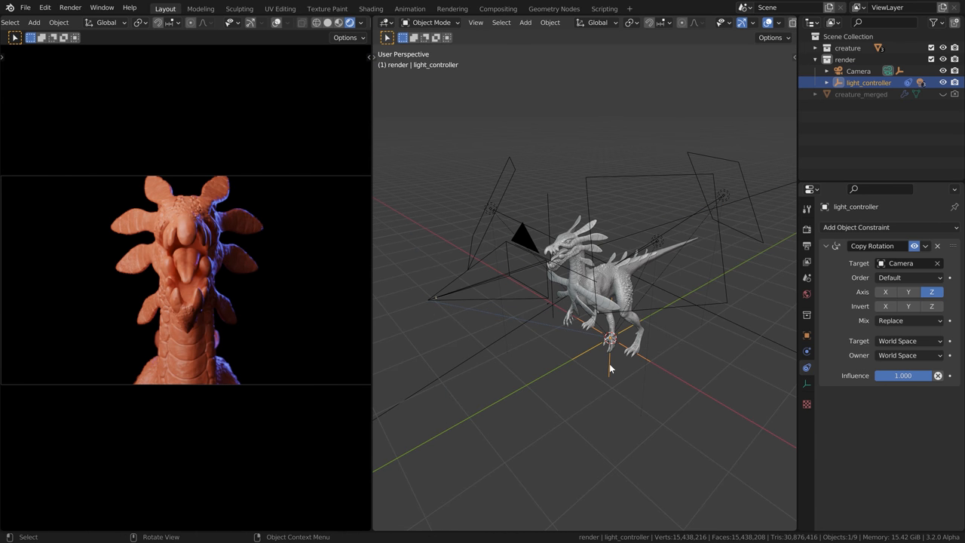
mouse_move(608, 337)
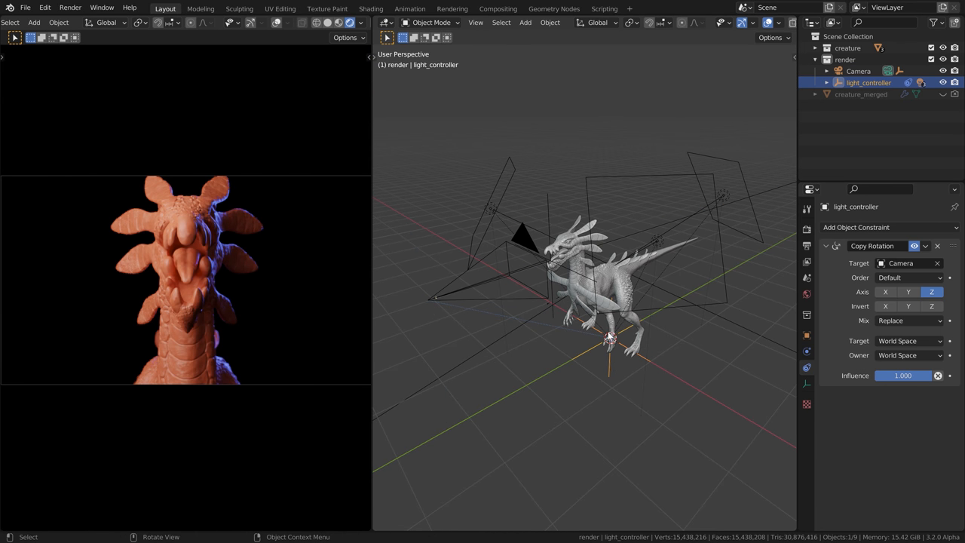
key("r")
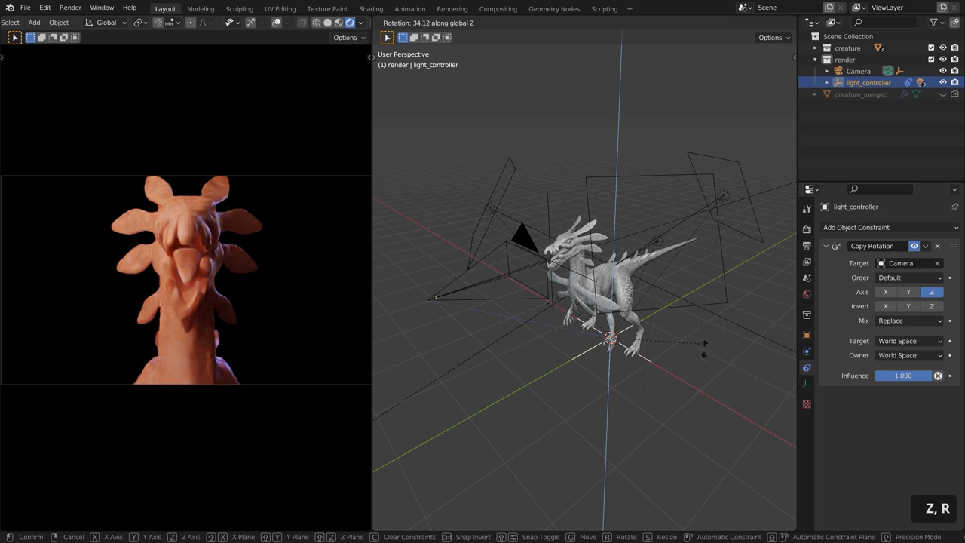
mouse_move(682, 348)
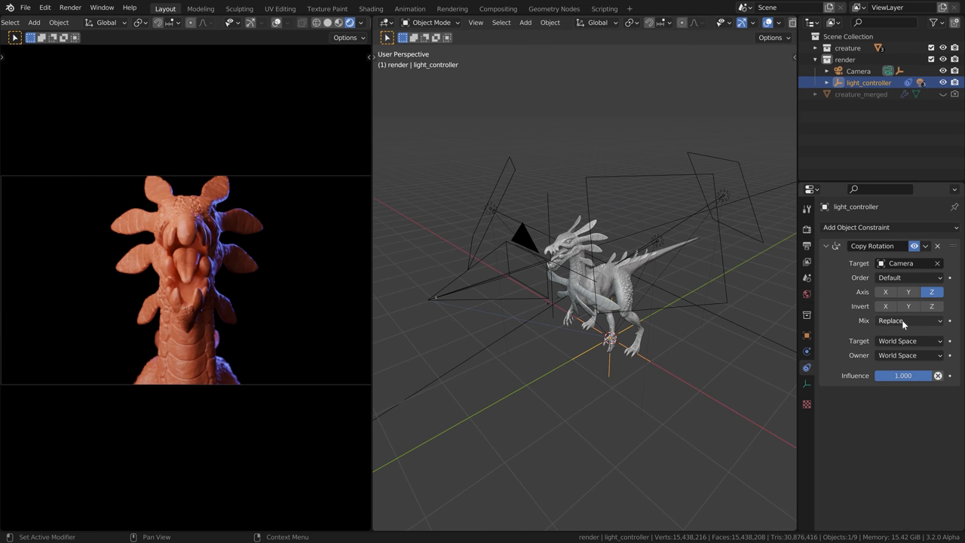
Set the Copy Rotation constraint's Mix mode to Add.
left_click(904, 321)
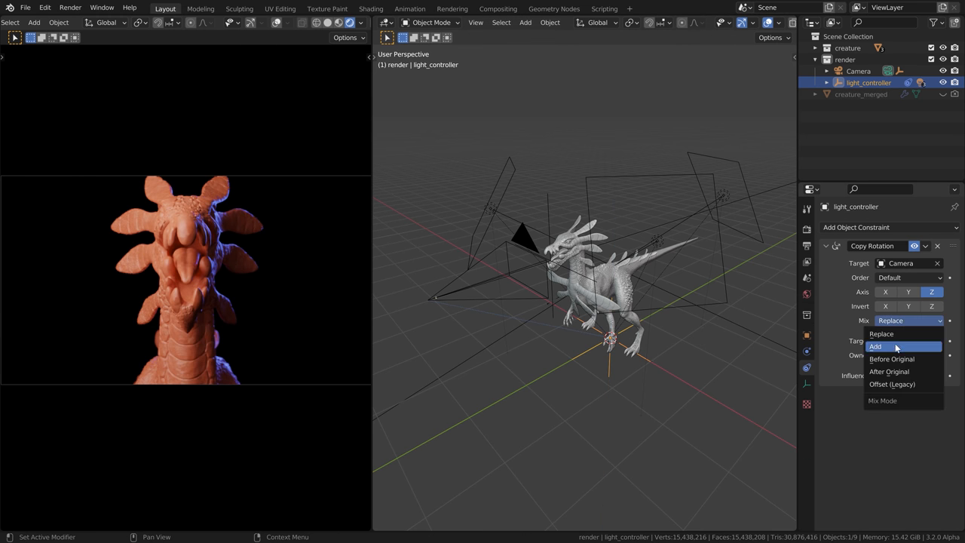
left_click(874, 346)
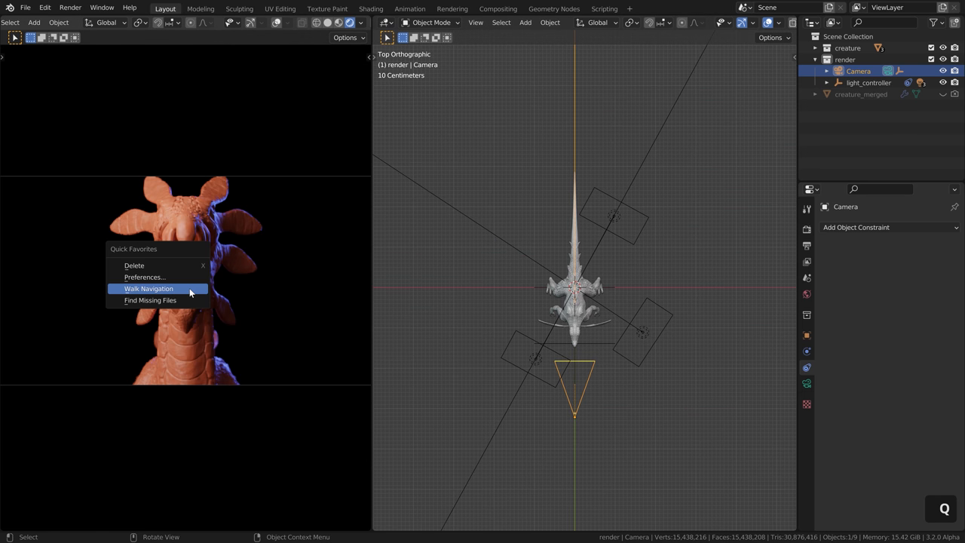
Walk the camera to a profile view of the creature's head and confirm the rig's new rotation.
left_click(148, 288)
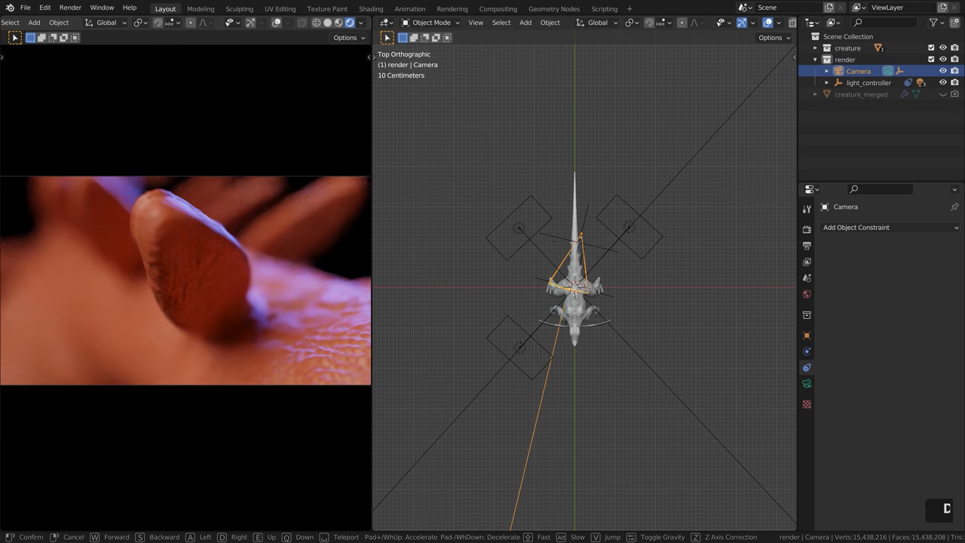
scroll("down", 3)
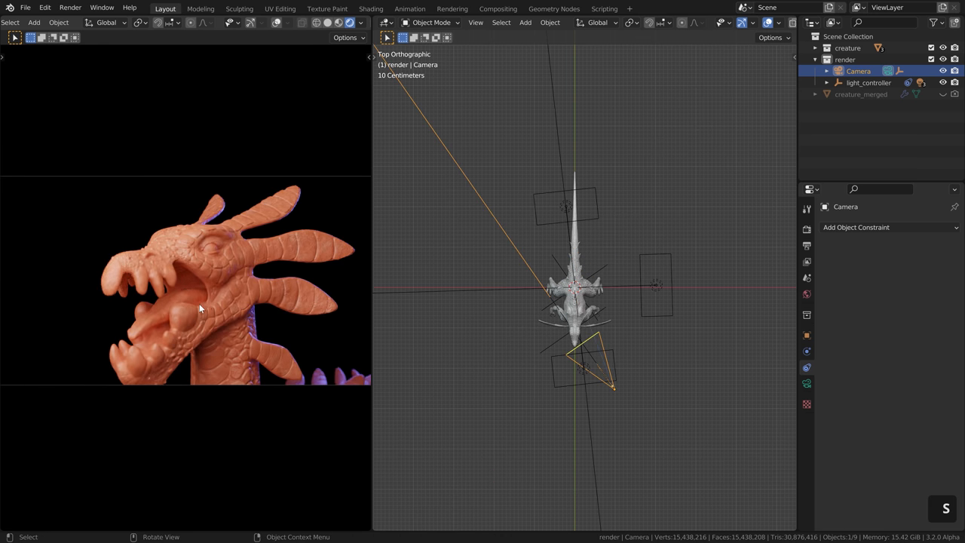
mouse_move(616, 290)
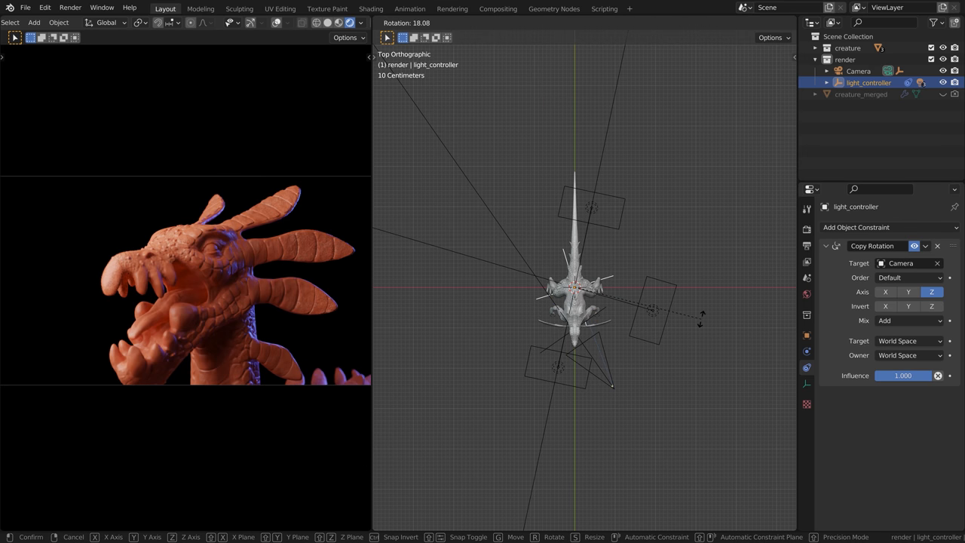
left_click(600, 337)
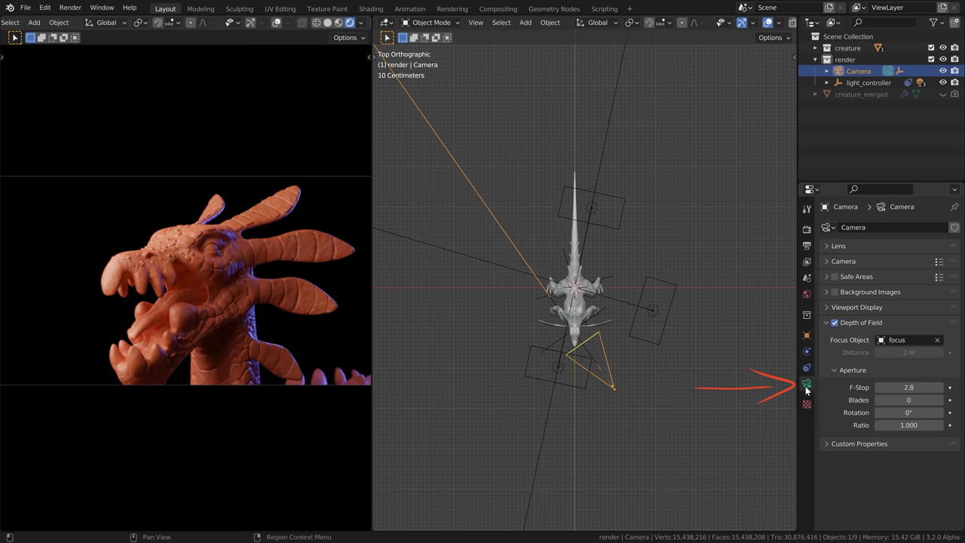
Set the camera aperture F-Stop to 1.0 and fly the camera close to the creature's eye.
left_click(838, 245)
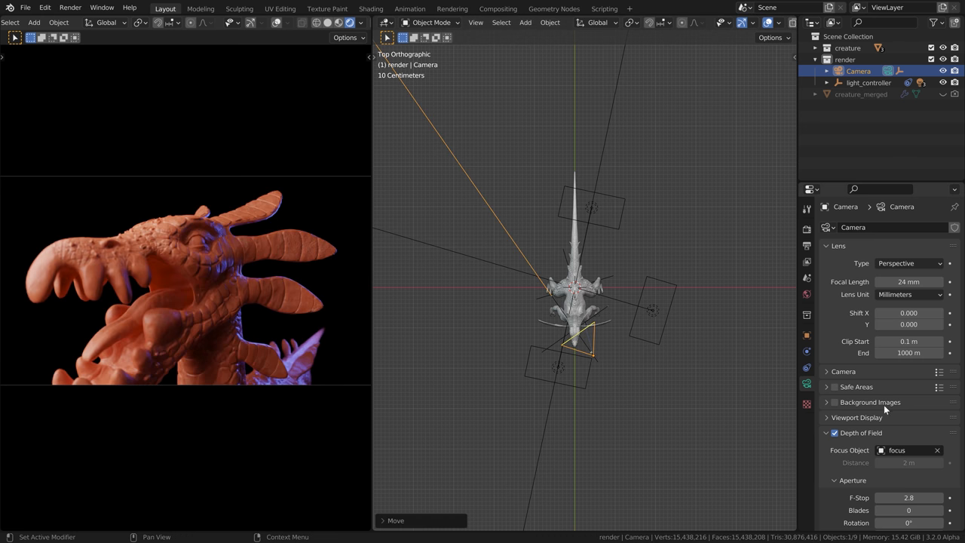
scroll("down", 3)
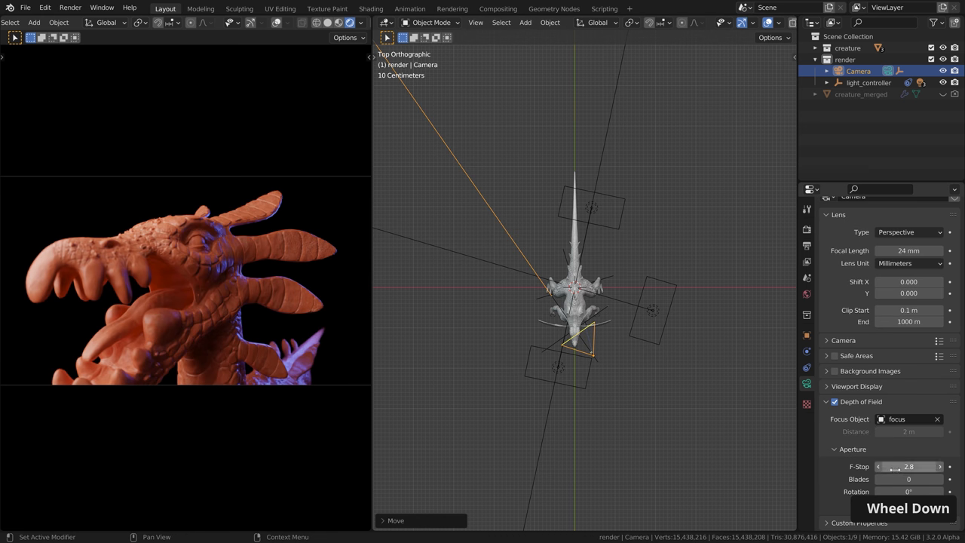
scroll("down", 3)
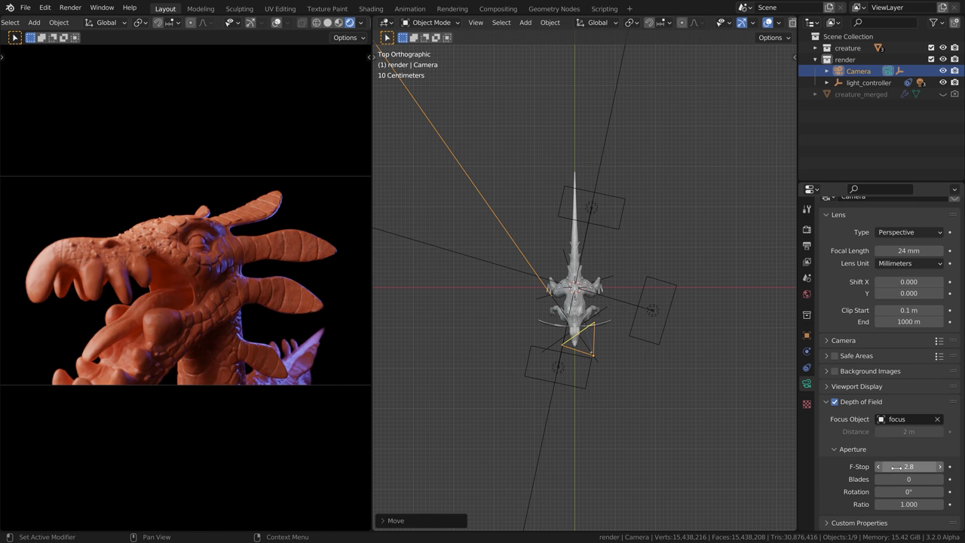
type("1.0")
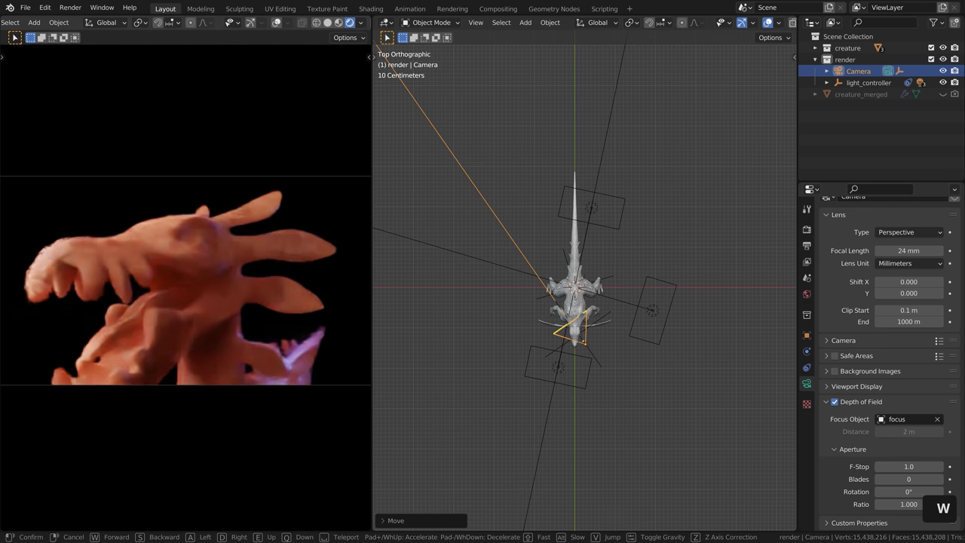
left_click(868, 82)
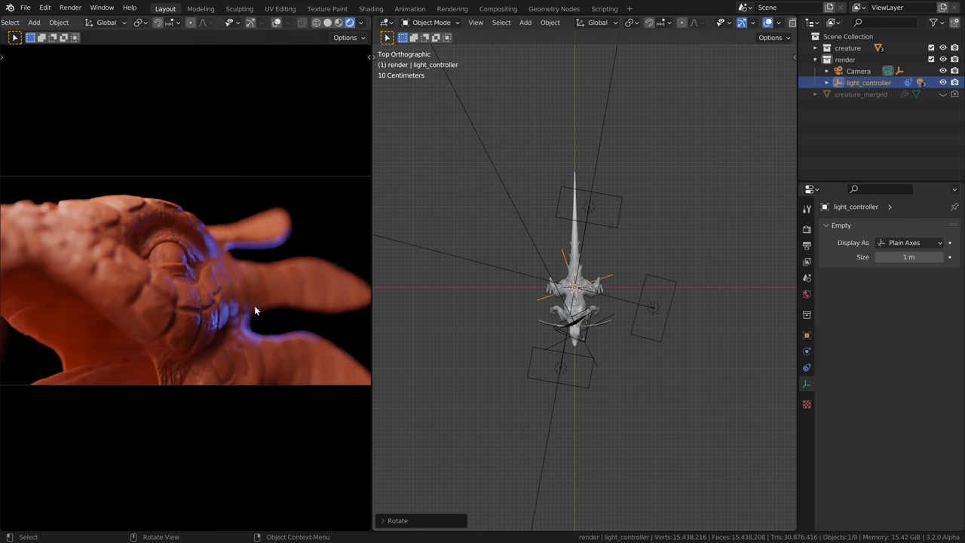
Navigate the camera back out to frame the whole dragon head and open mouth.
key("ctrl")
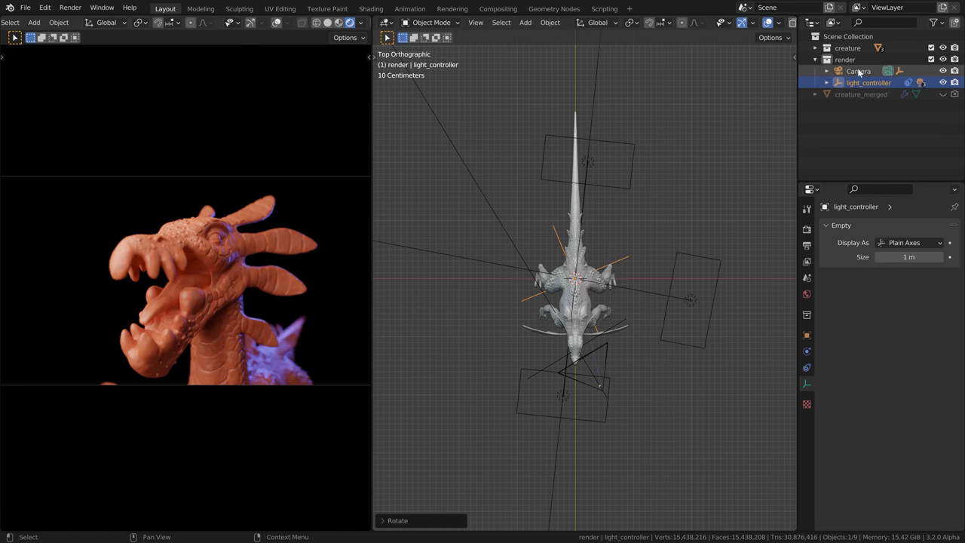
Select and copy the camera with its light rig, then inspect the focus empty's constraints.
right_click(844, 58)
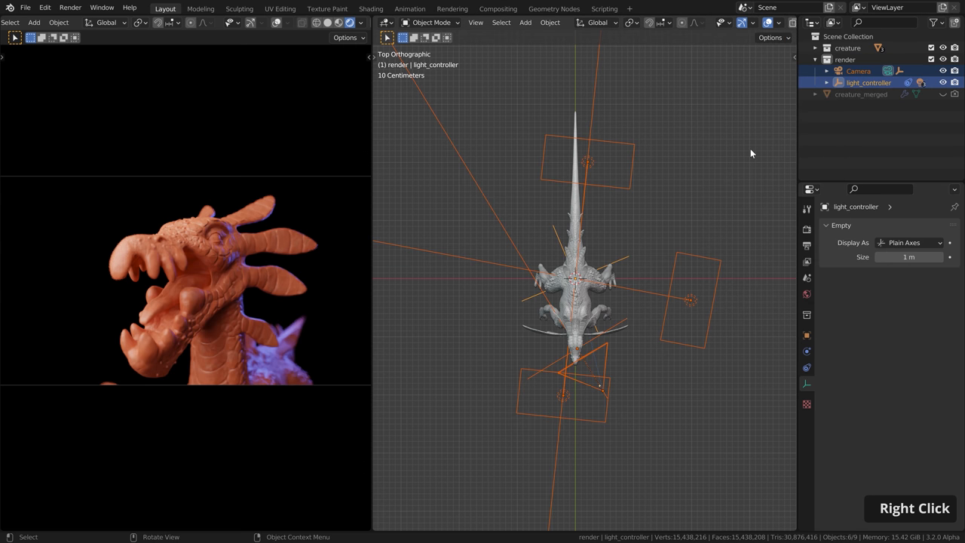
key("ctrl+c")
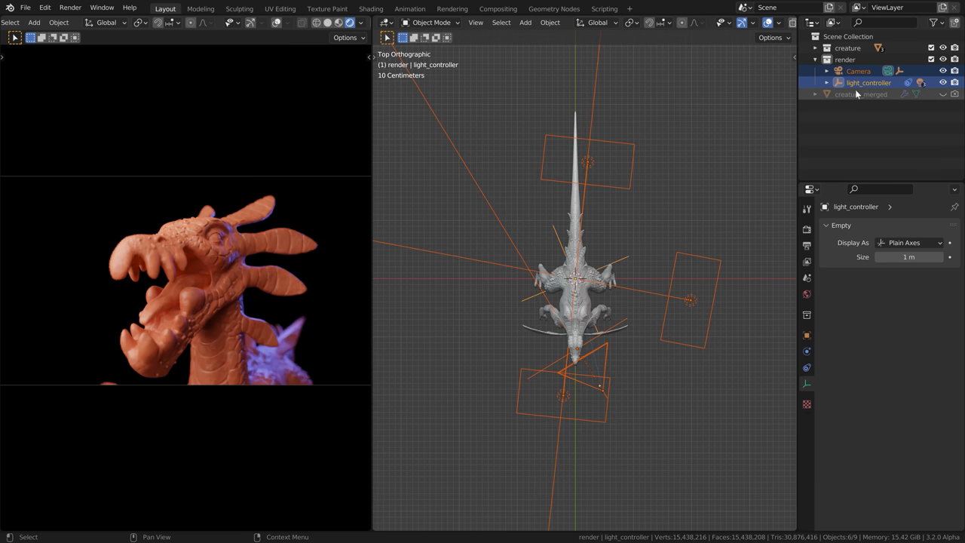
left_click(860, 93)
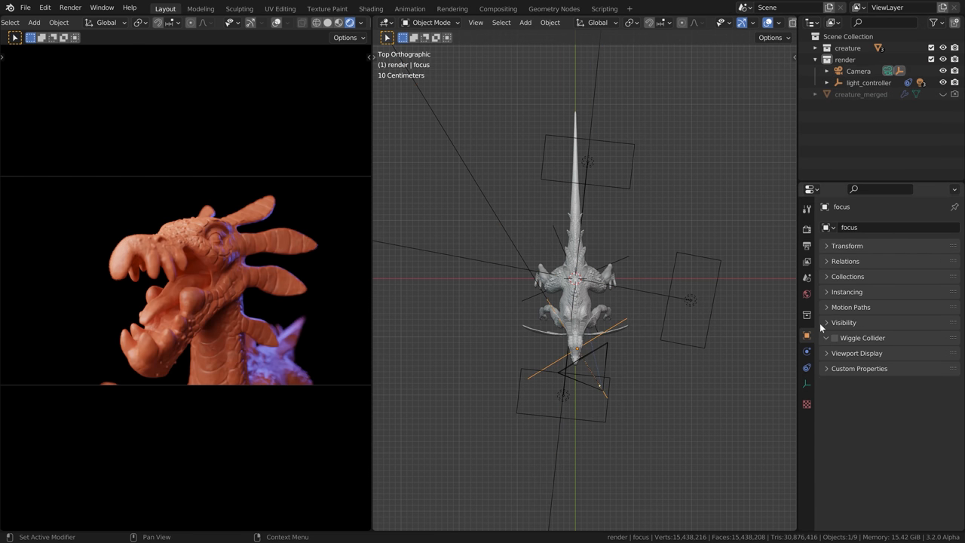
left_click(807, 367)
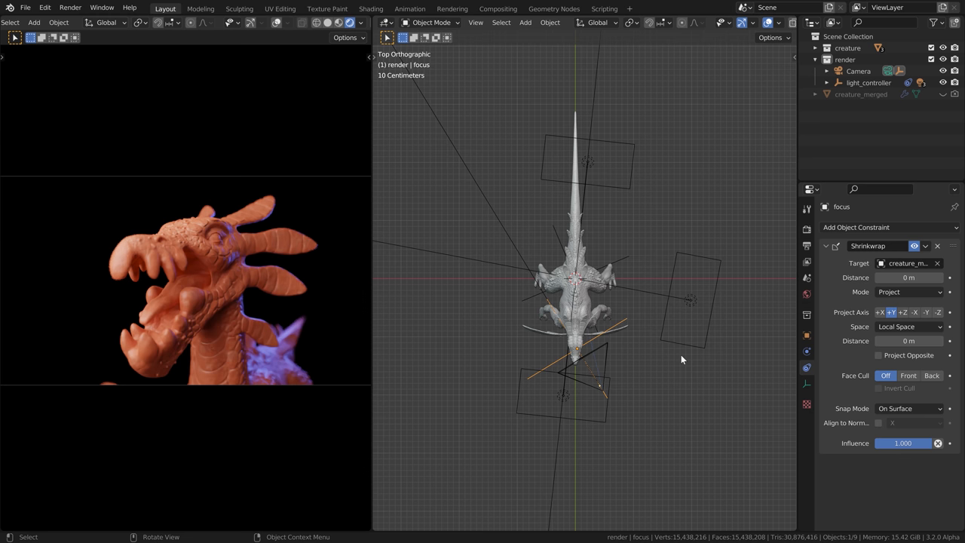
mouse_move(562, 320)
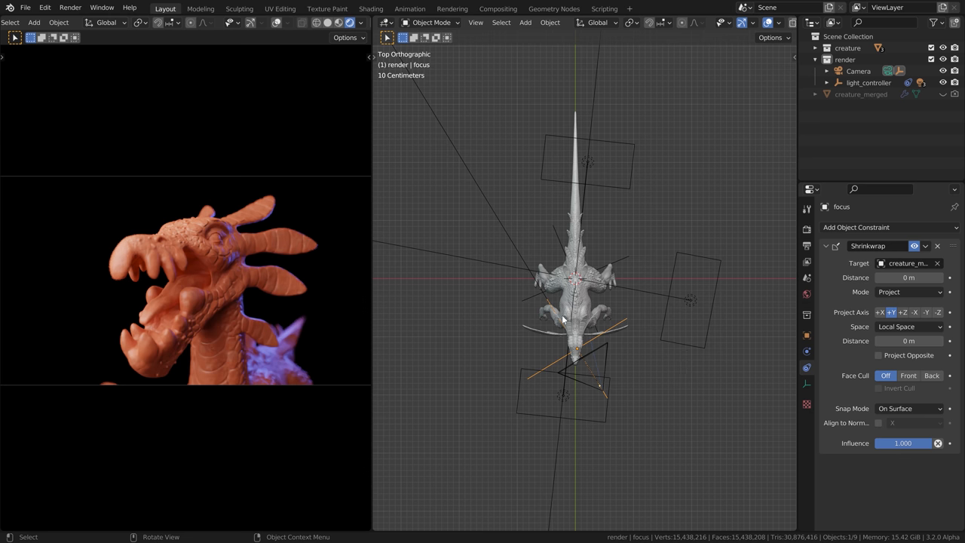
scroll("up", 3)
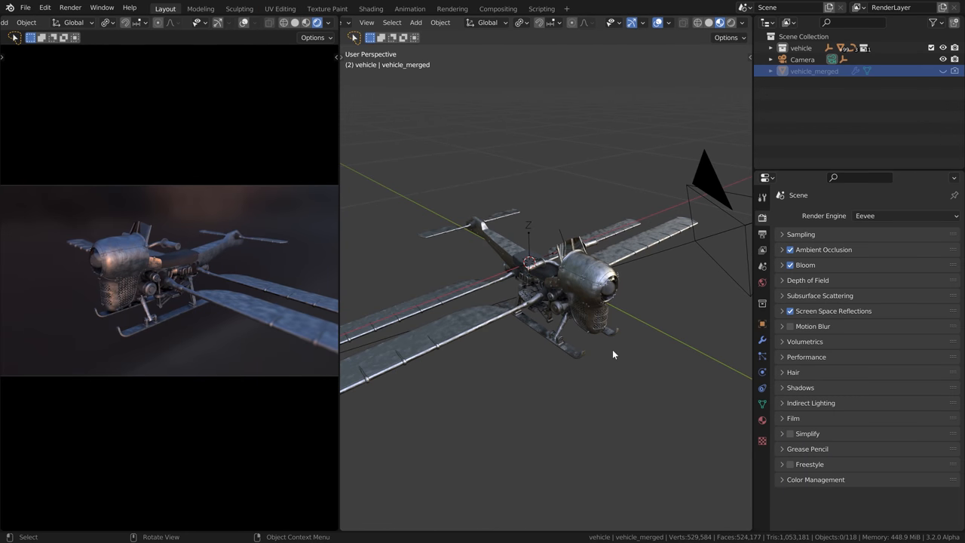
mouse_move(528, 330)
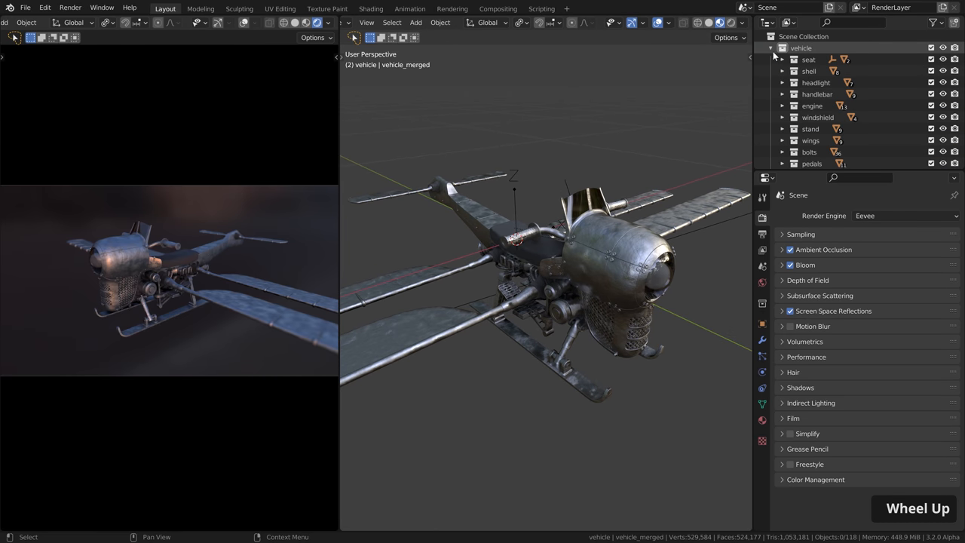
scroll("down", 3)
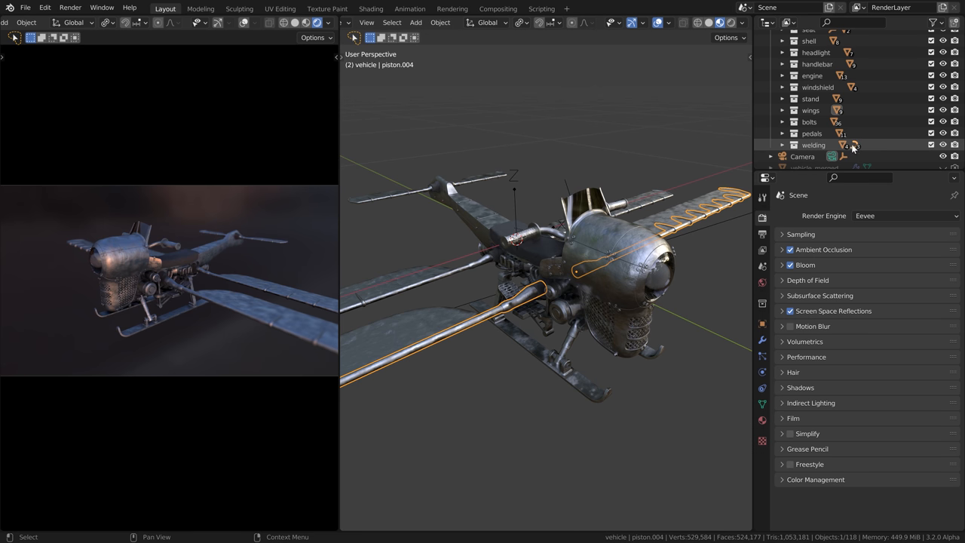
scroll("up", 3)
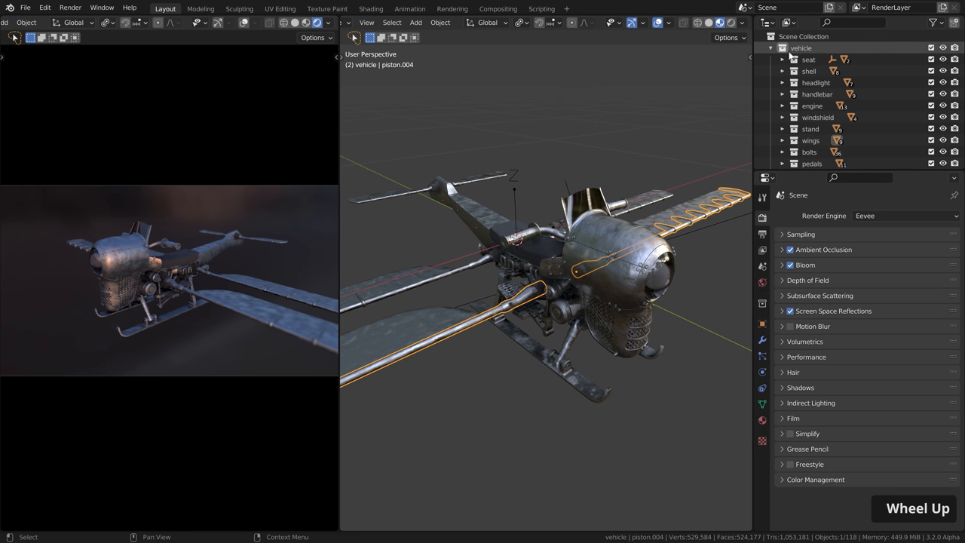
left_click(781, 48)
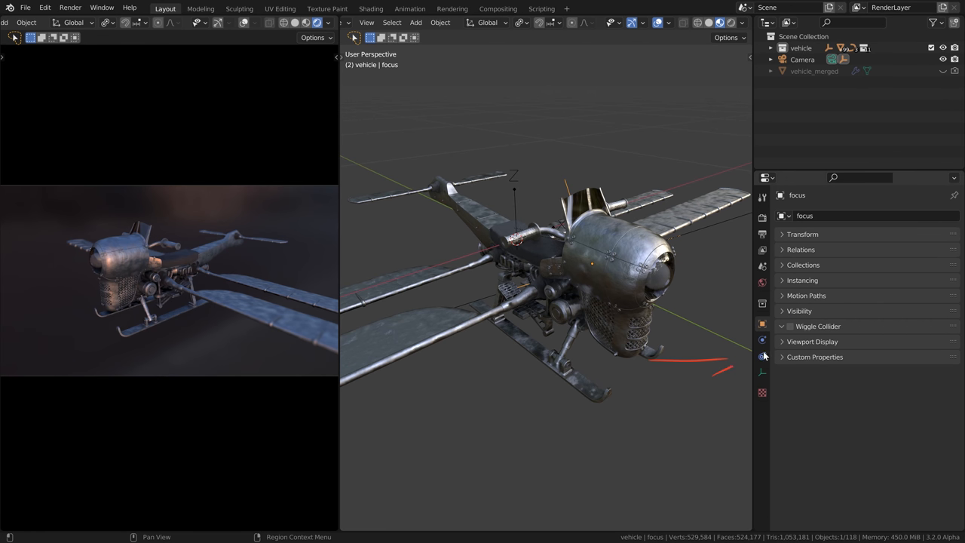
left_click(762, 355)
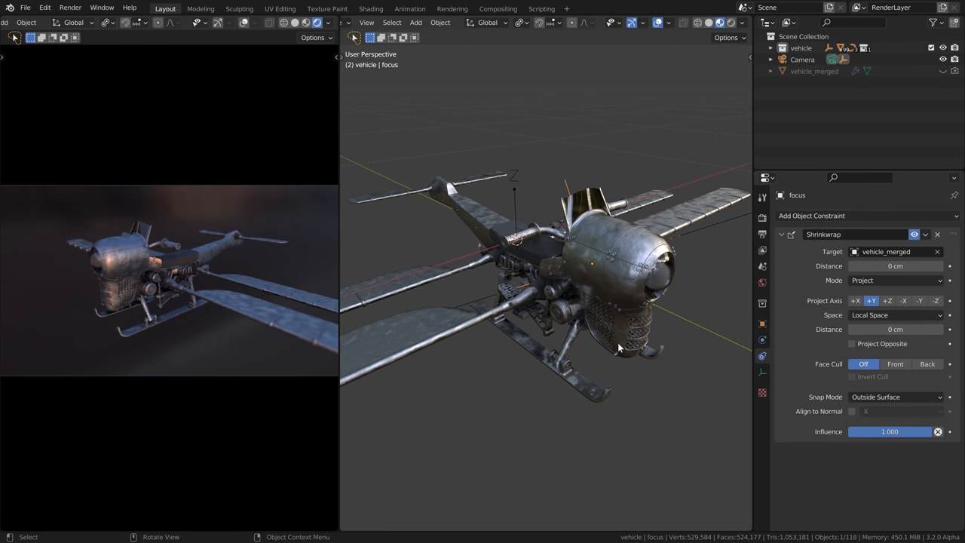
left_click(762, 218)
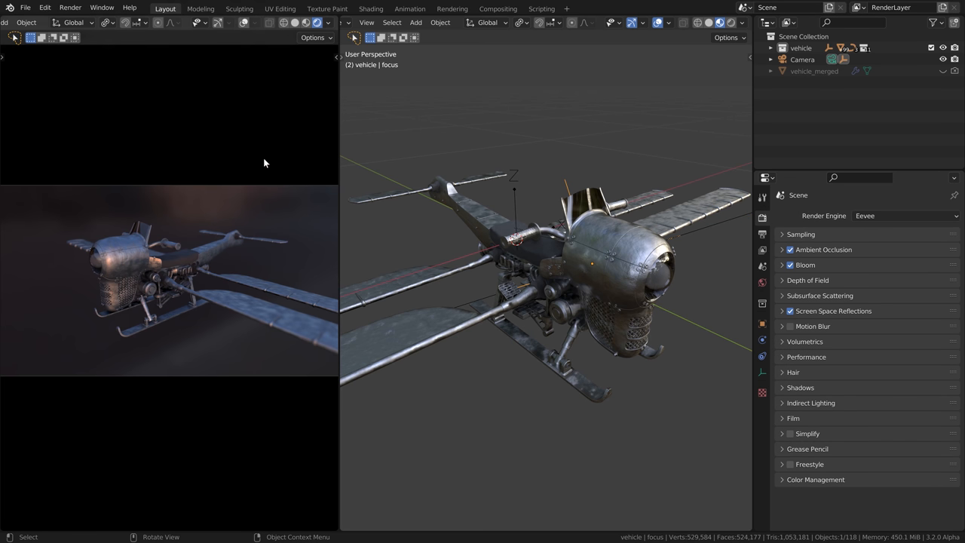
Walk the vehicle camera into a close-up of the aircraft's nose with the View sidebar shown.
left_click(327, 22)
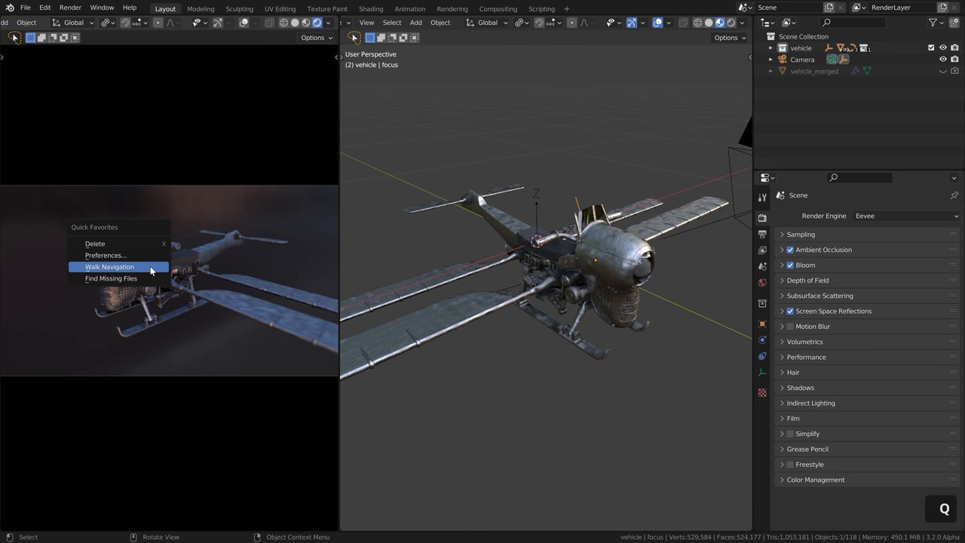
left_click(109, 267)
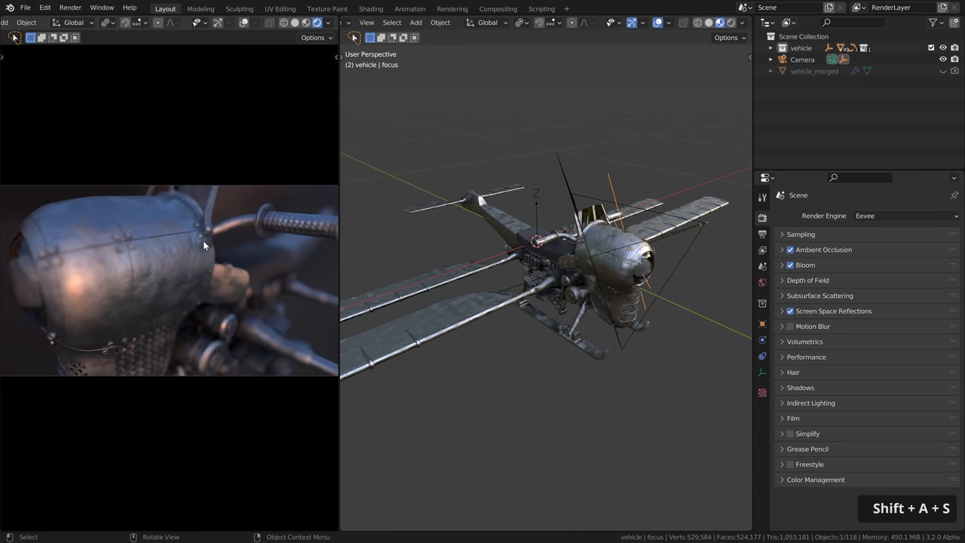
key("n")
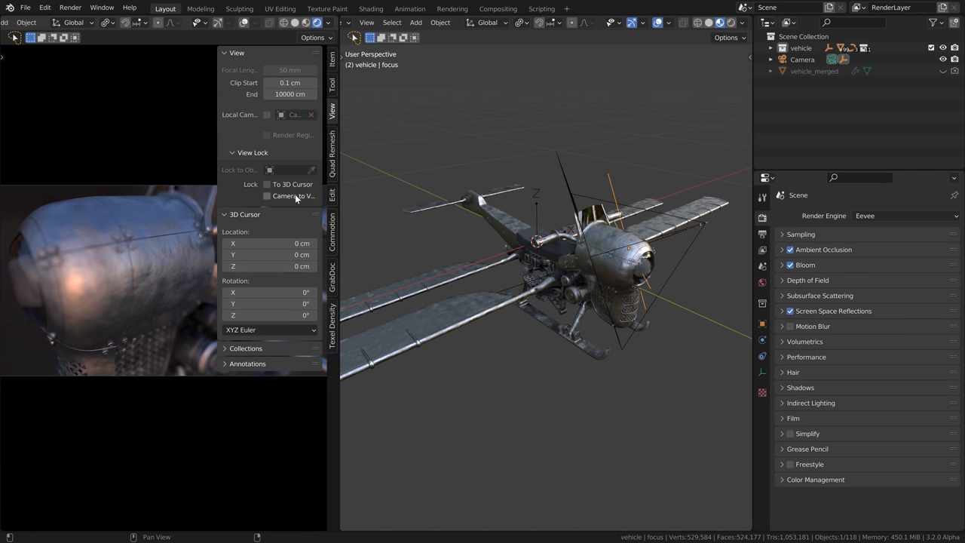
Lock the camera to the view and orbit it to frame the nose, wings and undercarriage.
left_click(44, 7)
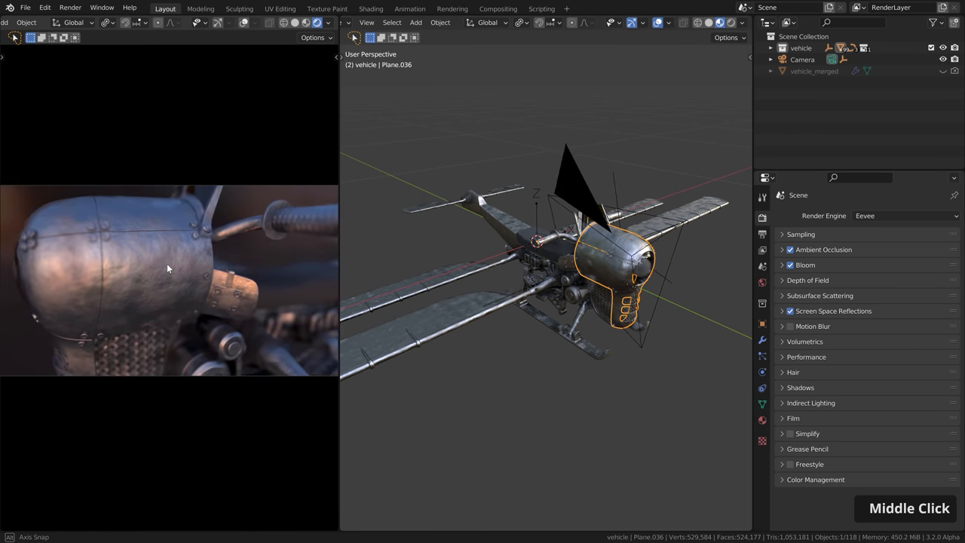
left_click_drag(173, 271, 162, 283)
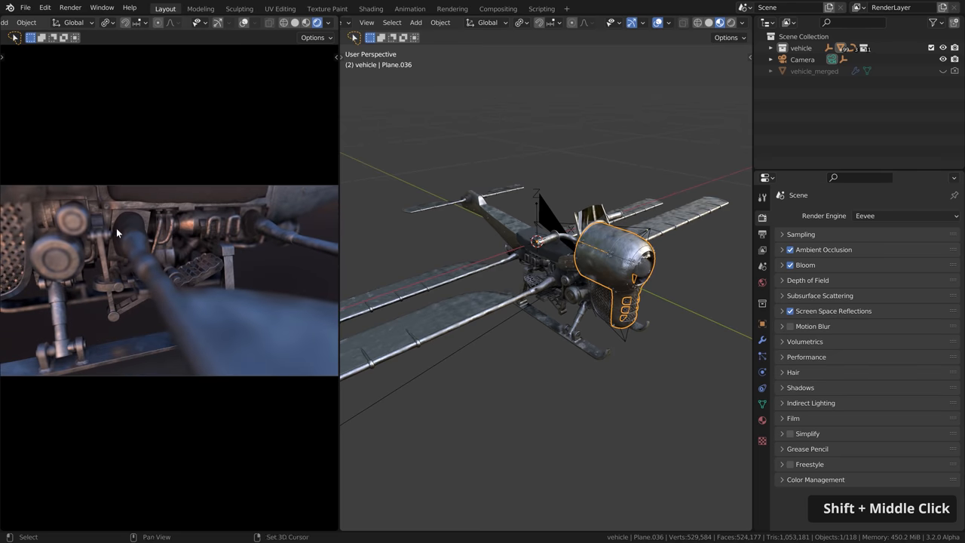
scroll("down", 3)
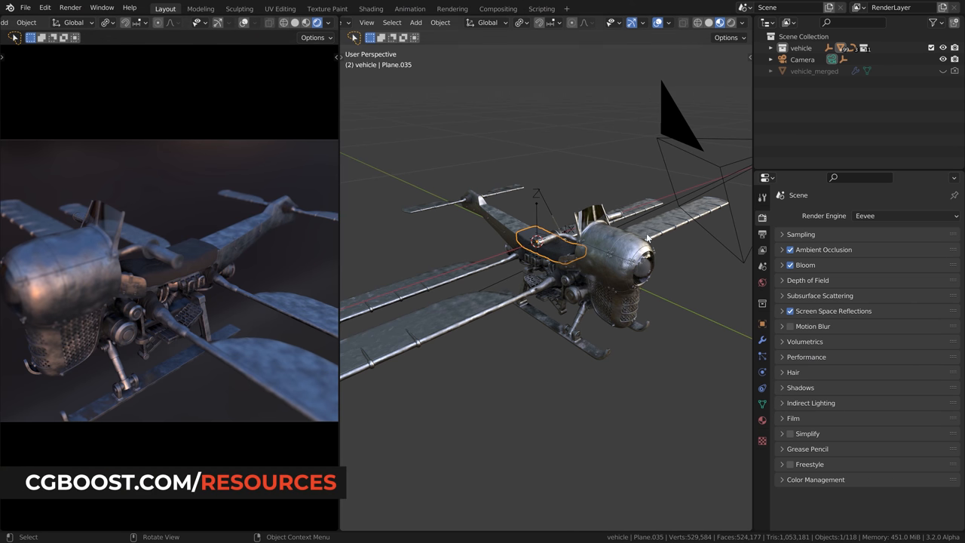
mouse_move(693, 284)
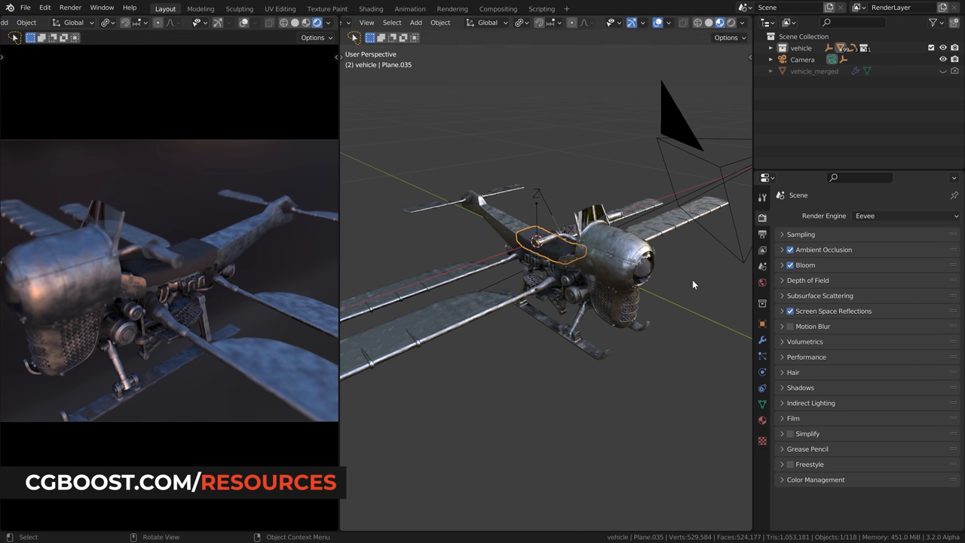
Dolly the locked camera out to frame the nose, fuselage, tail and wings.
scroll("down", 3)
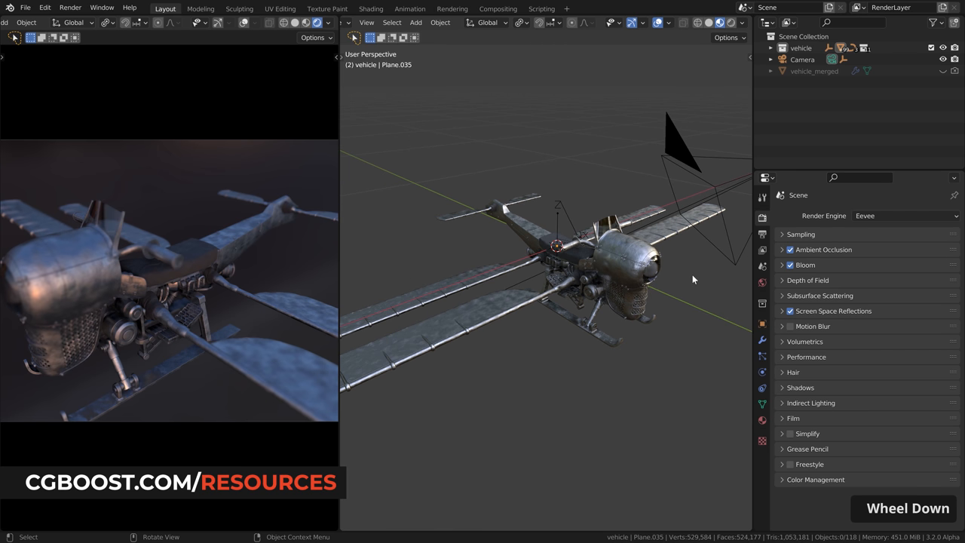
scroll("down", 3)
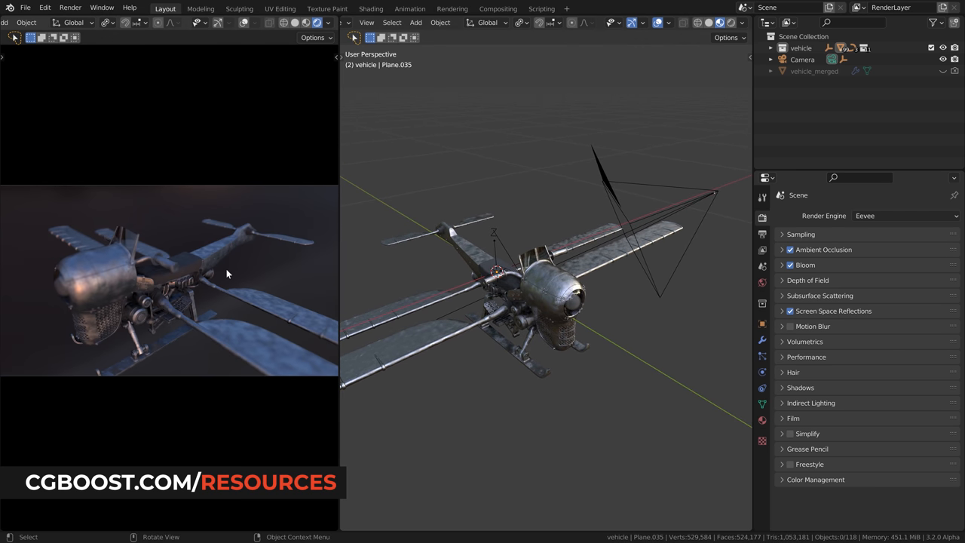